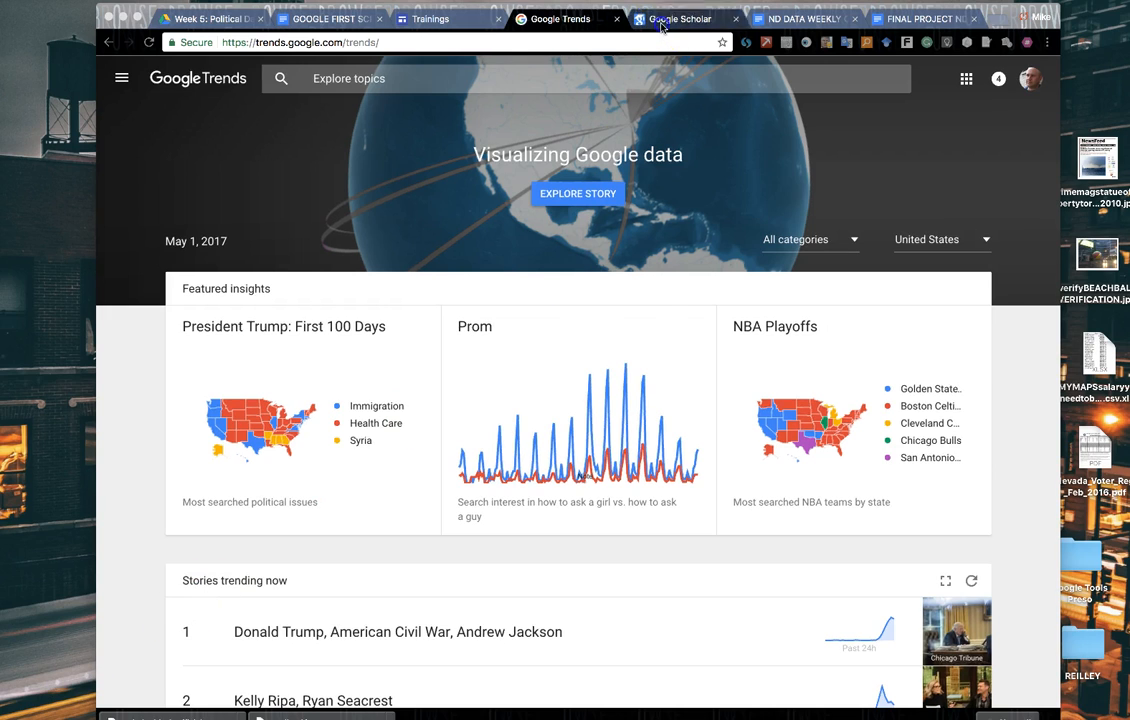
Step: Browse the Prom featured story on the Google Trends home page
left_click(680, 18)
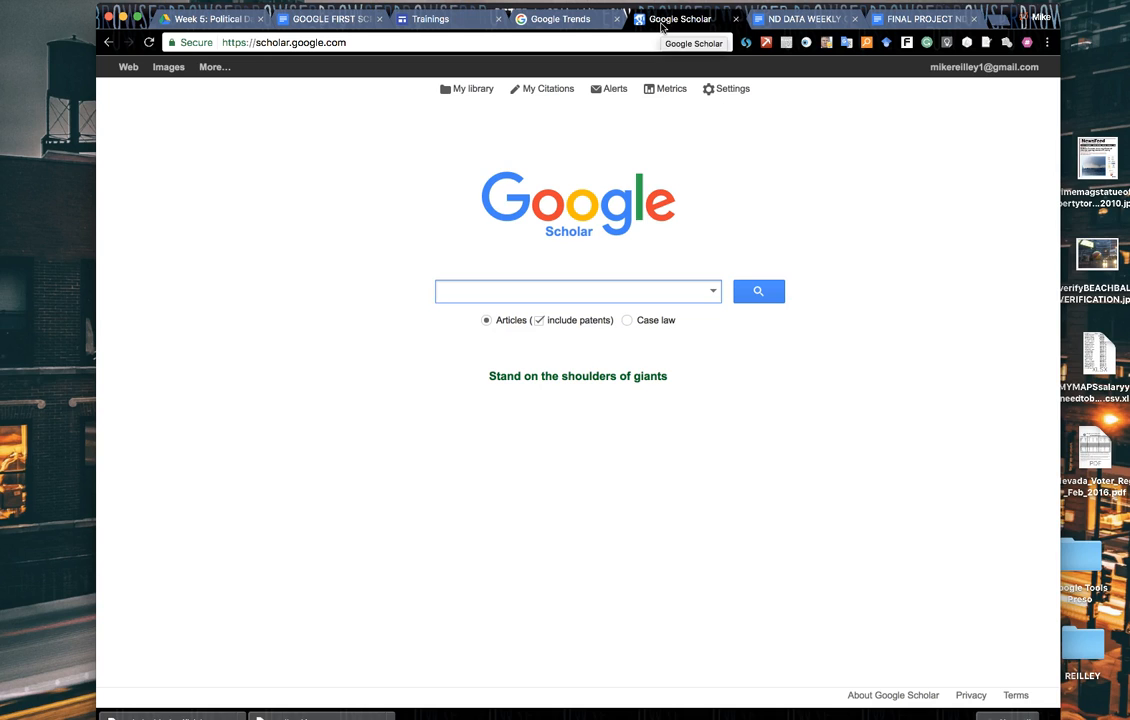
left_click(556, 16)
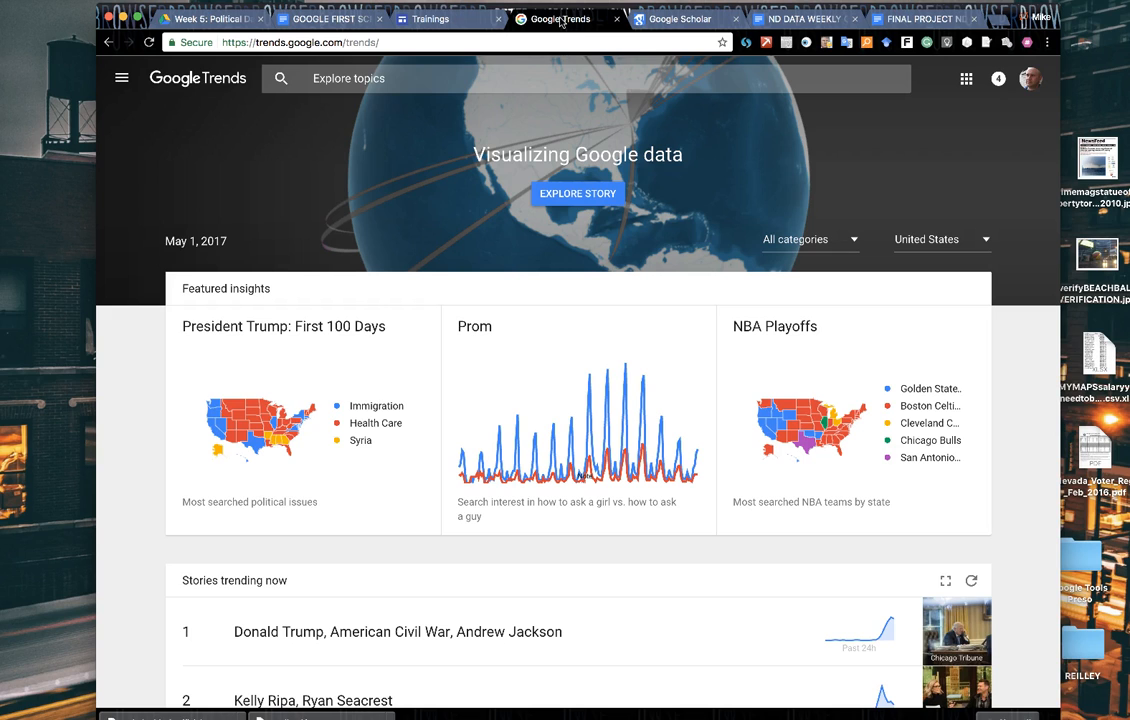
mouse_move(548, 356)
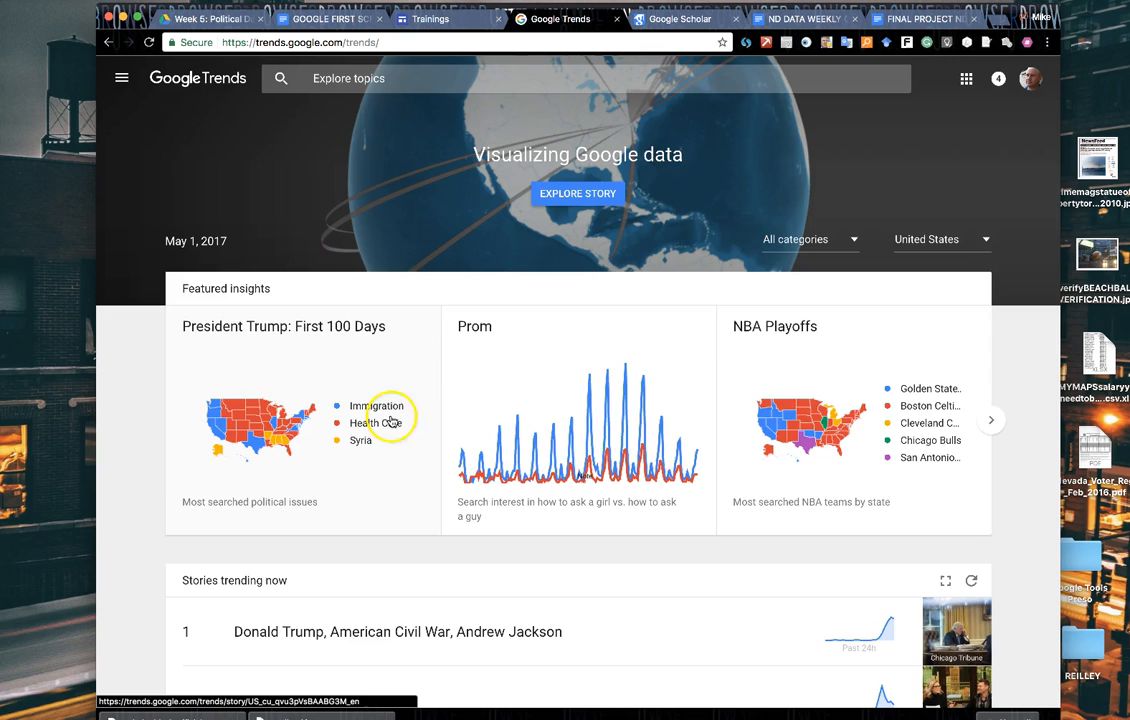
mouse_move(344, 450)
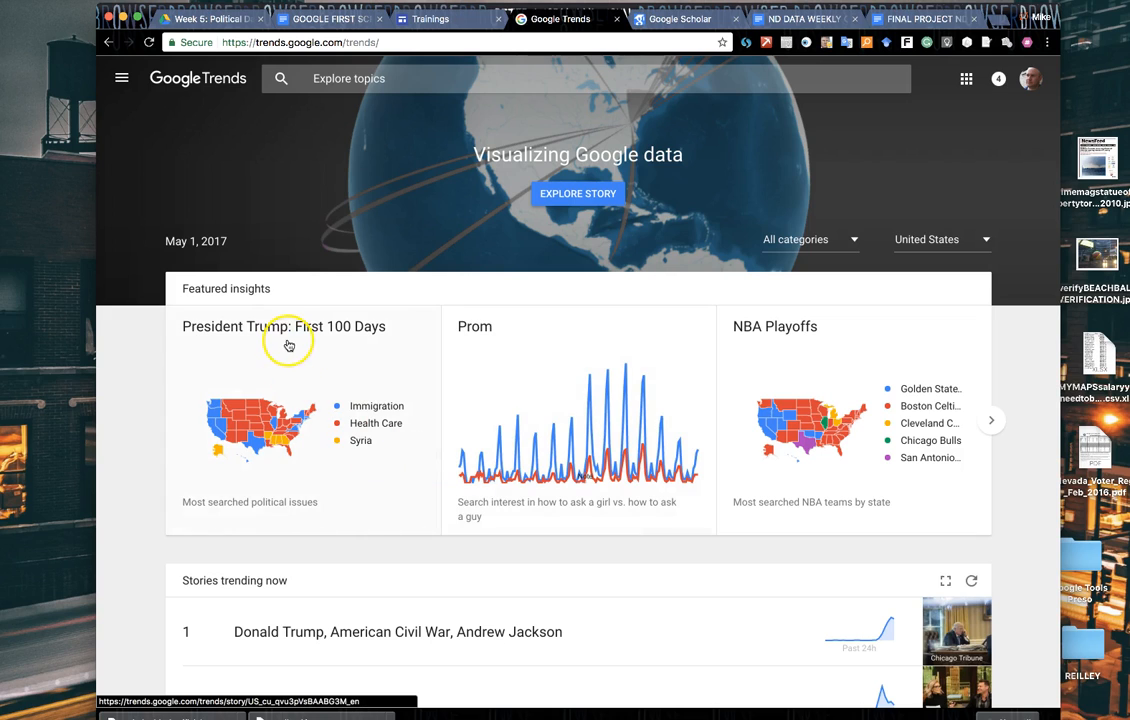
mouse_move(230, 444)
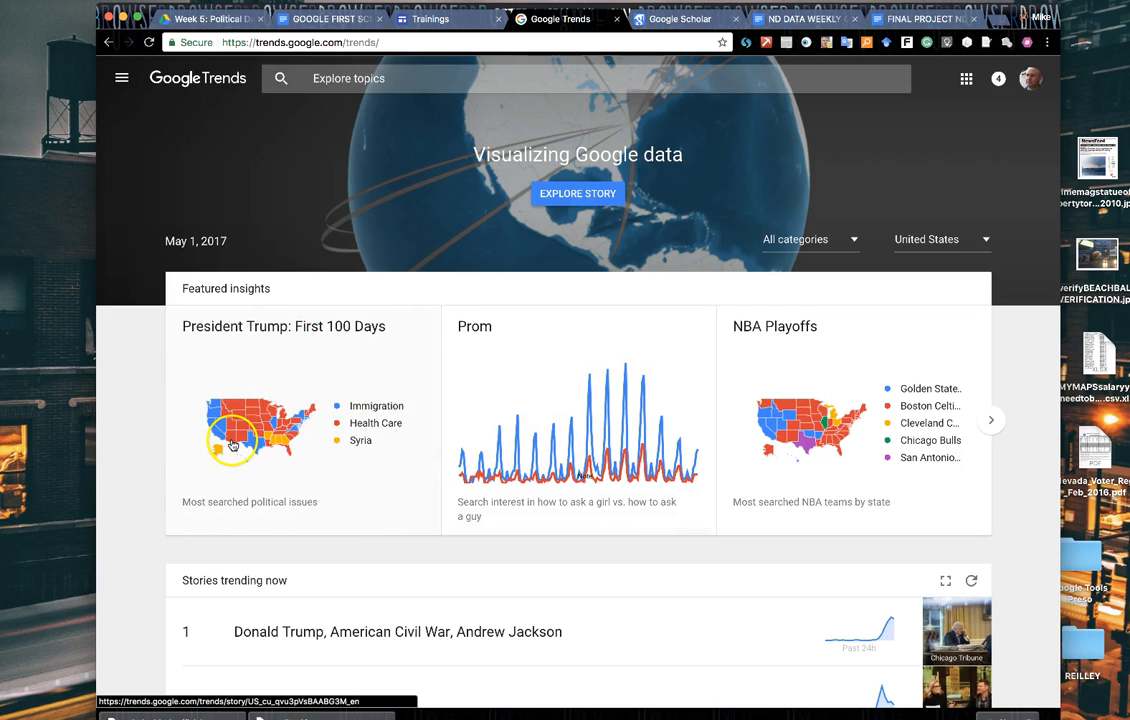
mouse_move(232, 440)
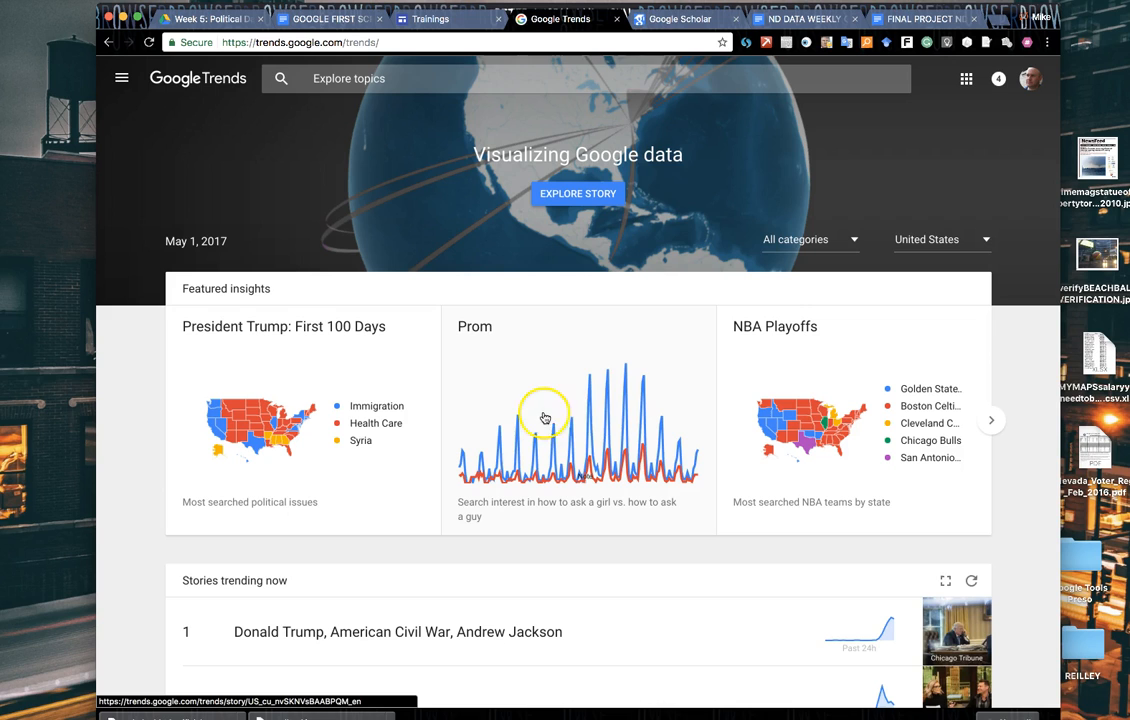
mouse_move(548, 364)
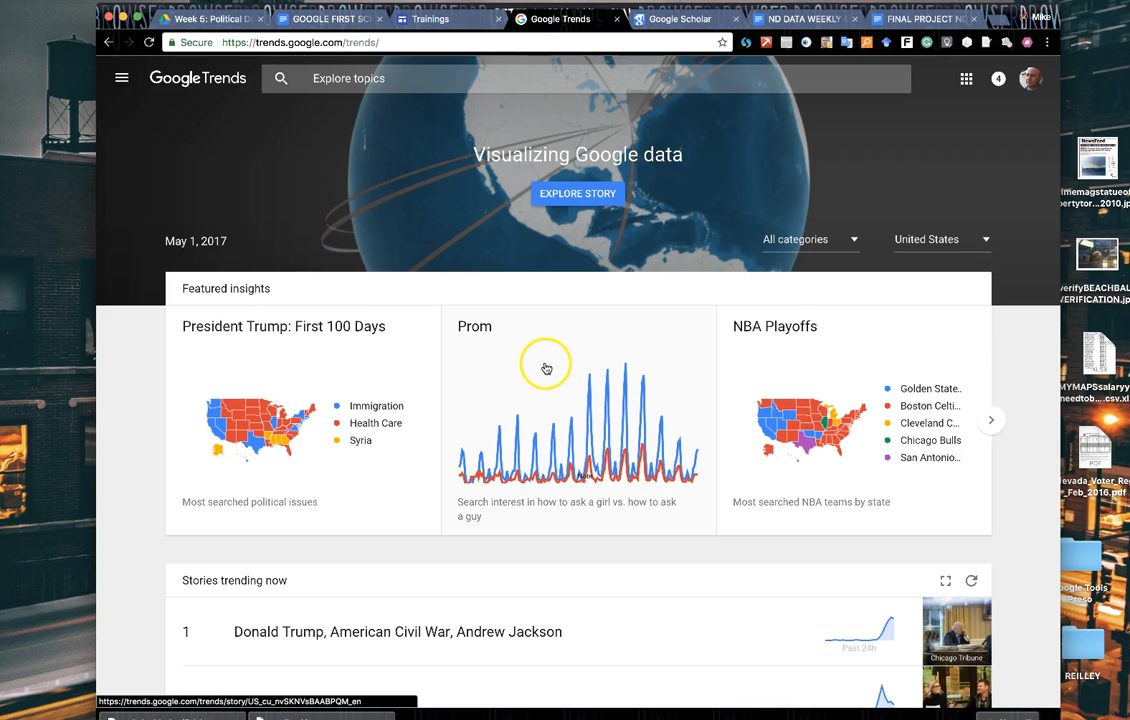
left_click(546, 368)
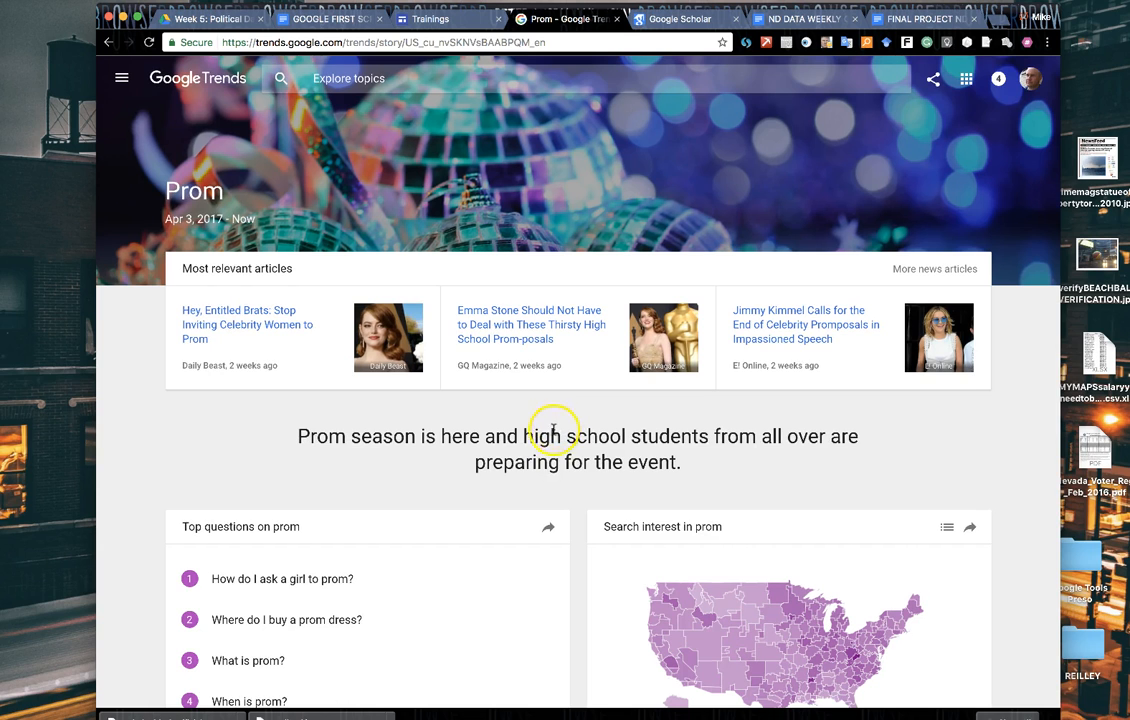
scroll("down", 3)
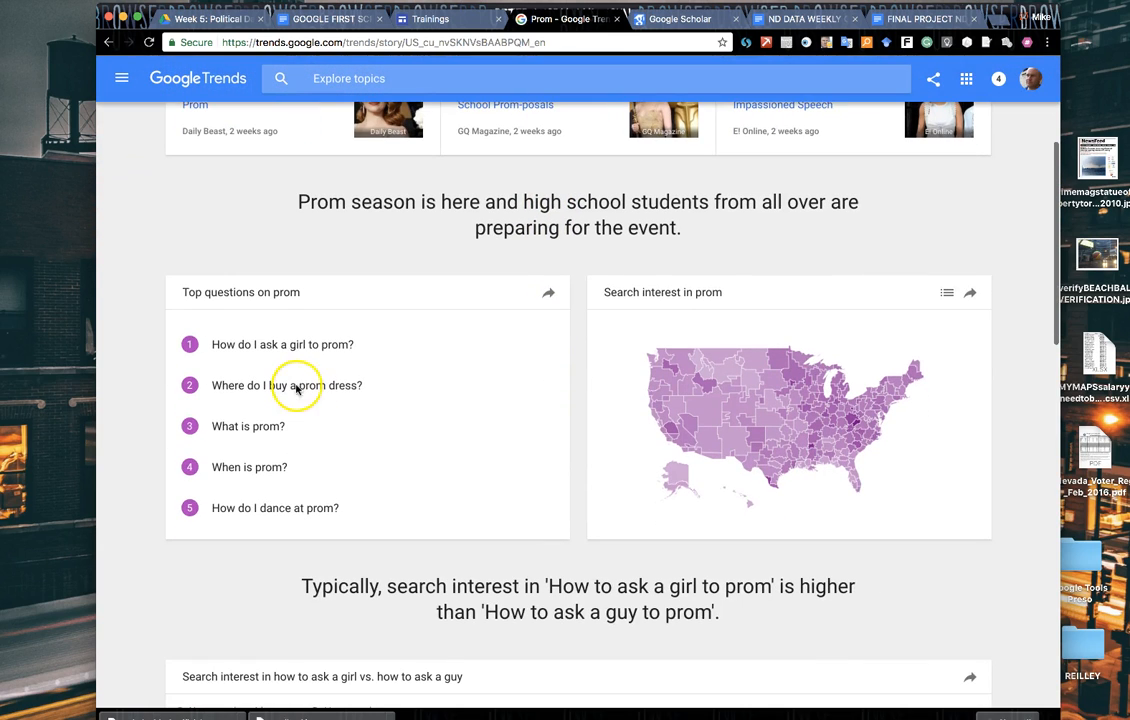
mouse_move(328, 356)
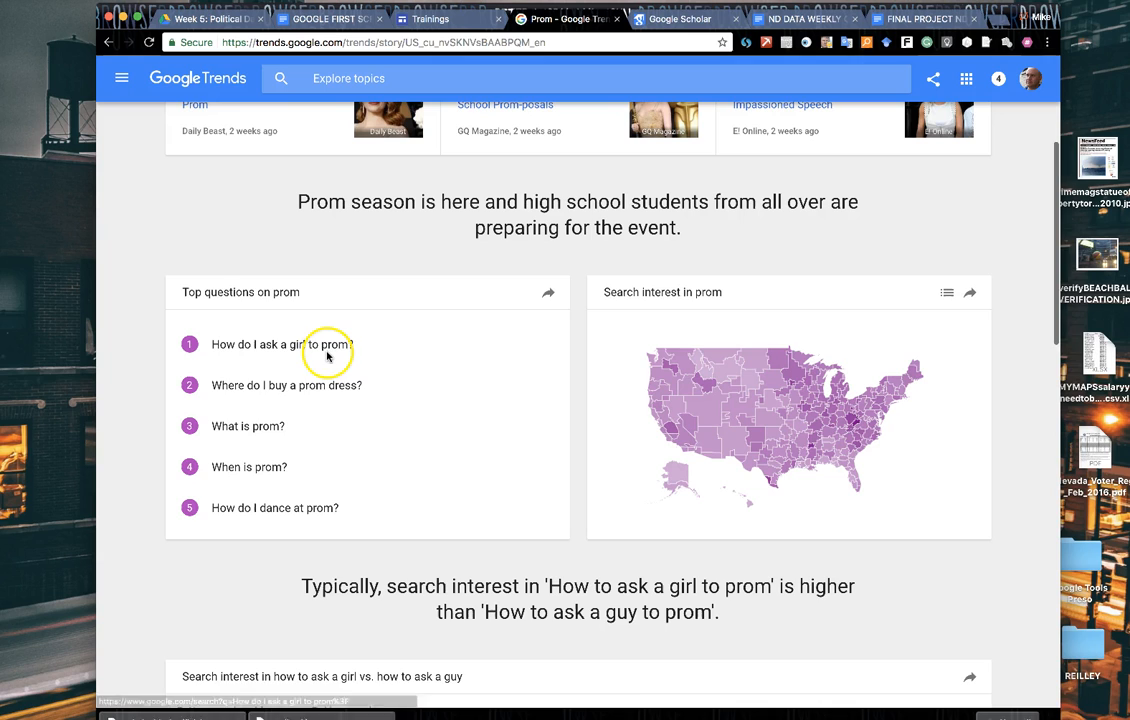
mouse_move(248, 384)
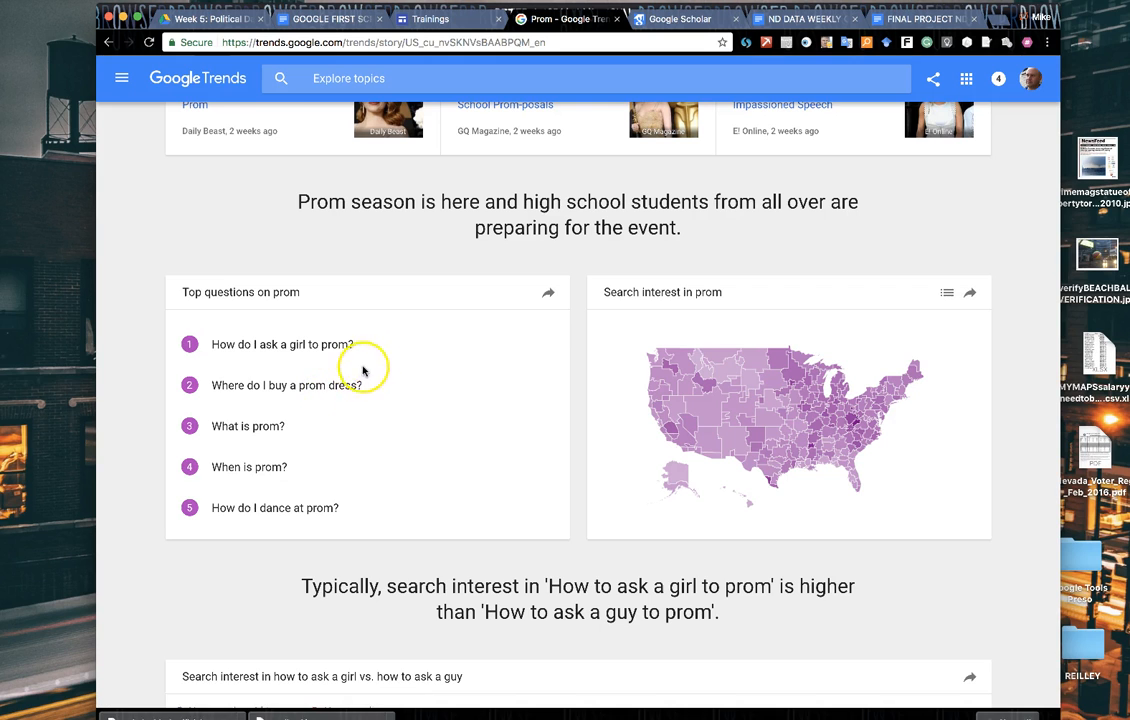
scroll("up", 3)
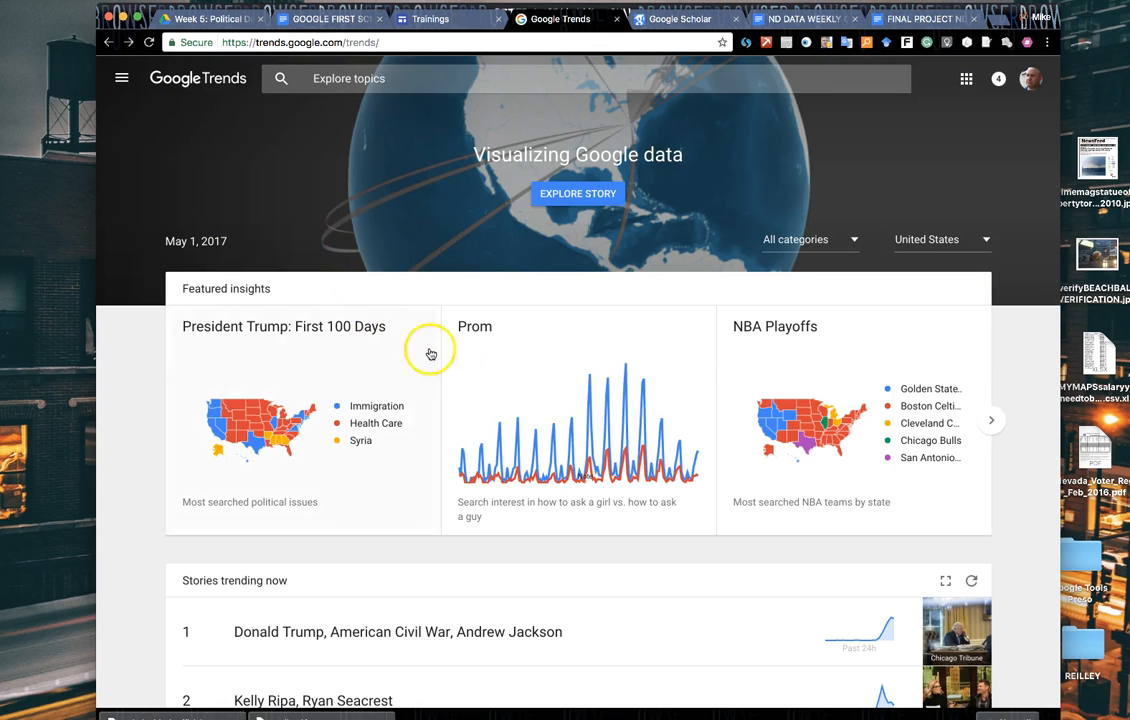
Step: View the President Trump: First 100 Days story and its trending-questions embed code, then return home
left_click(284, 326)
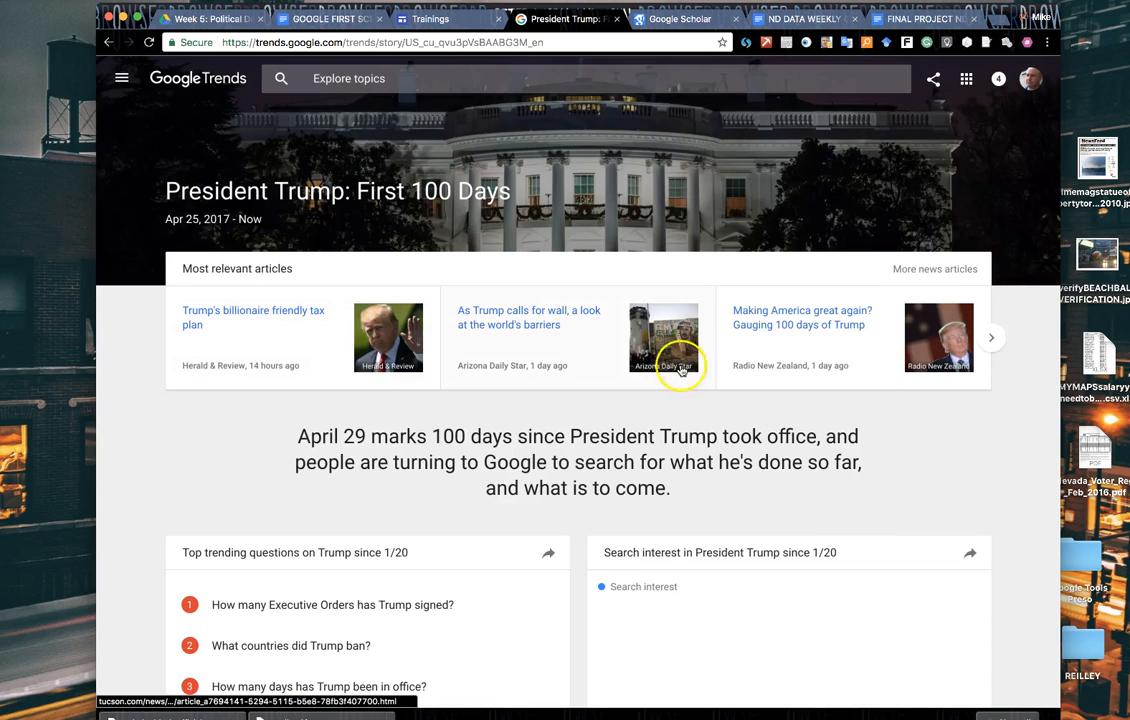
left_click(550, 552)
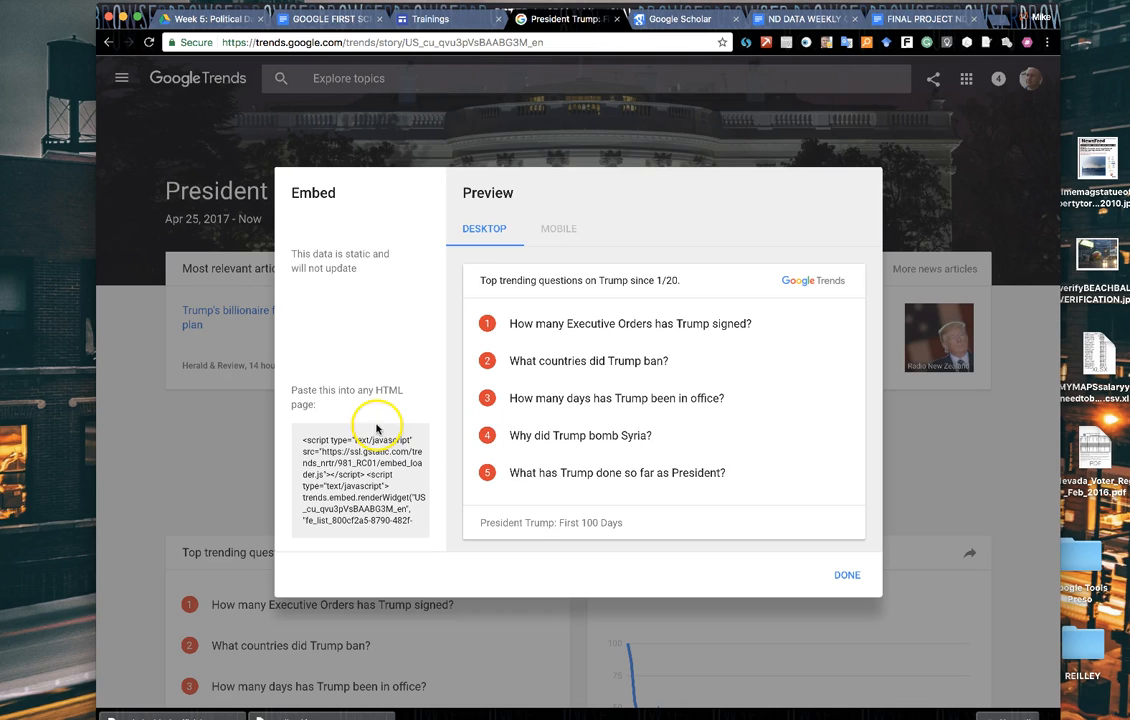
left_click(558, 228)
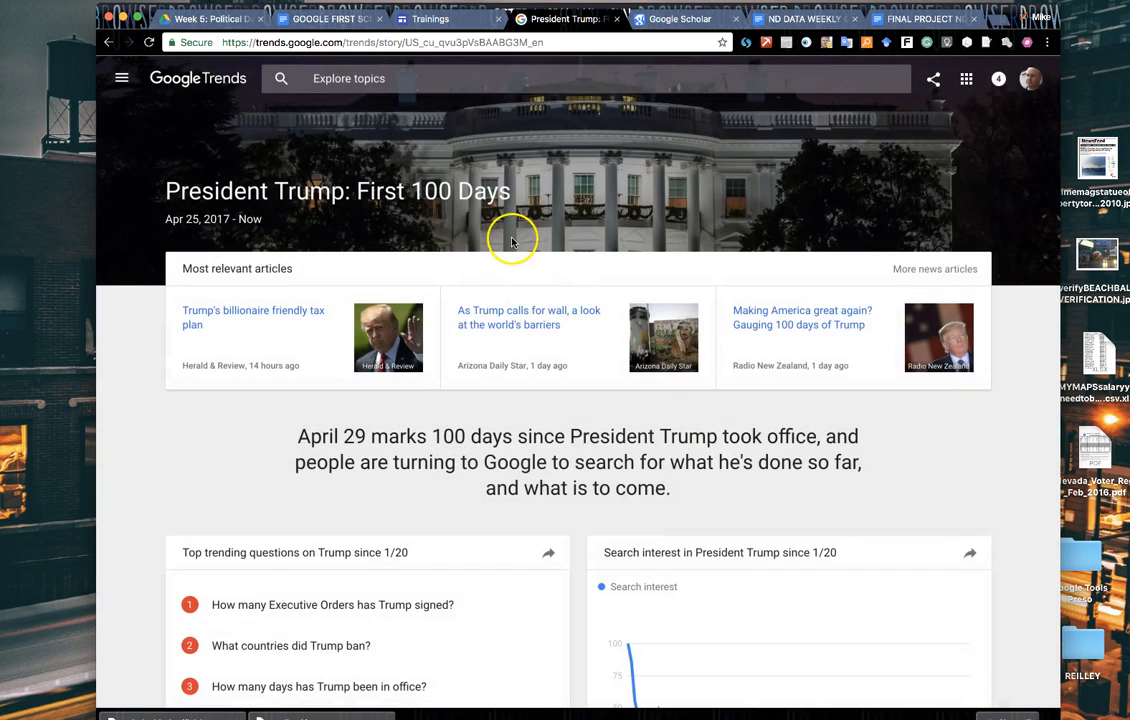
mouse_move(128, 48)
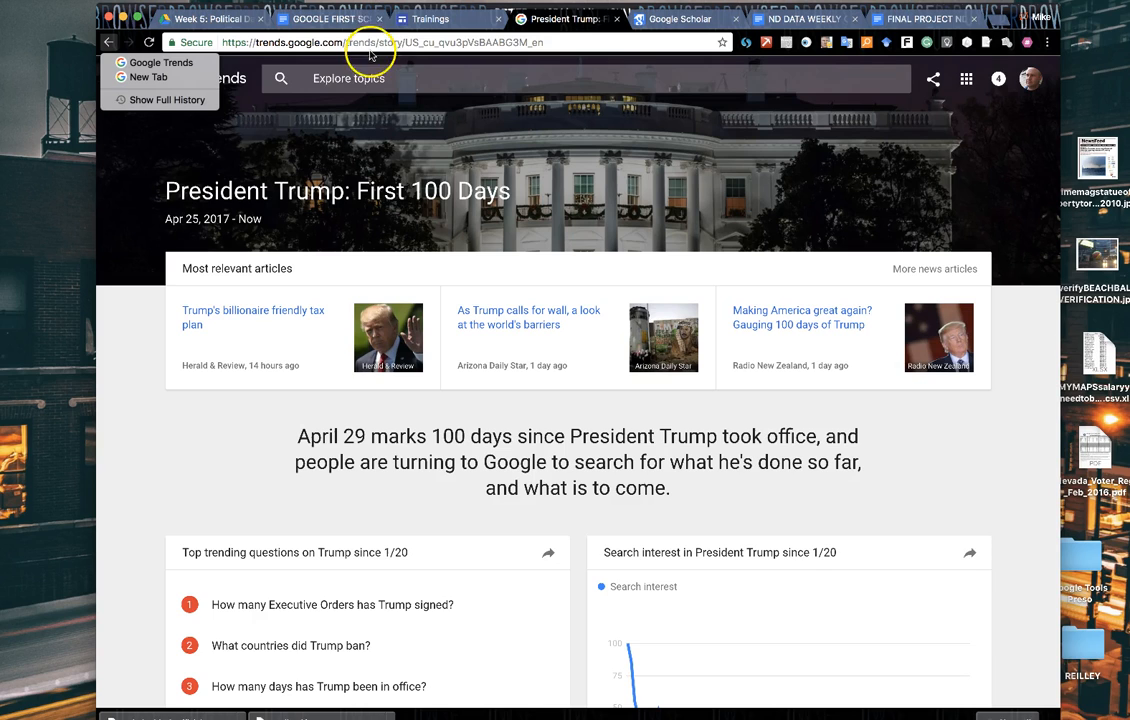
left_click(108, 52)
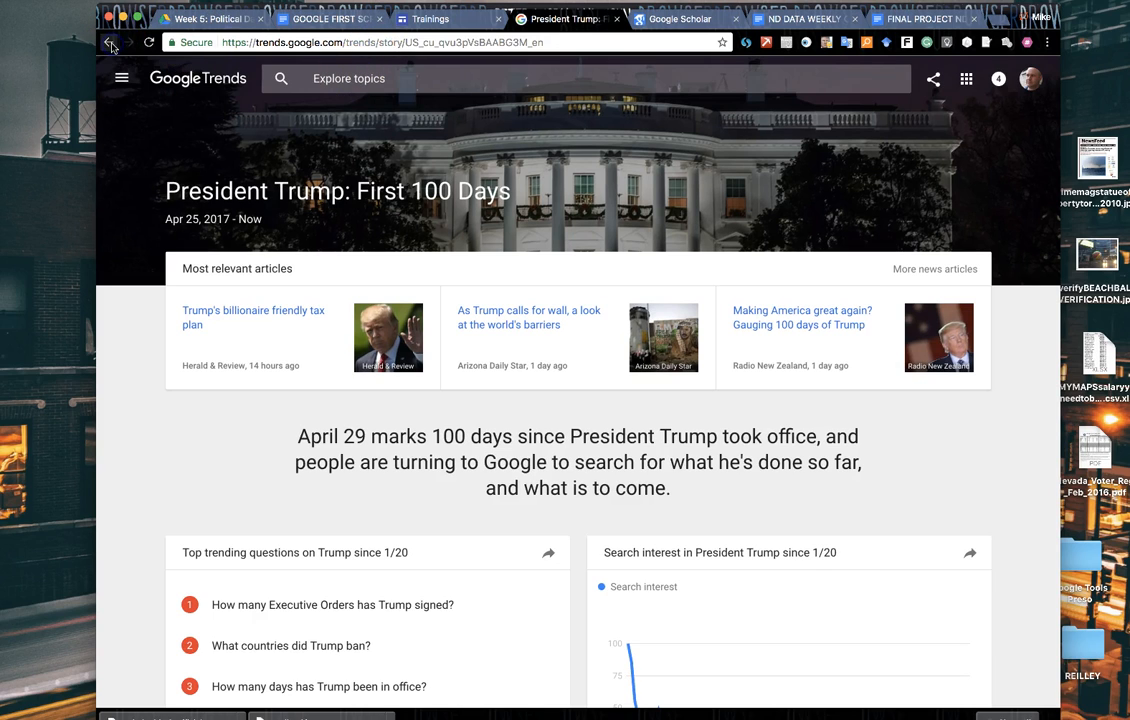
mouse_move(104, 48)
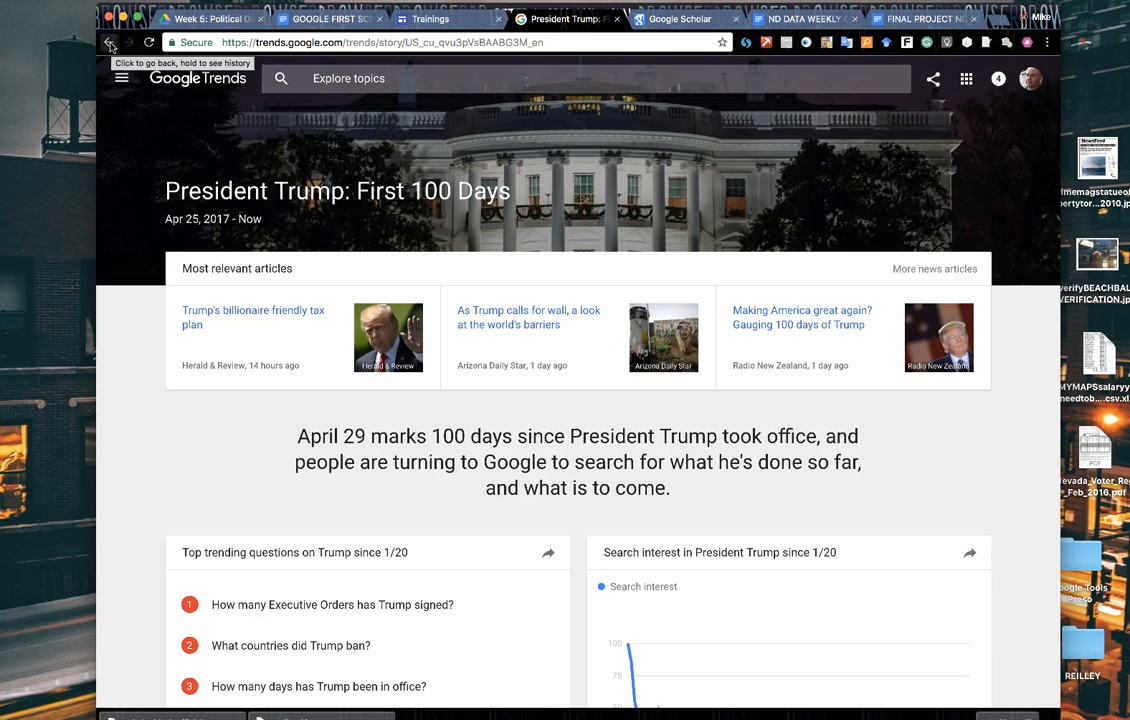
left_click(108, 46)
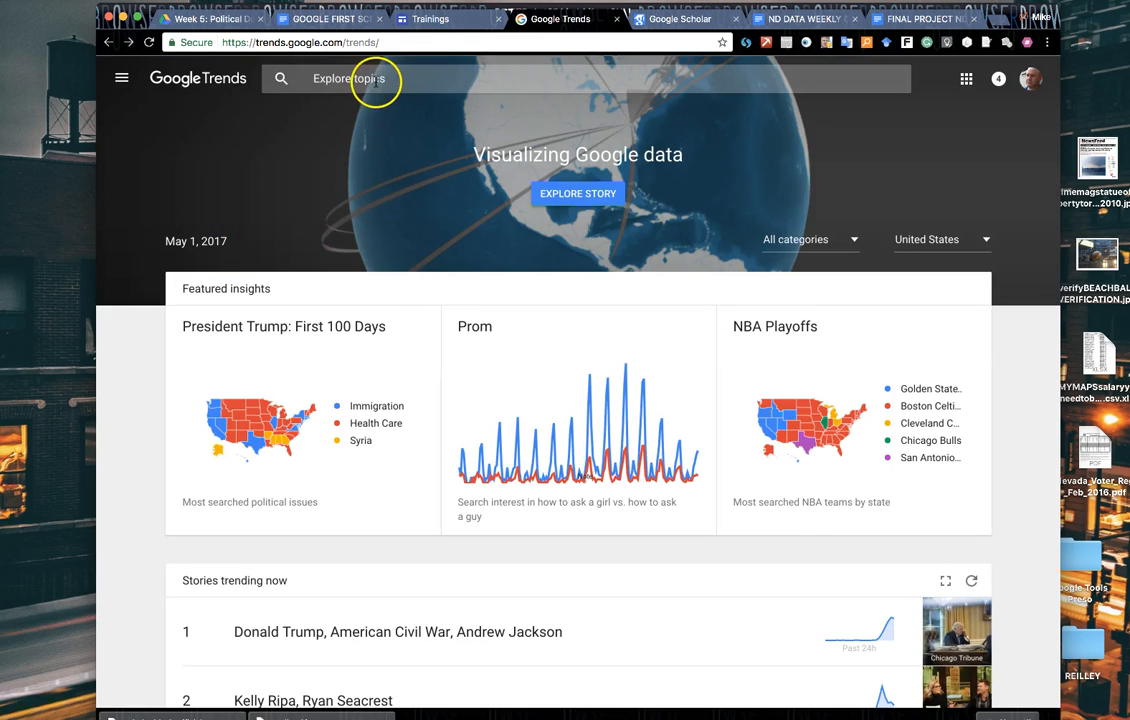
Step: Explore 'Hillary Clinton' as a search term from the Explore topics bar
left_click(376, 80)
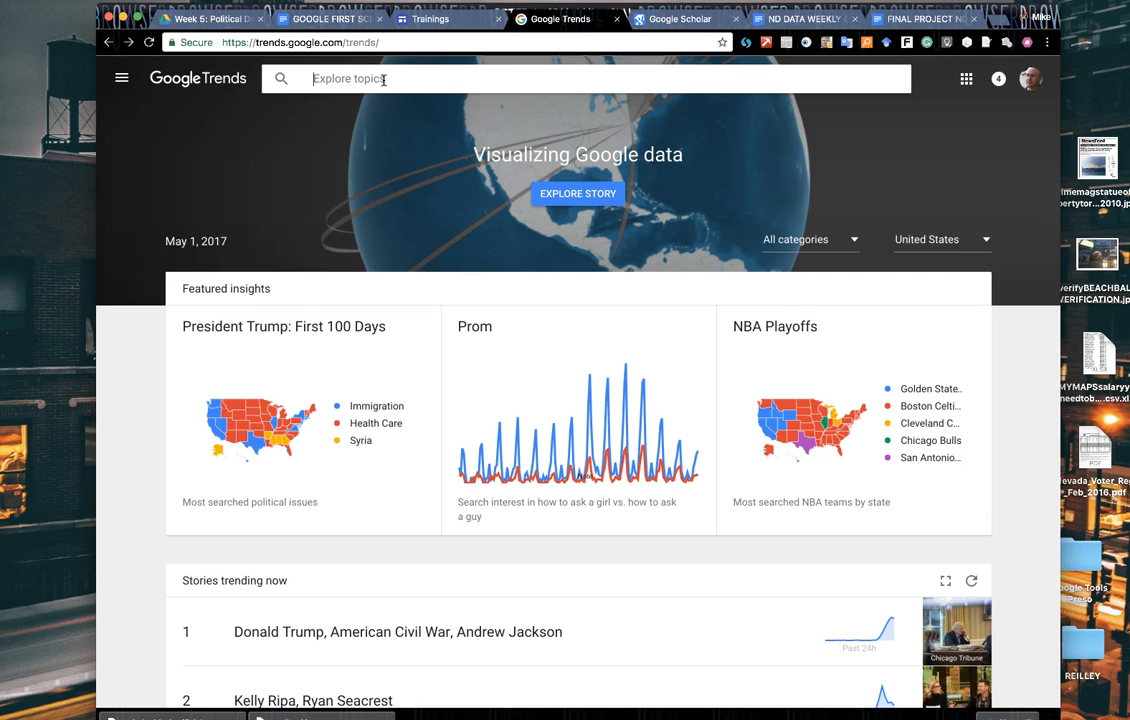
type("Hillary Clinton")
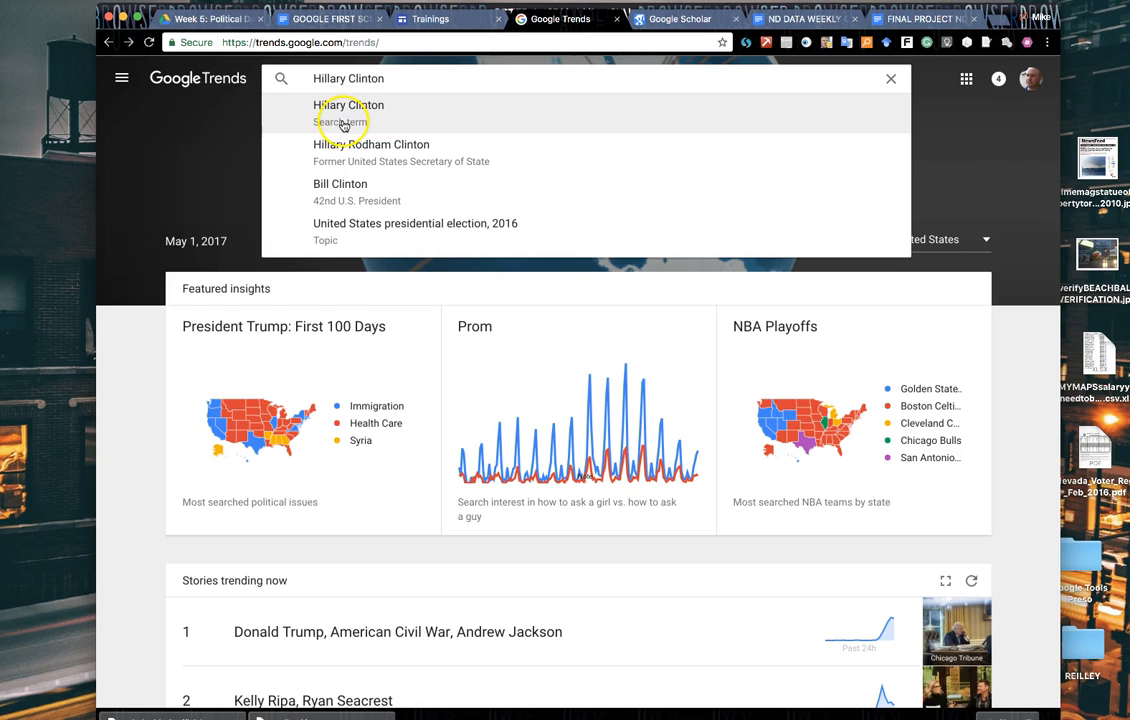
mouse_move(456, 168)
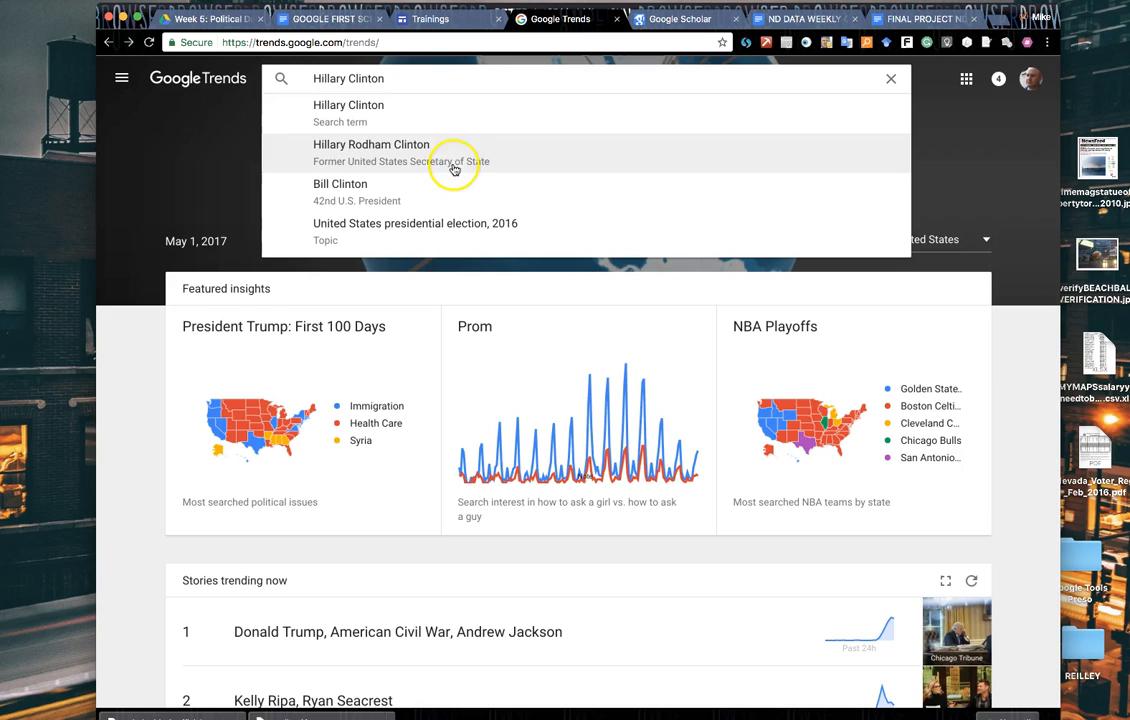
mouse_move(484, 172)
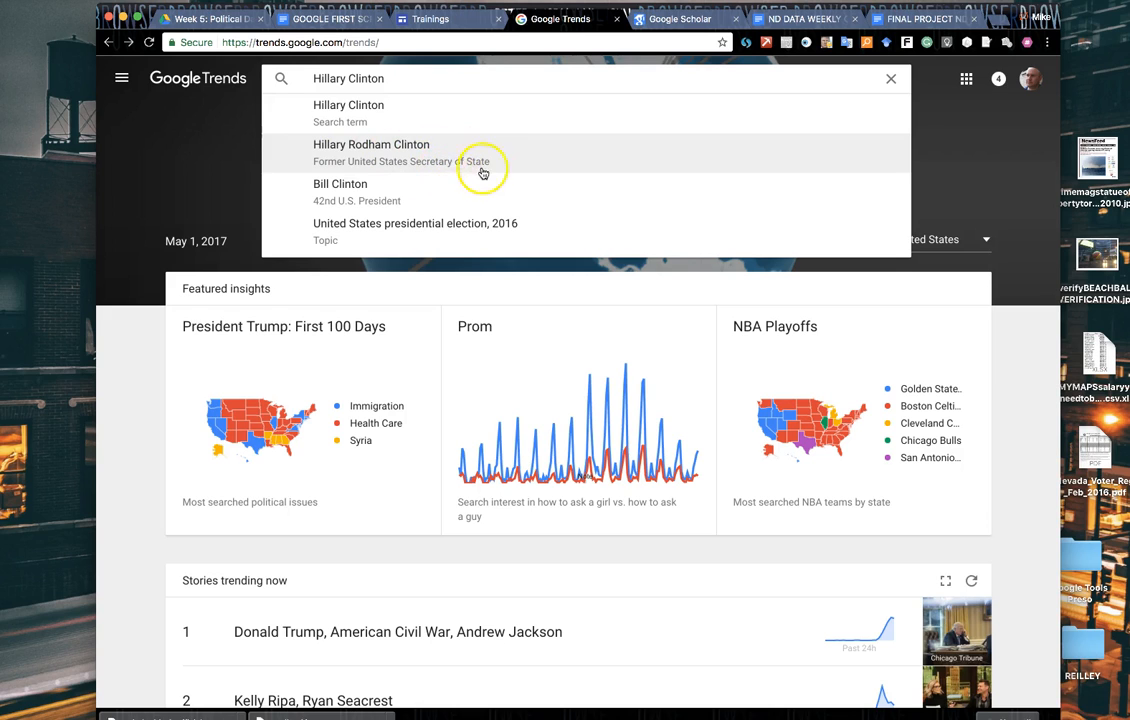
mouse_move(400, 108)
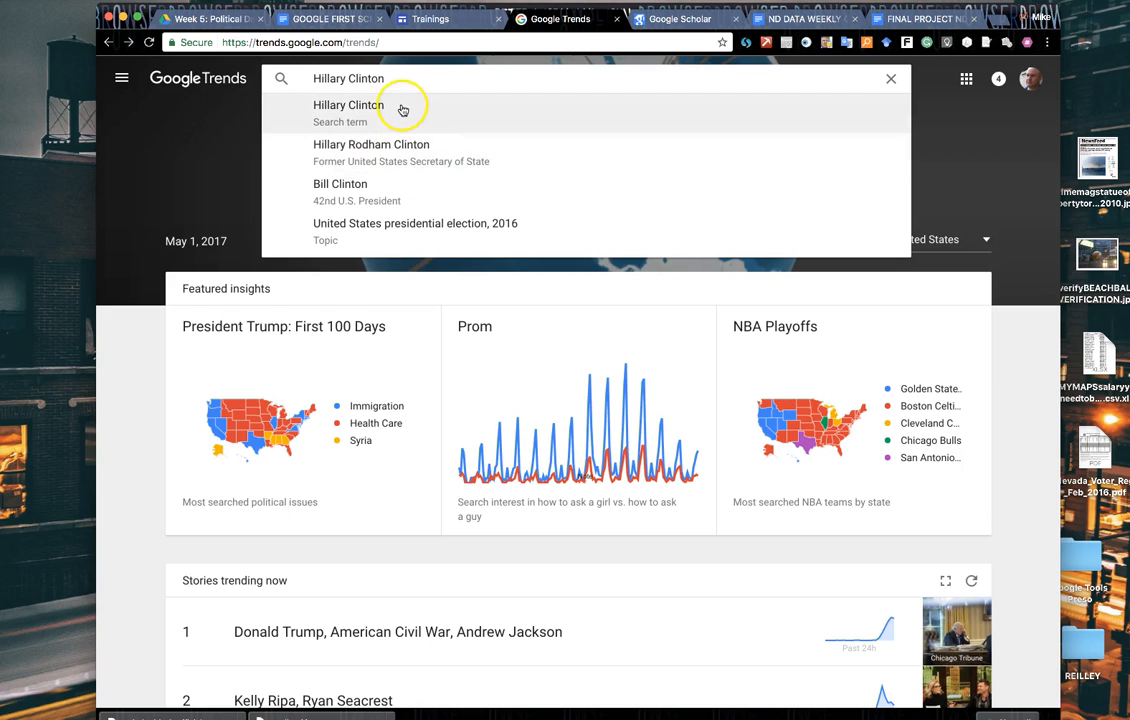
left_click(344, 110)
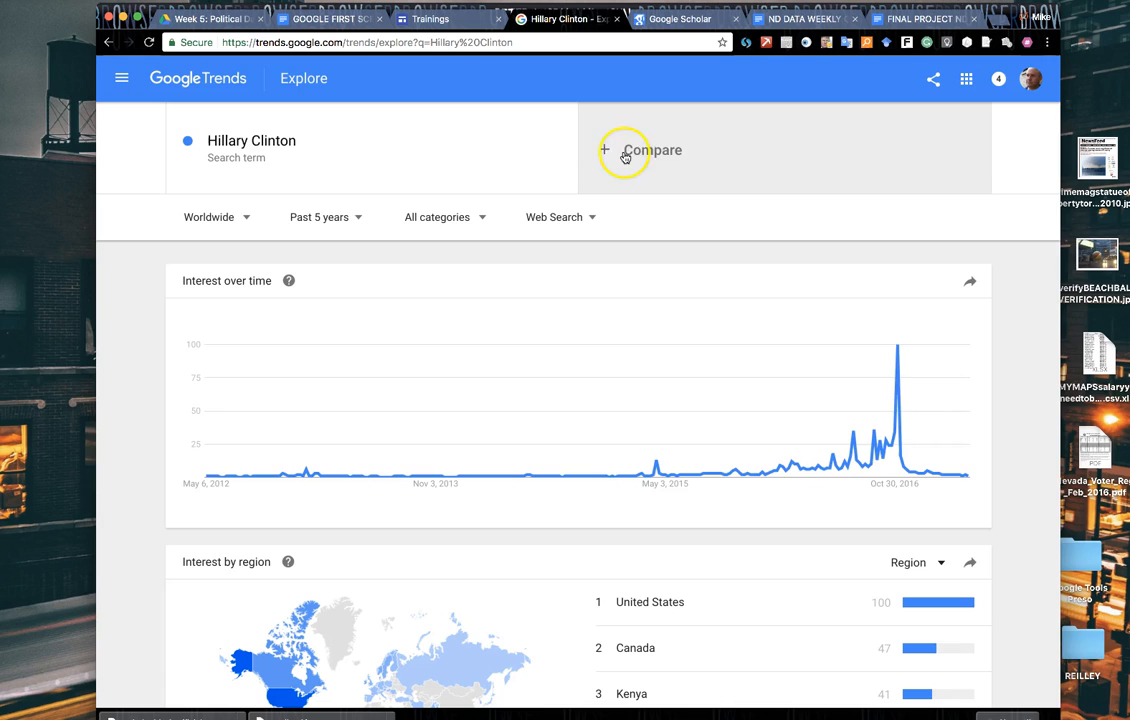
Step: Add 'Donald Trump' as a comparison search term, leaving the search type as Web Search
left_click(624, 150)
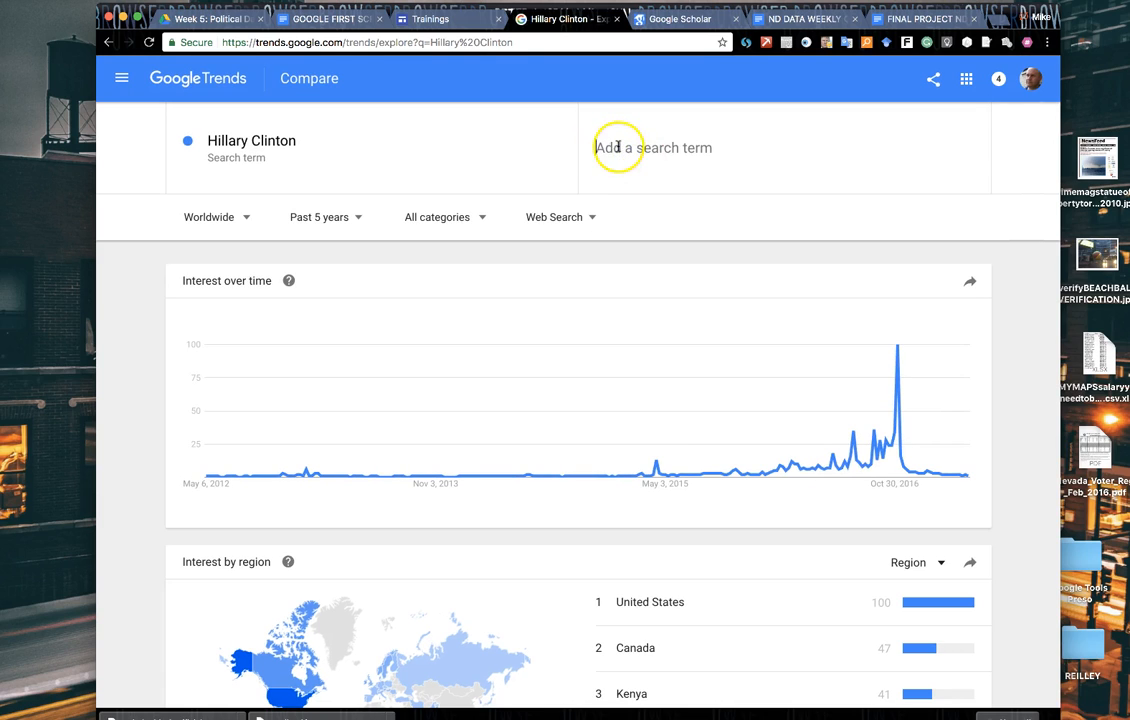
type("Donald Trump")
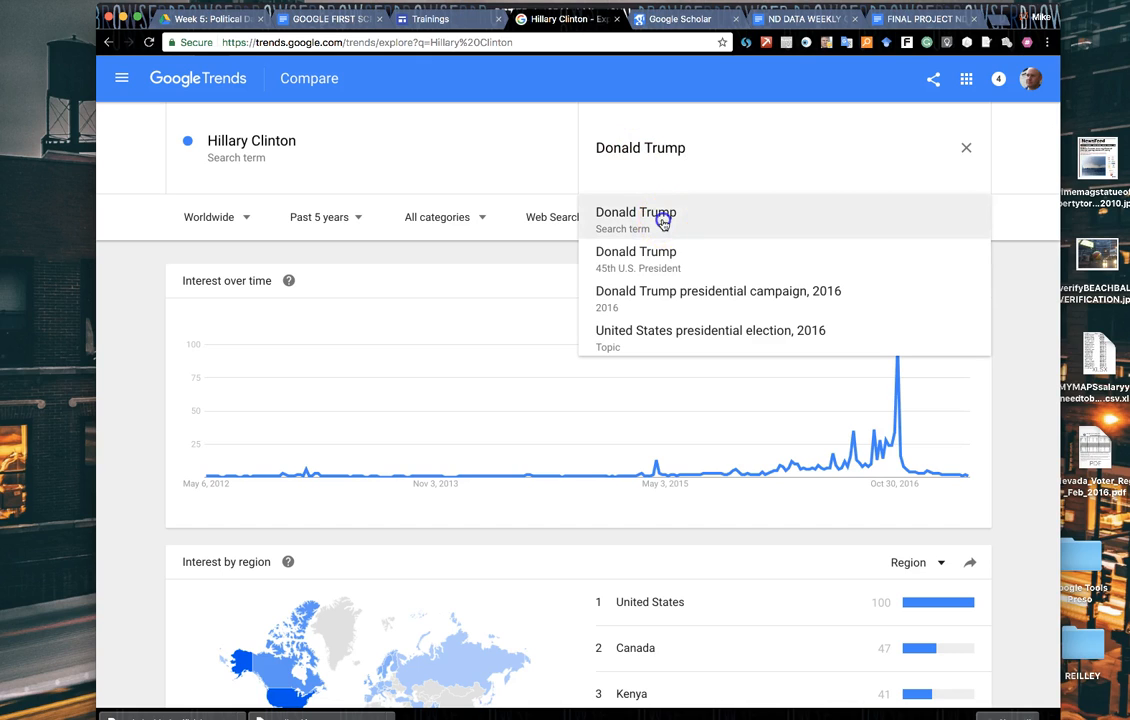
left_click(636, 212)
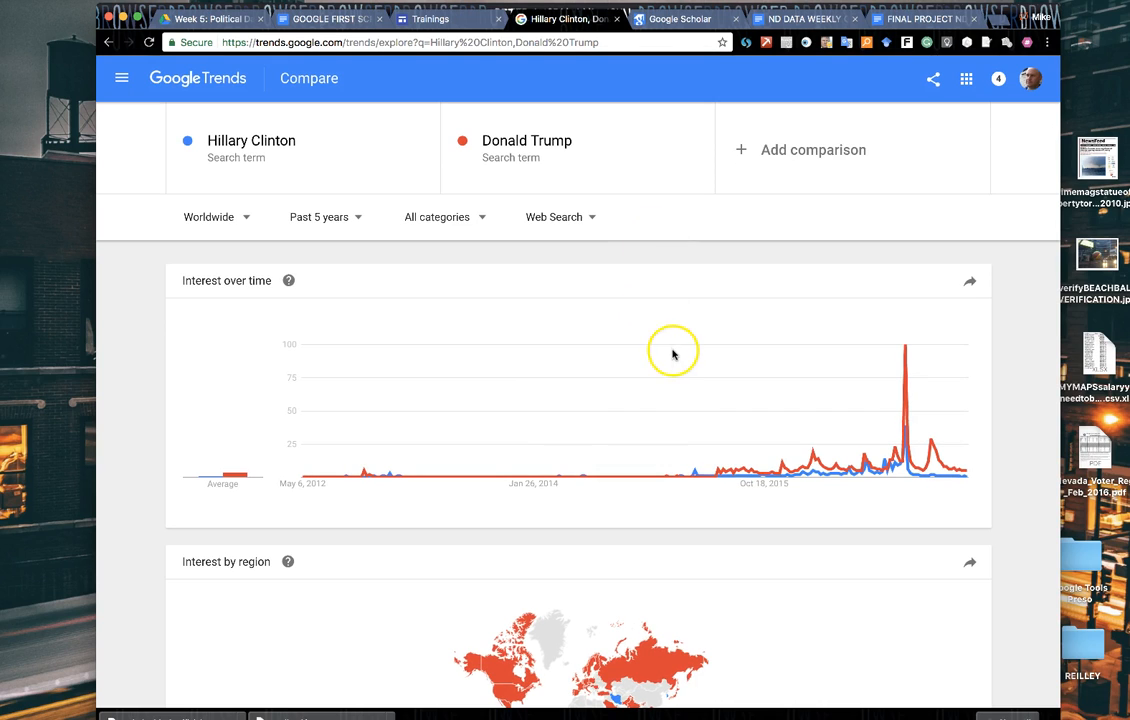
mouse_move(380, 364)
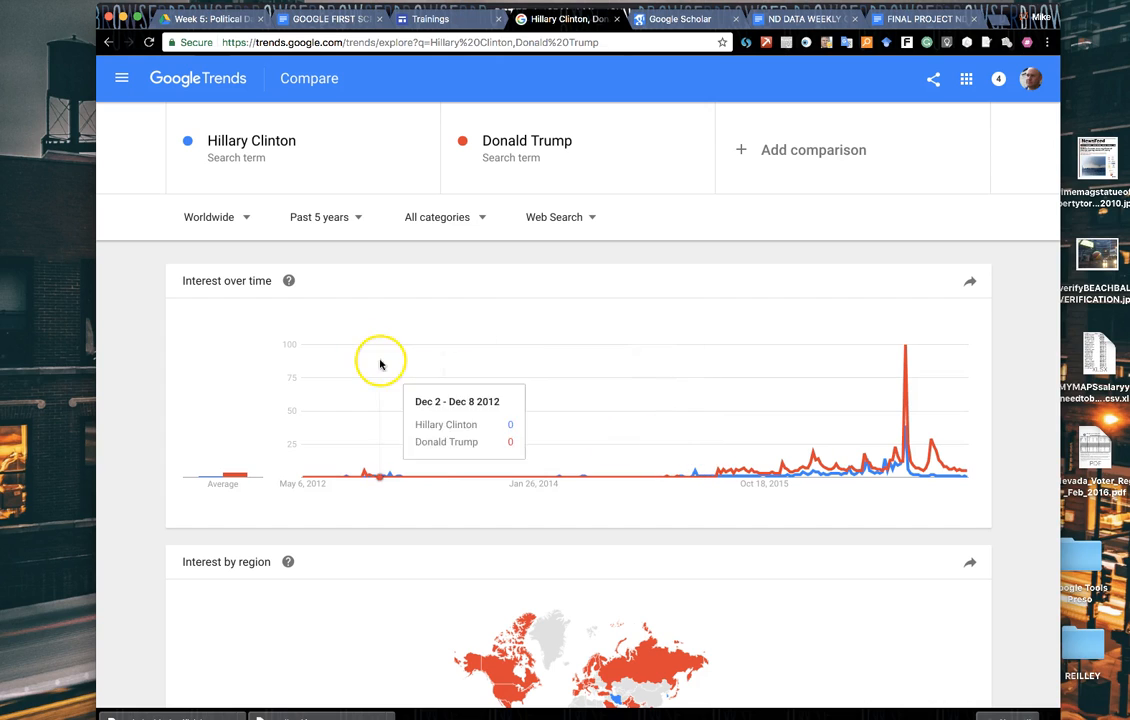
mouse_move(238, 216)
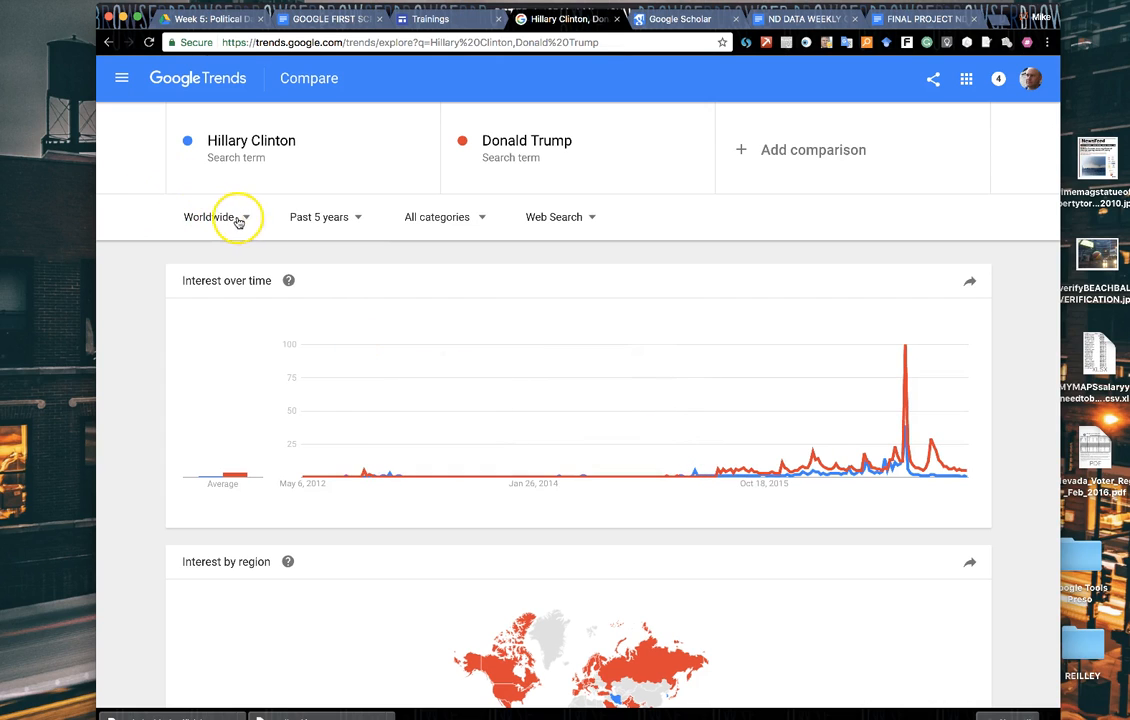
mouse_move(508, 198)
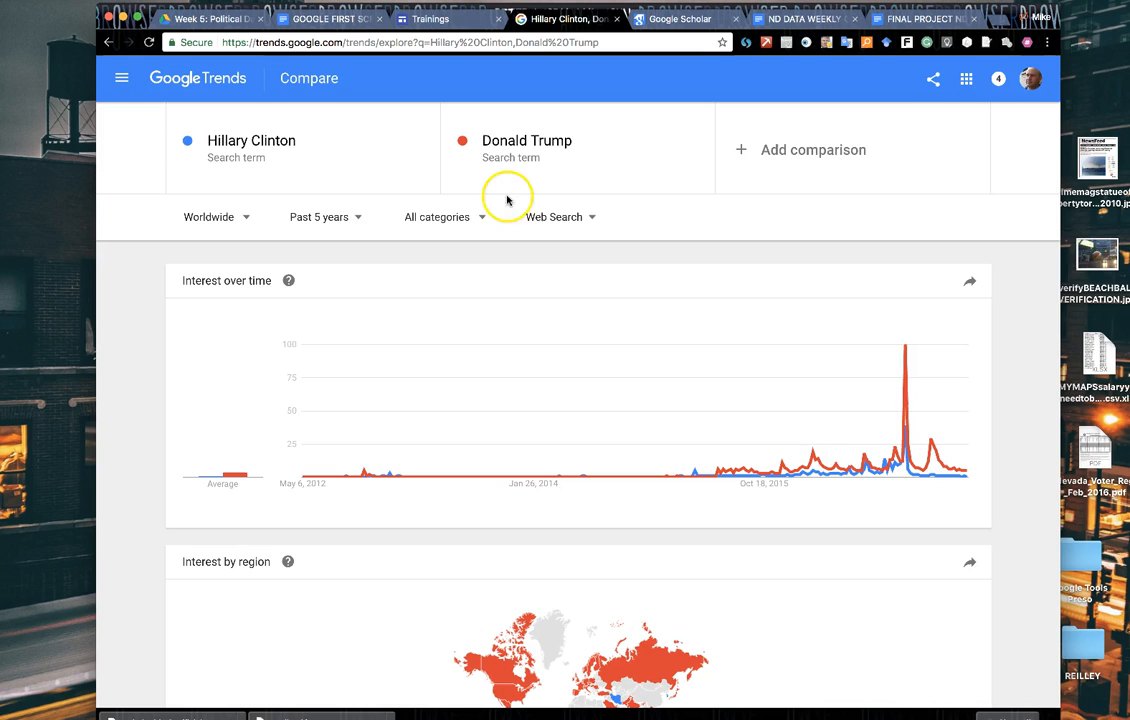
left_click(556, 216)
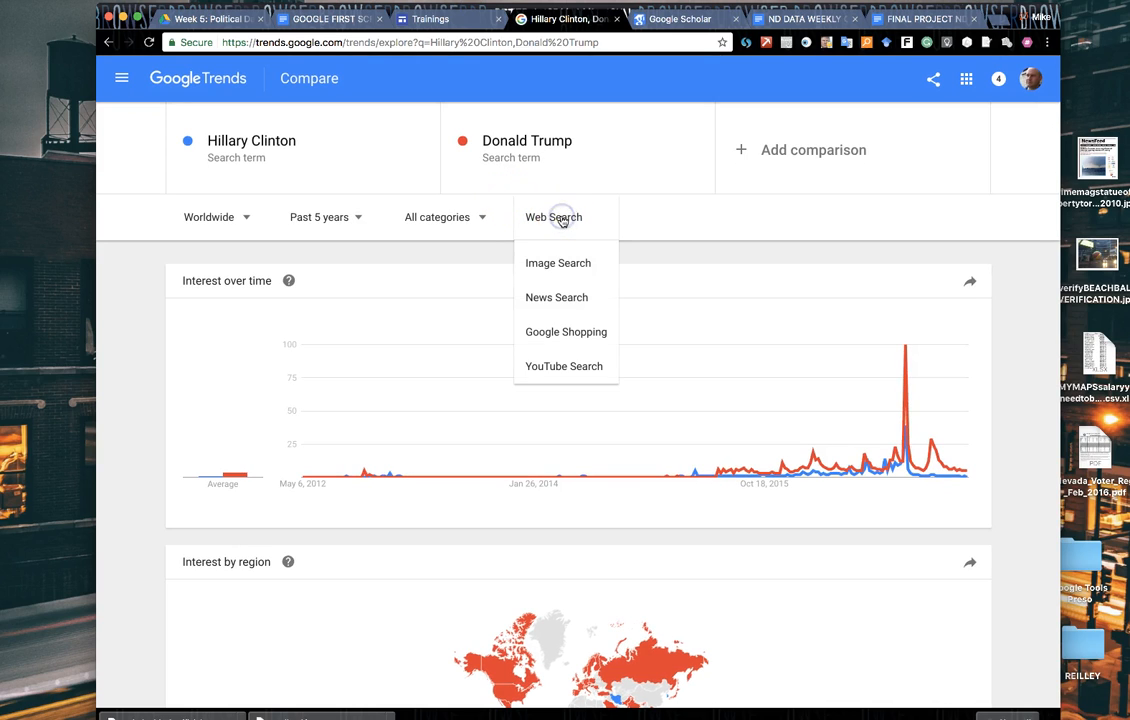
mouse_move(556, 296)
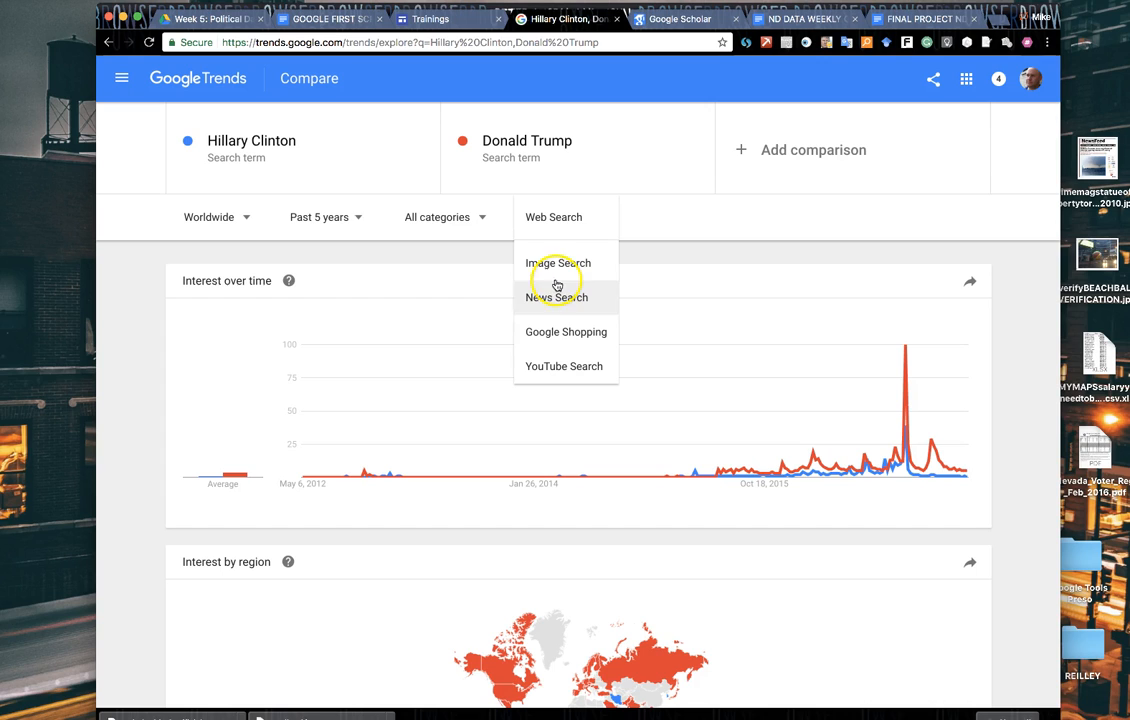
mouse_move(684, 236)
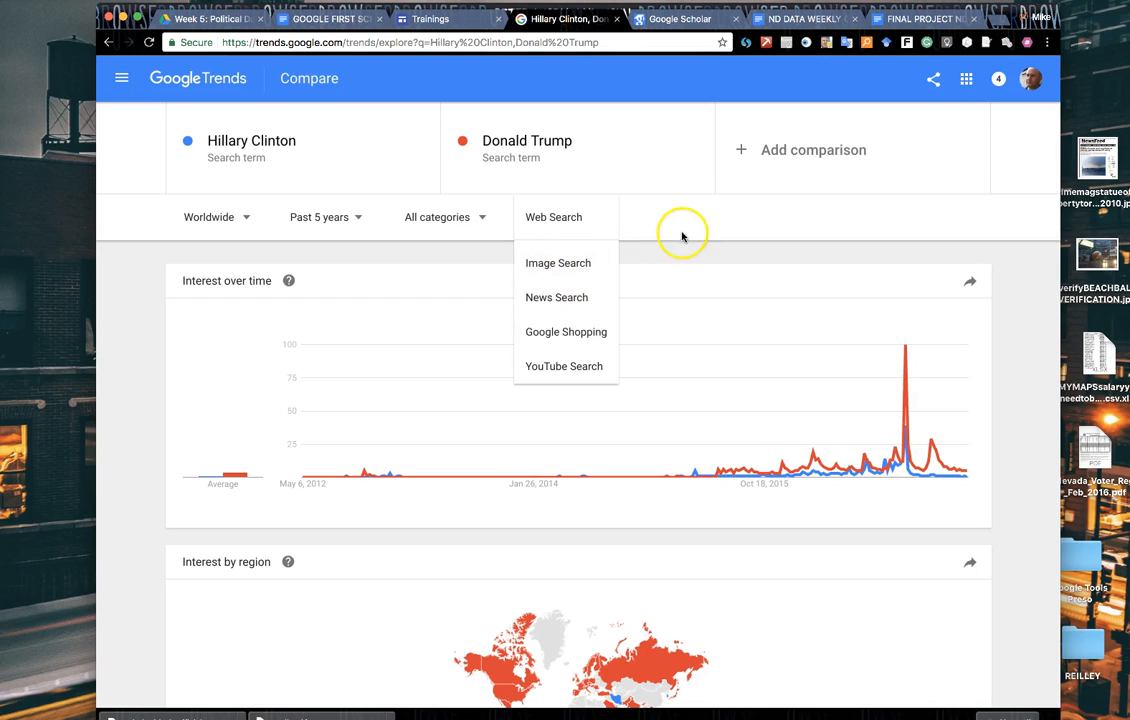
left_click(552, 216)
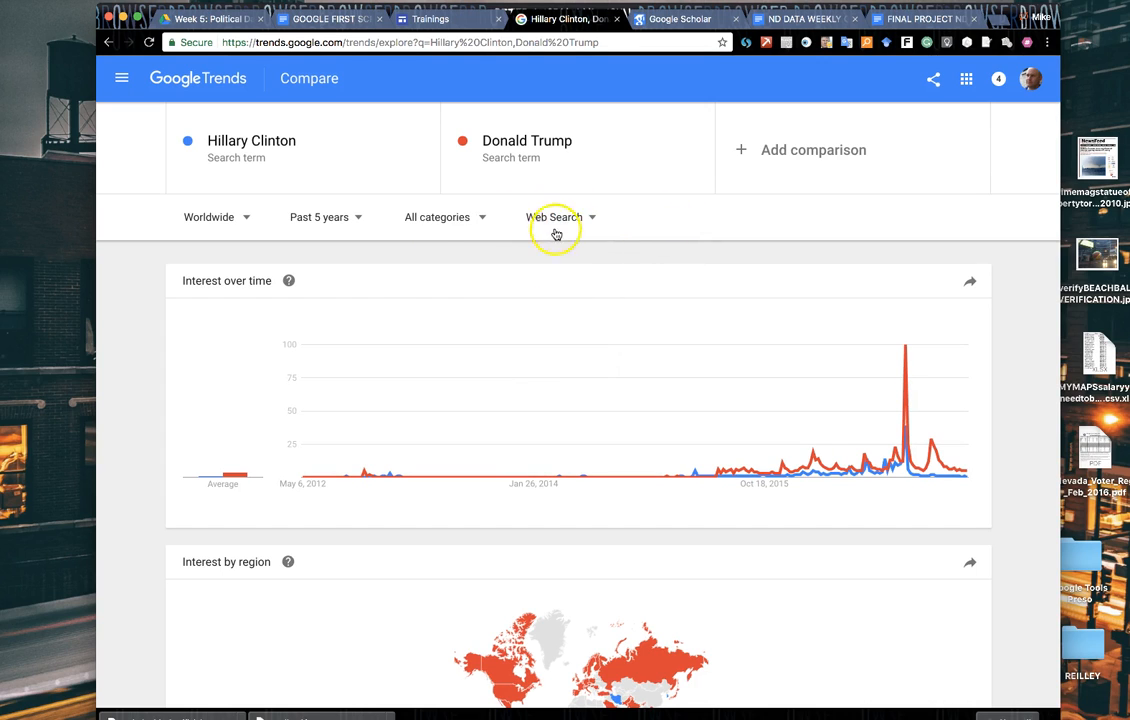
mouse_move(332, 216)
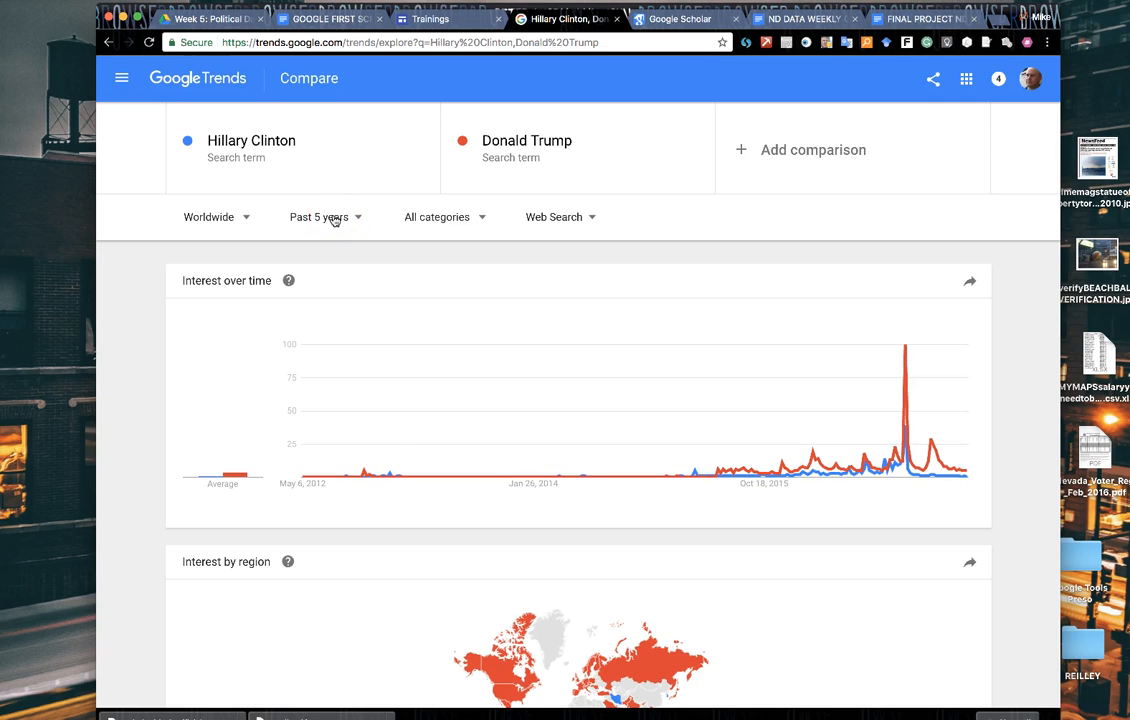
Step: Change the comparison's time range to Past 12 months
left_click(320, 216)
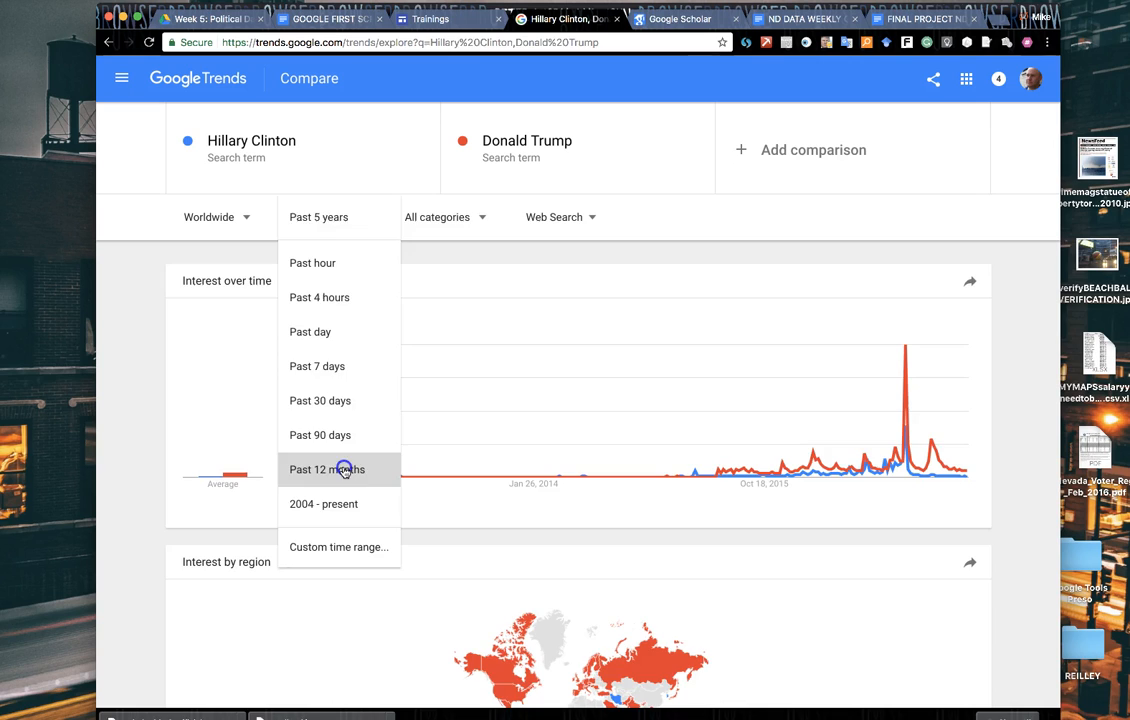
left_click(340, 468)
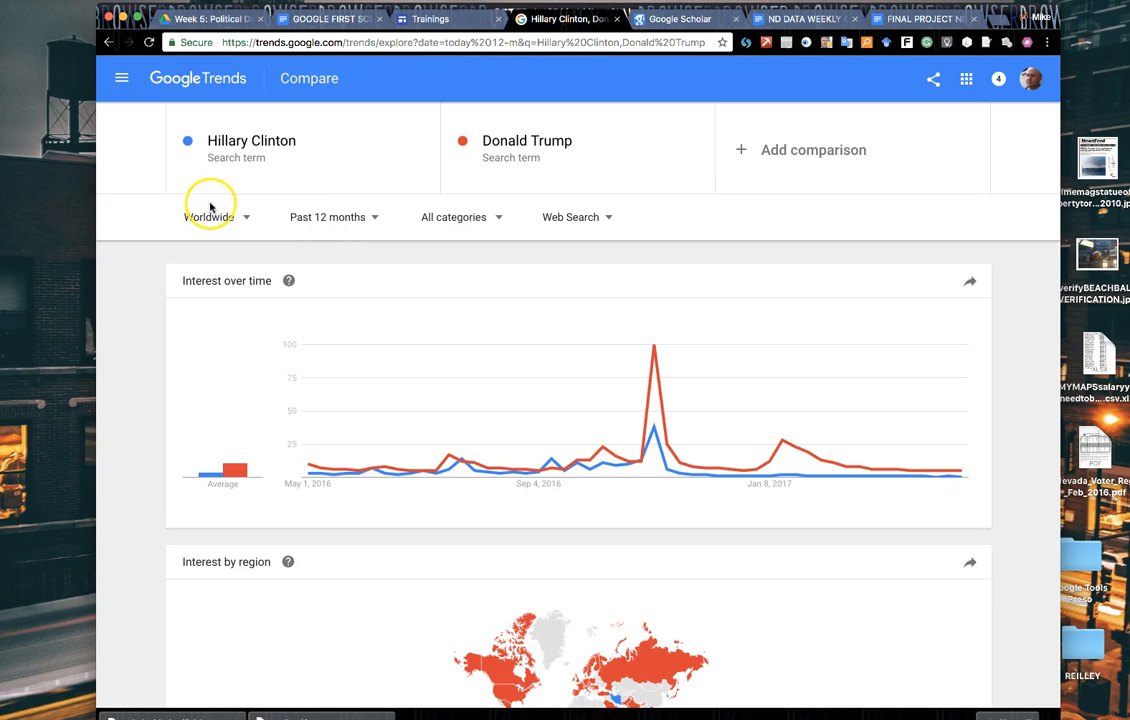
left_click(332, 216)
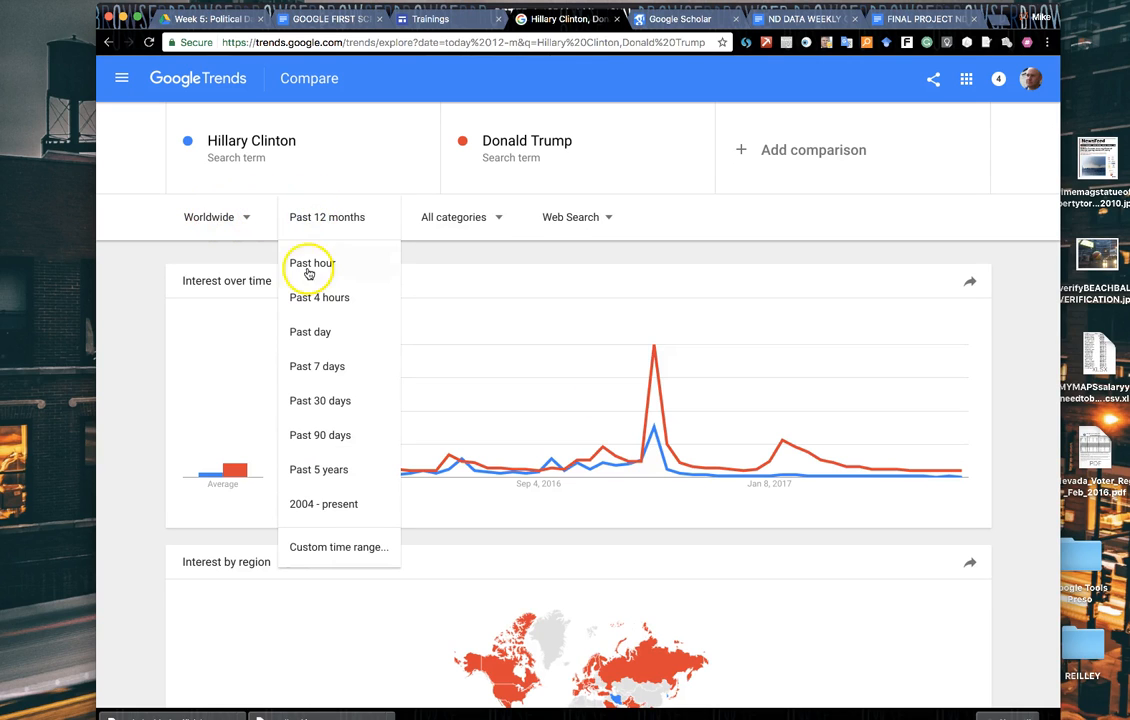
mouse_move(340, 548)
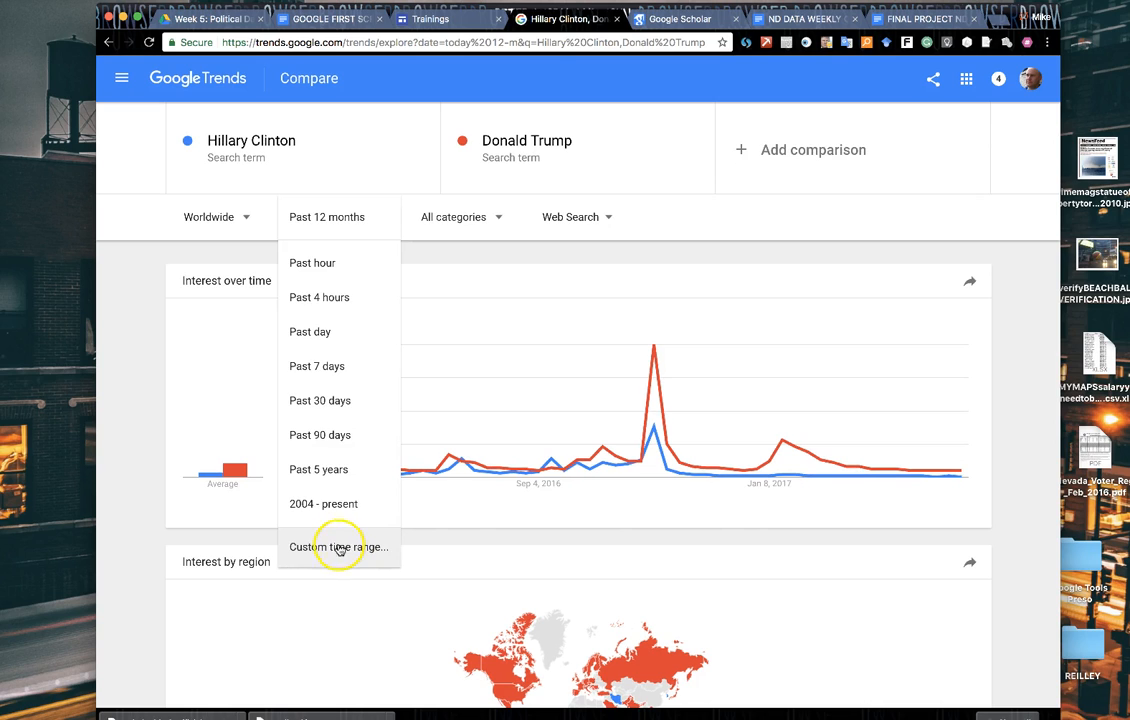
mouse_move(232, 218)
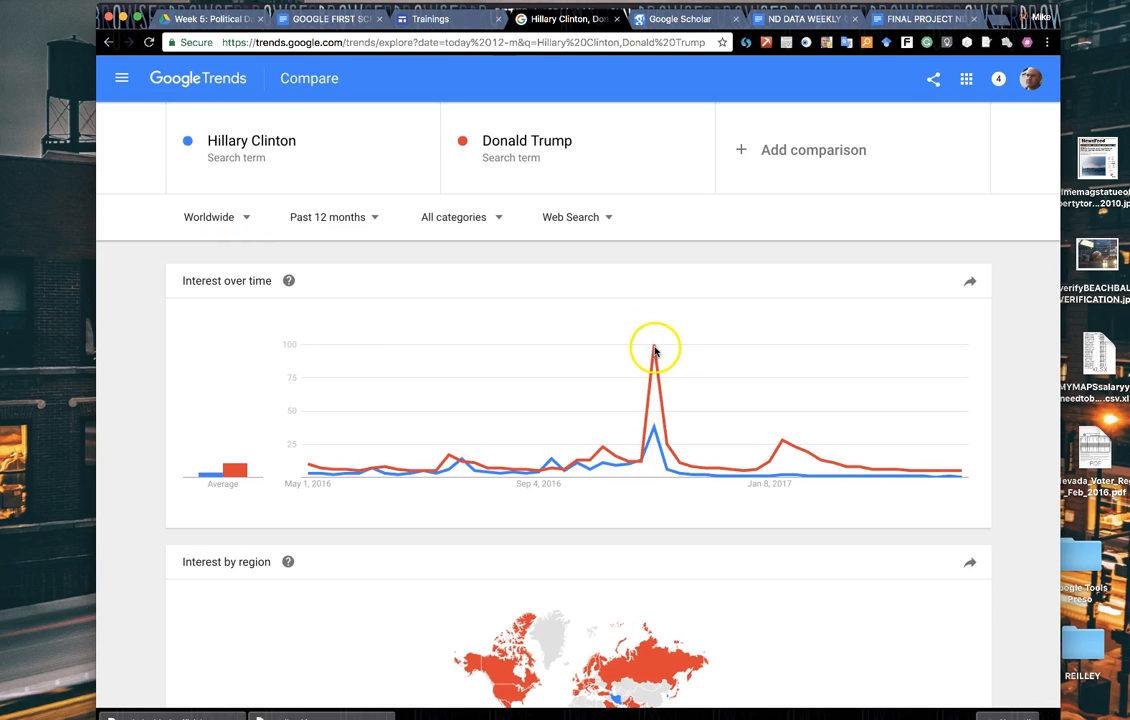
mouse_move(610, 476)
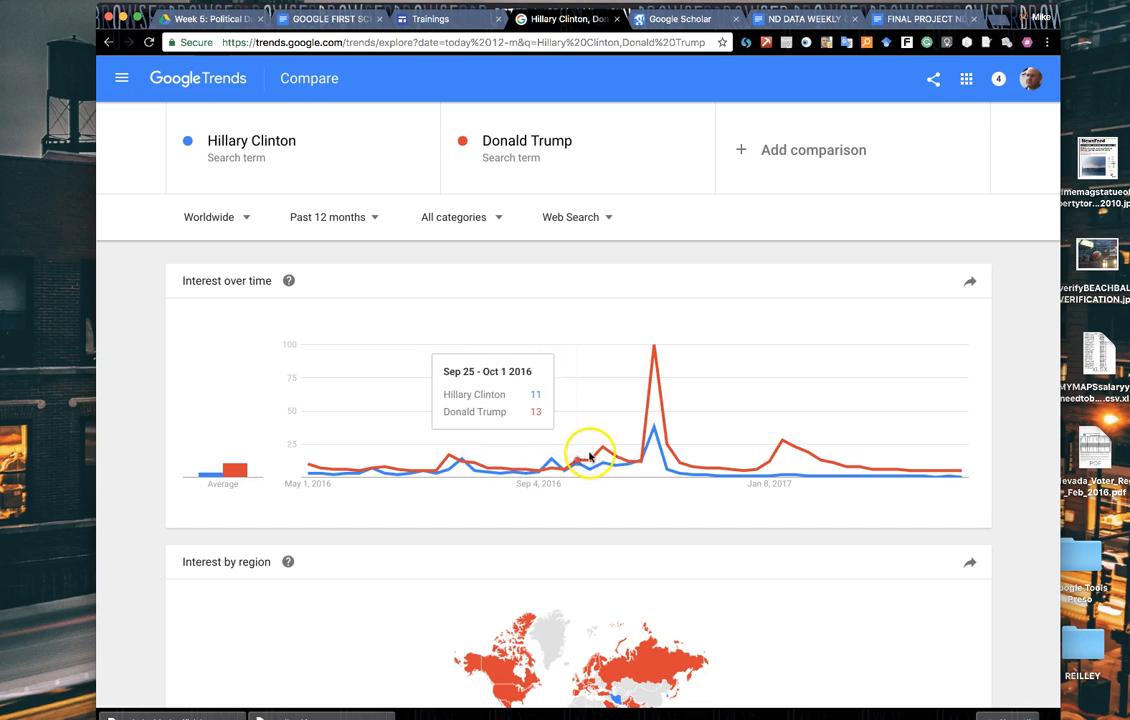
mouse_move(542, 464)
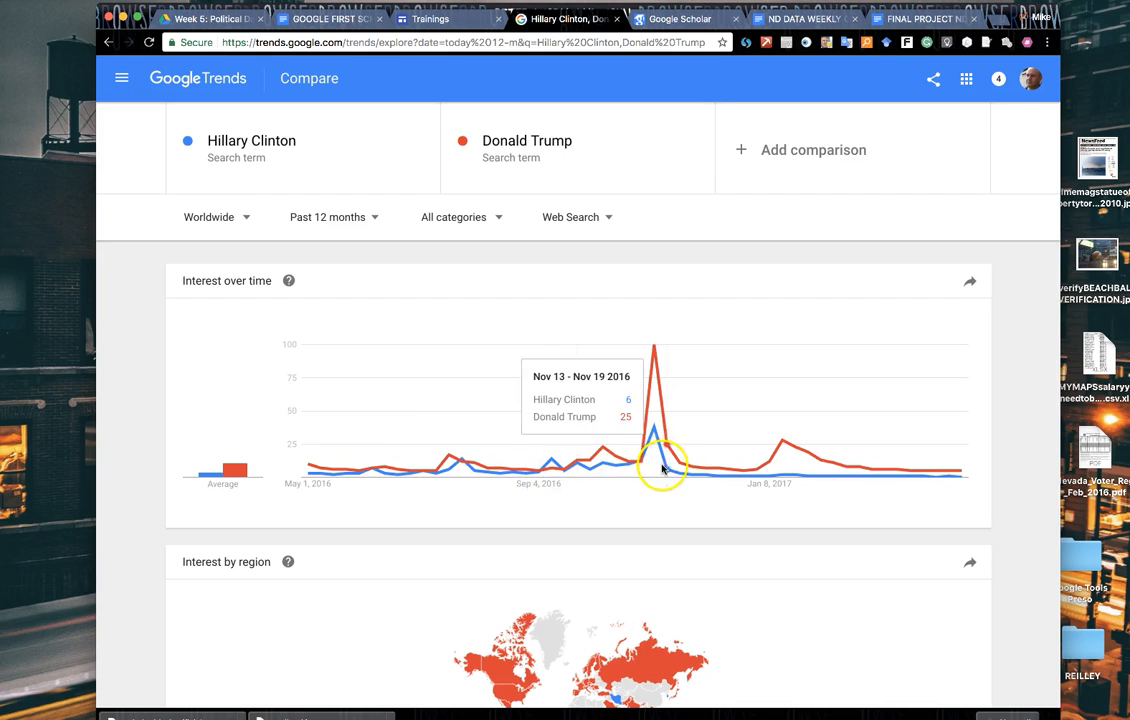
mouse_move(622, 432)
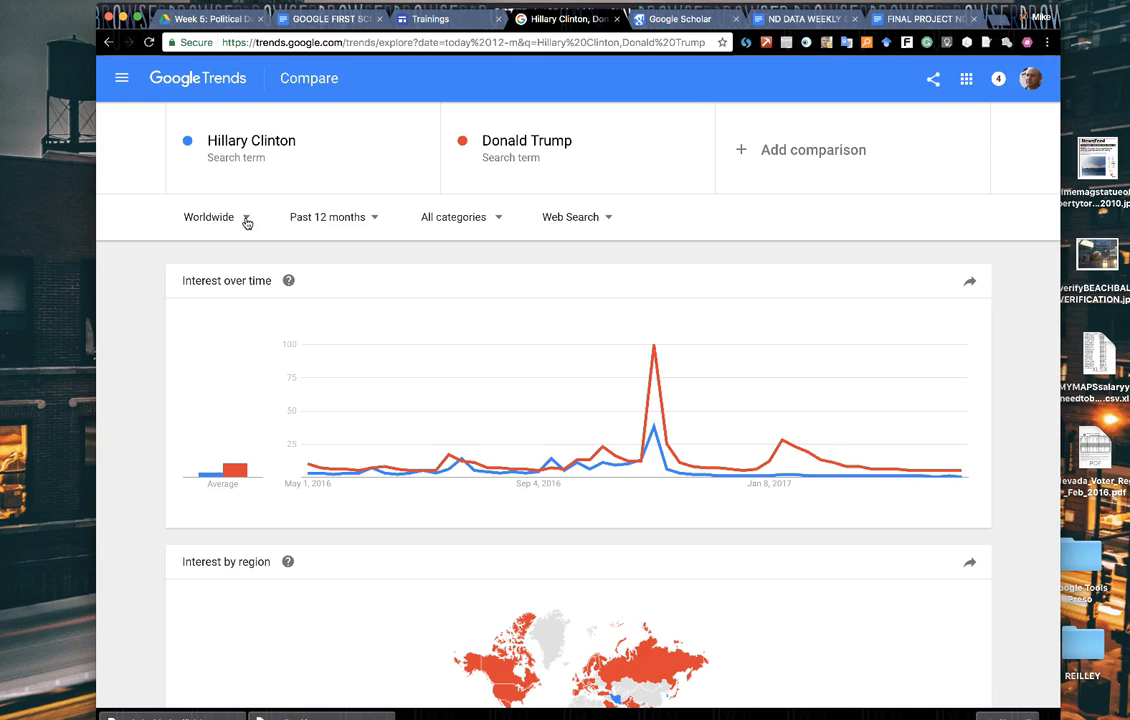
mouse_move(288, 280)
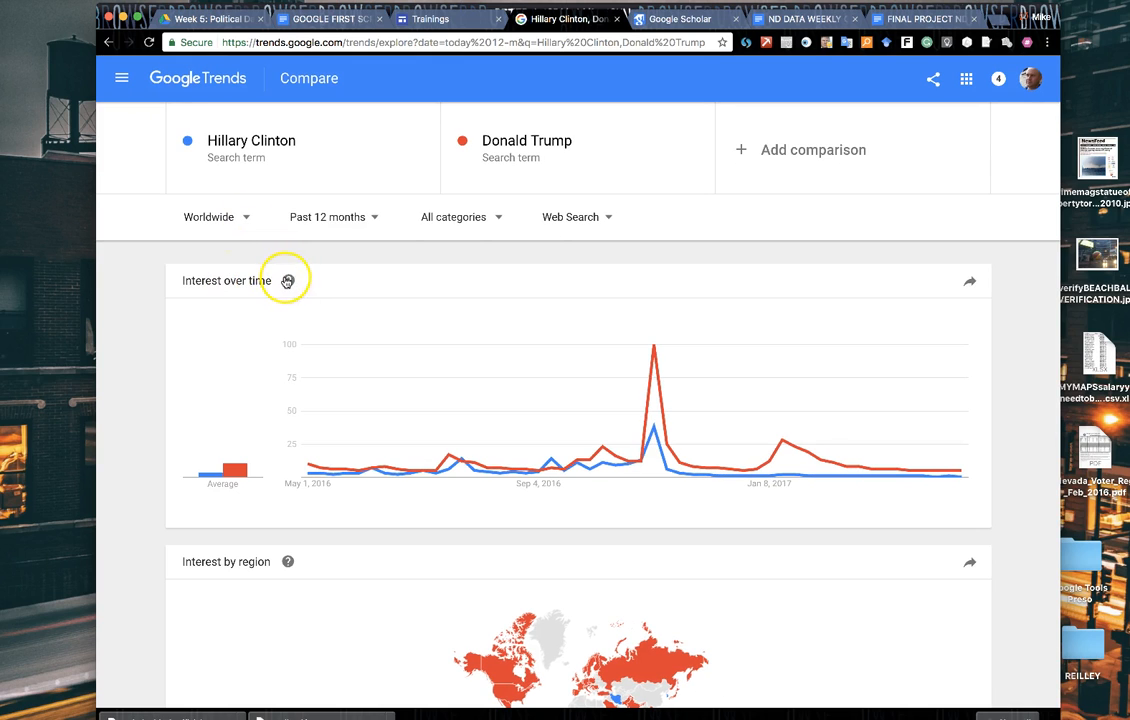
left_click(288, 280)
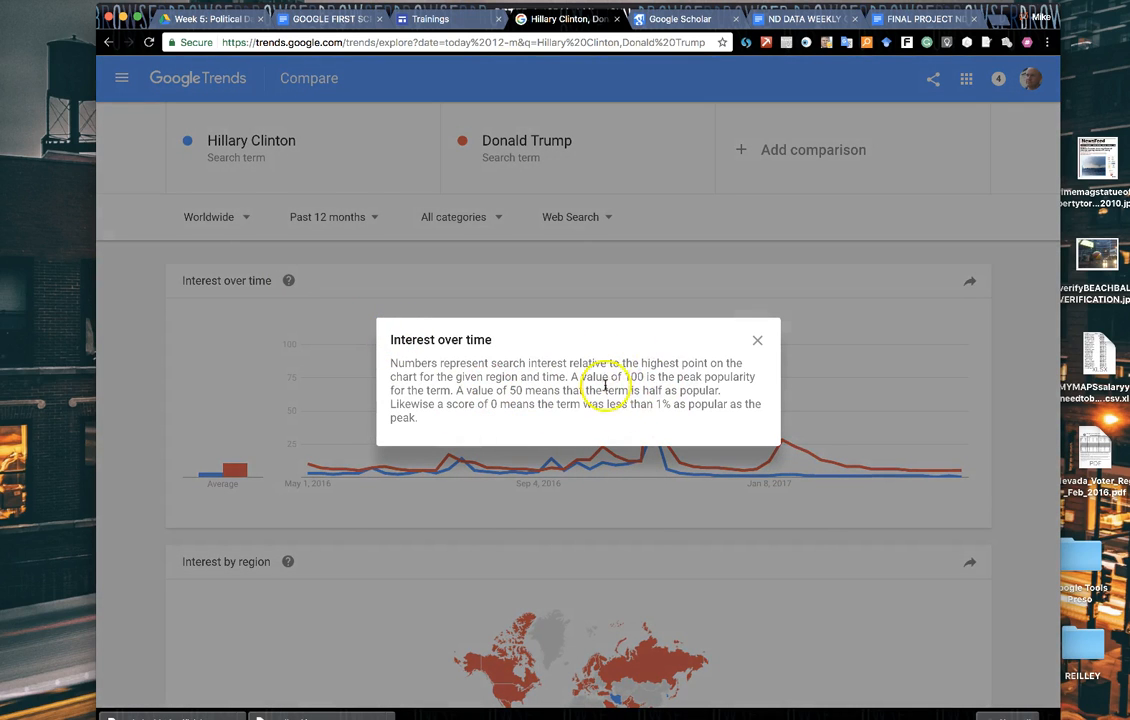
left_click(756, 340)
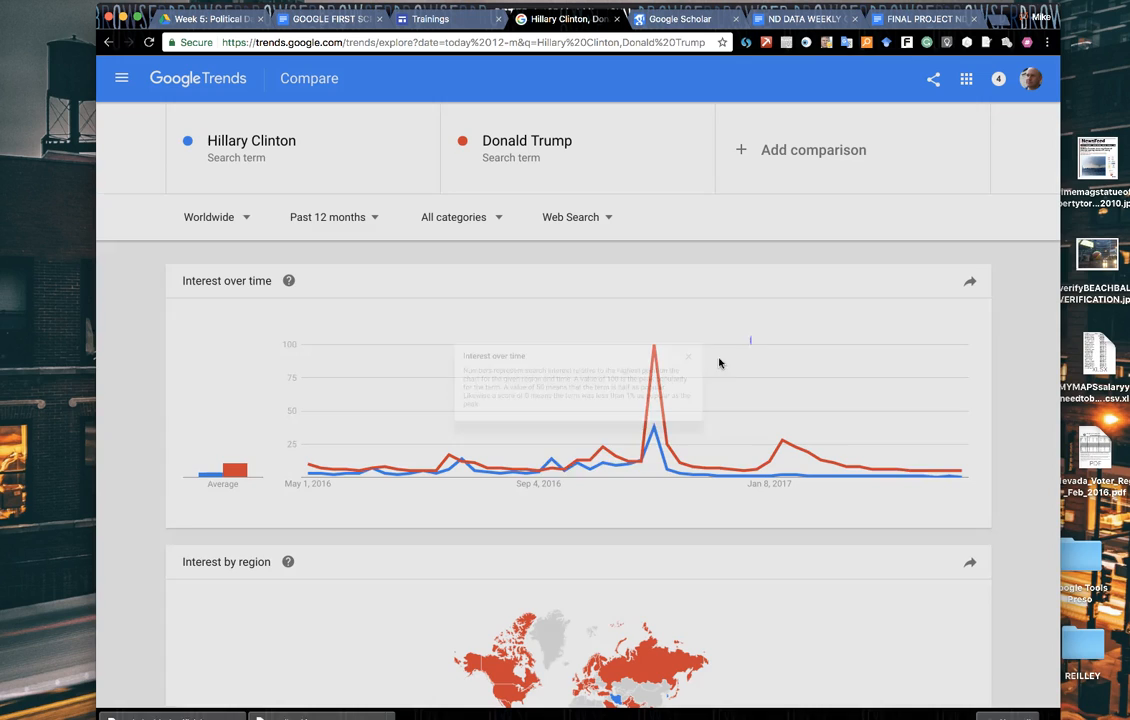
mouse_move(652, 352)
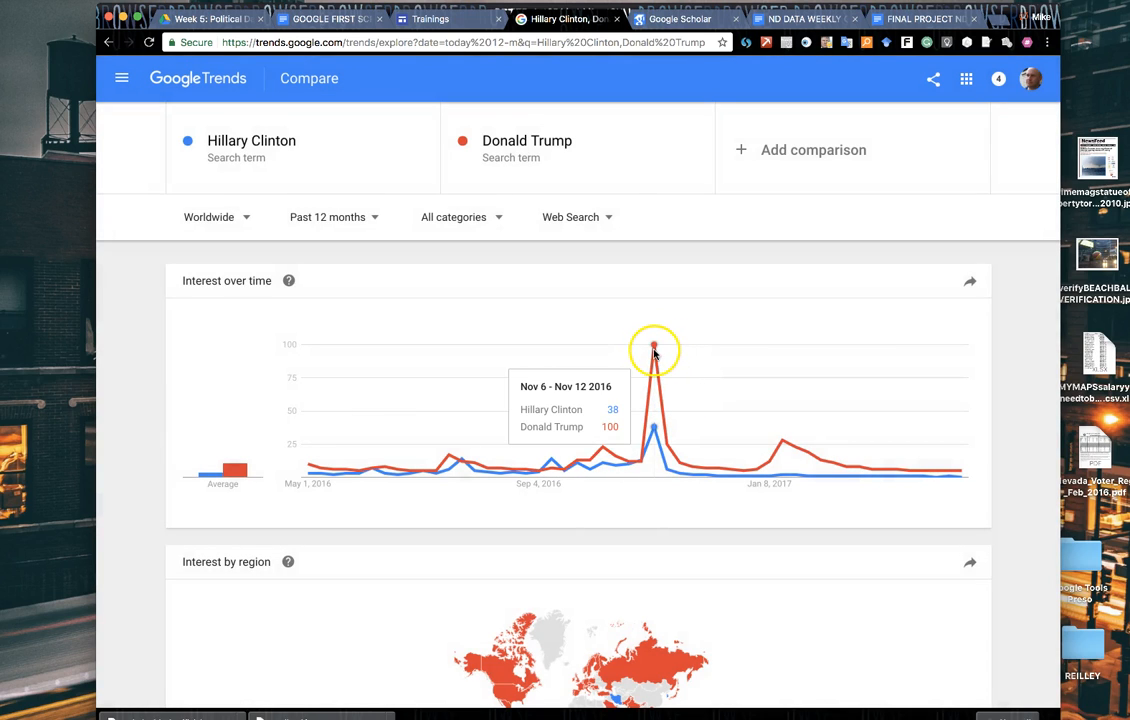
mouse_move(652, 344)
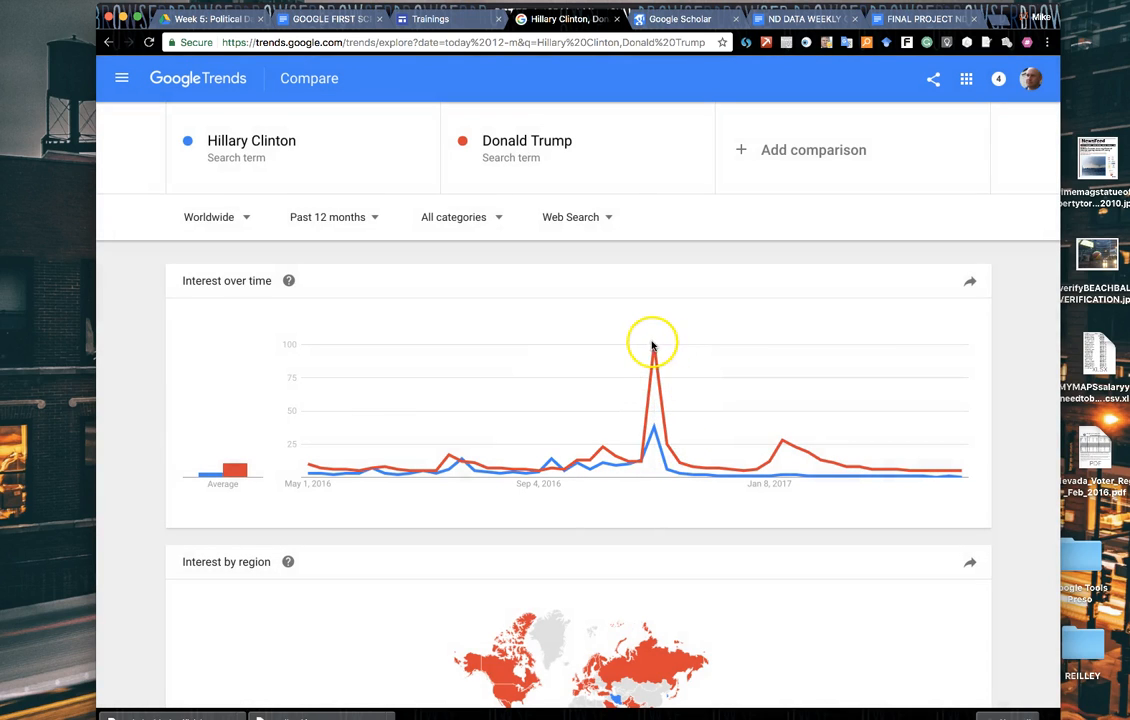
mouse_move(596, 378)
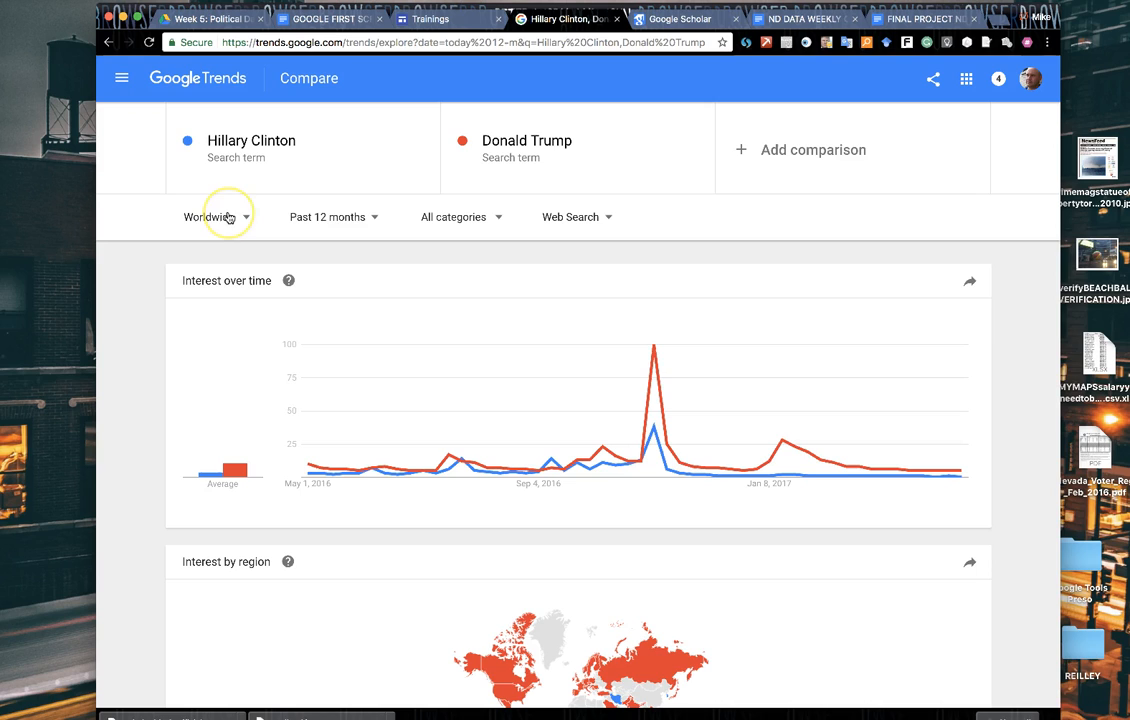
Step: Filter the location by typing 'United' and narrowing to the Phoenix AZ metro area
left_click(218, 216)
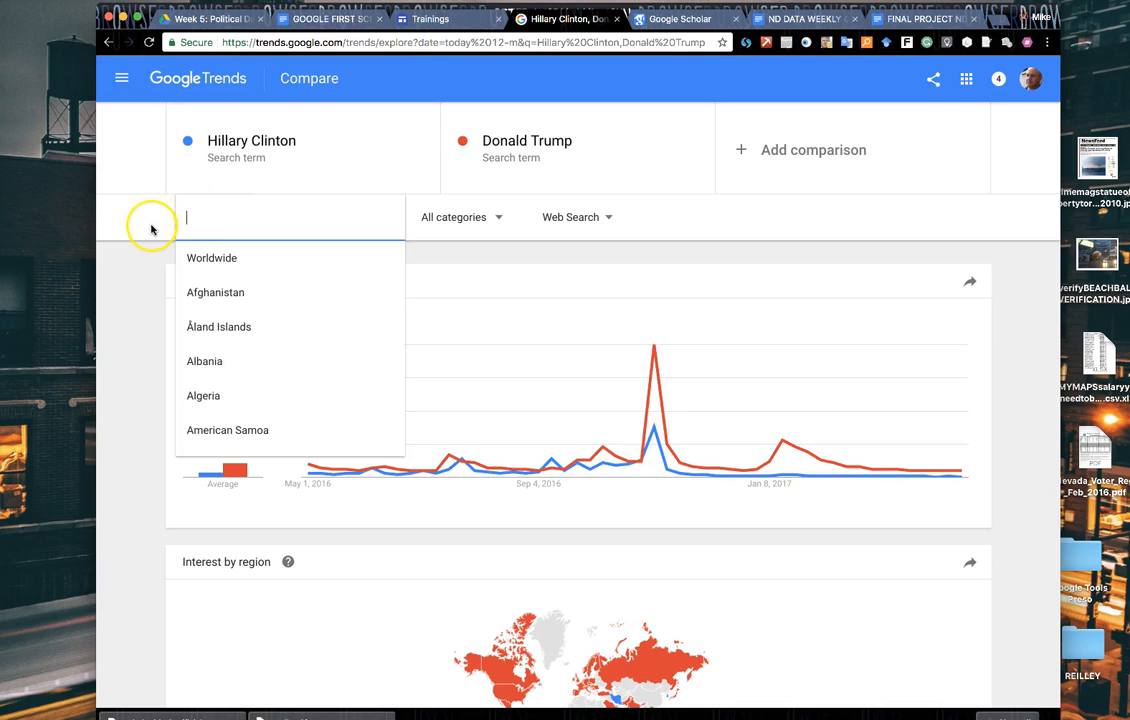
mouse_move(214, 258)
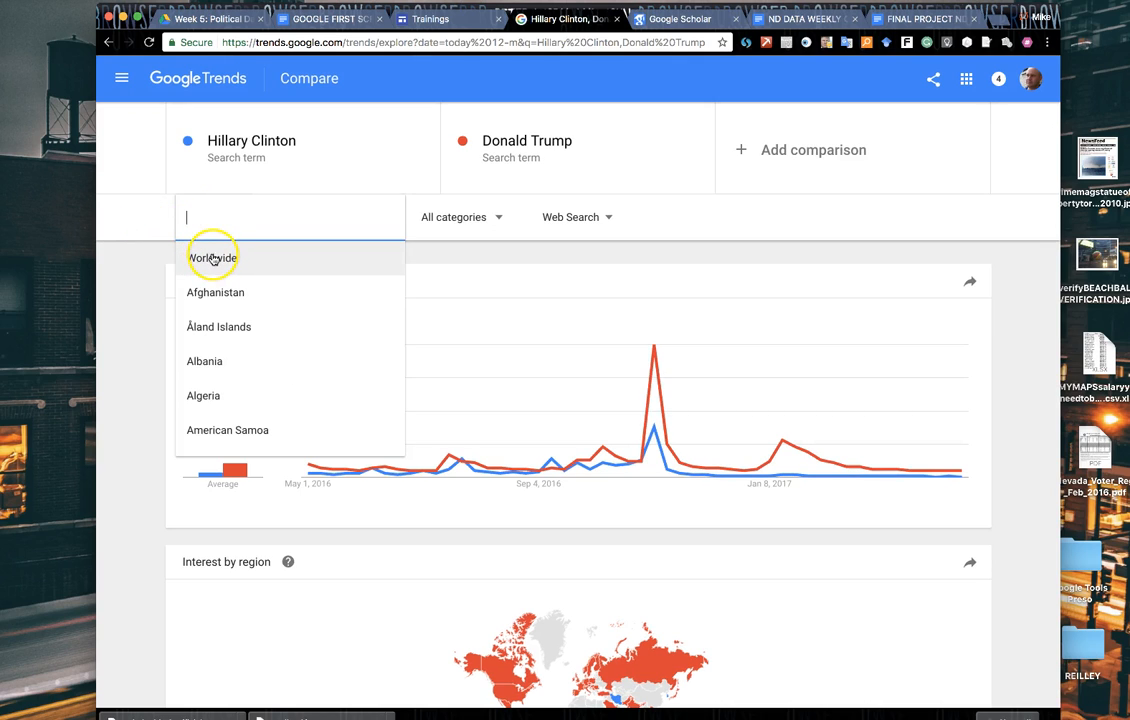
mouse_move(236, 396)
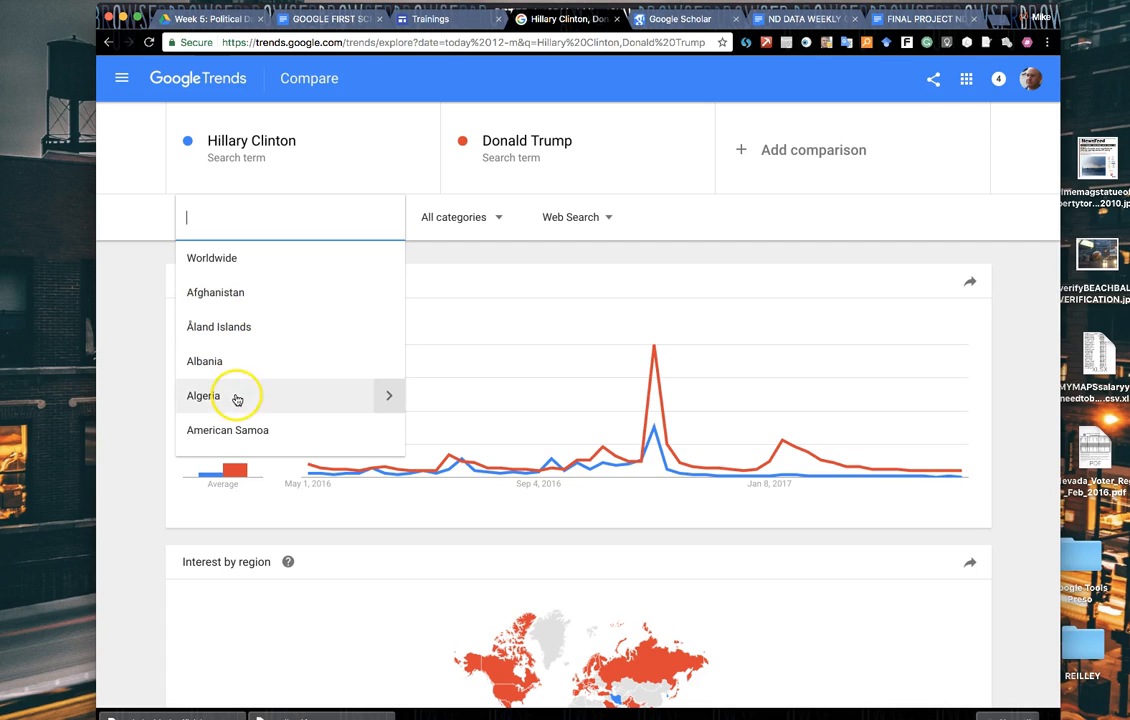
mouse_move(392, 396)
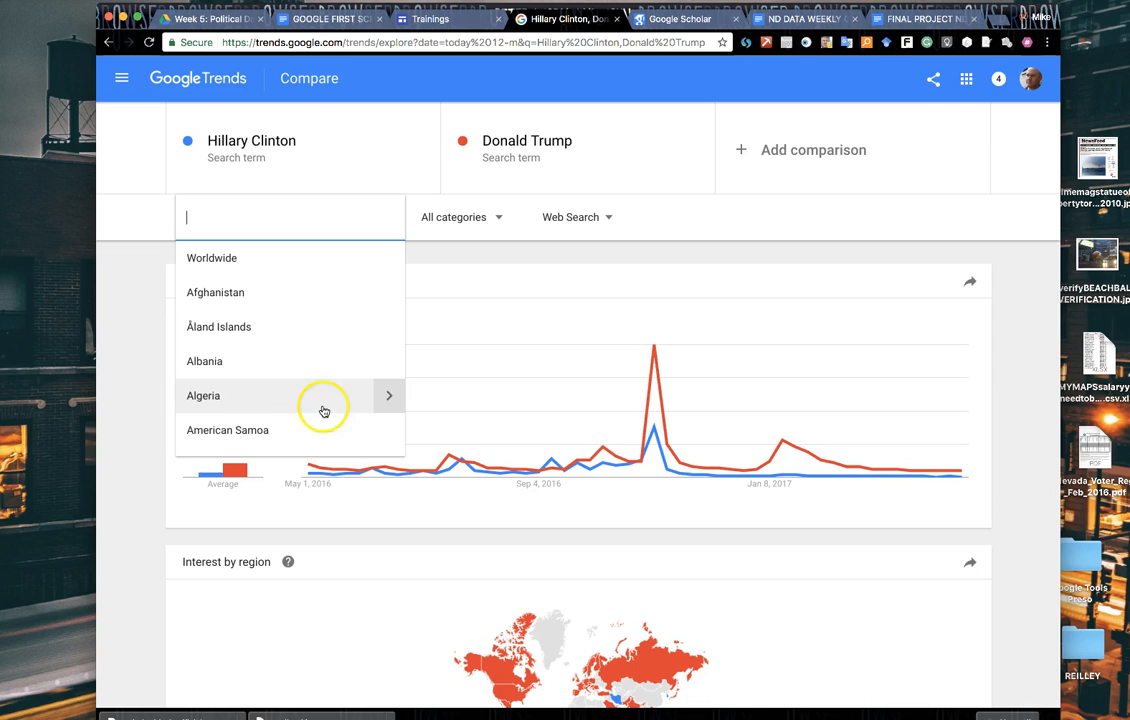
mouse_move(288, 402)
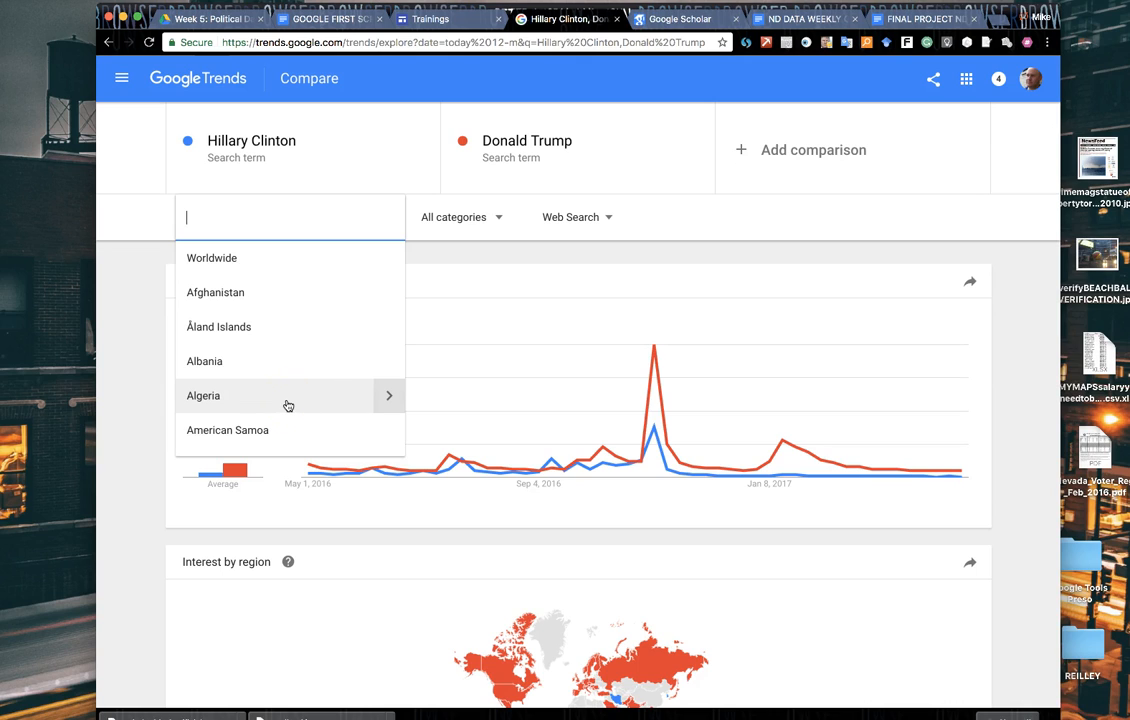
type("Uni")
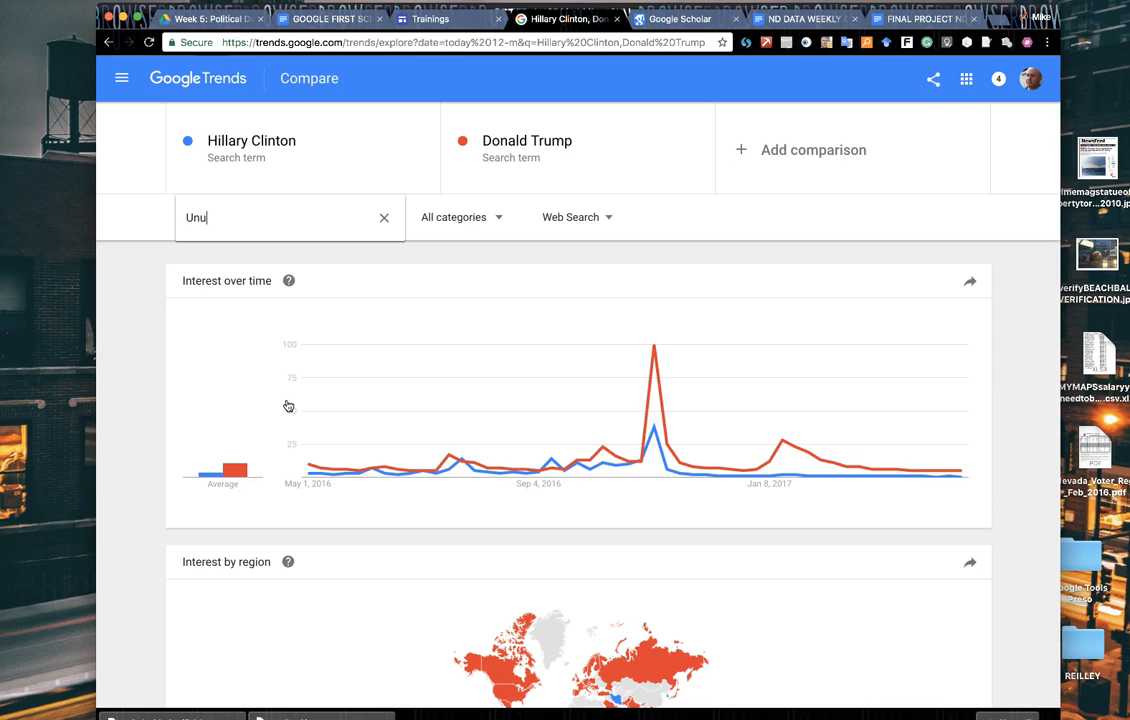
type("United")
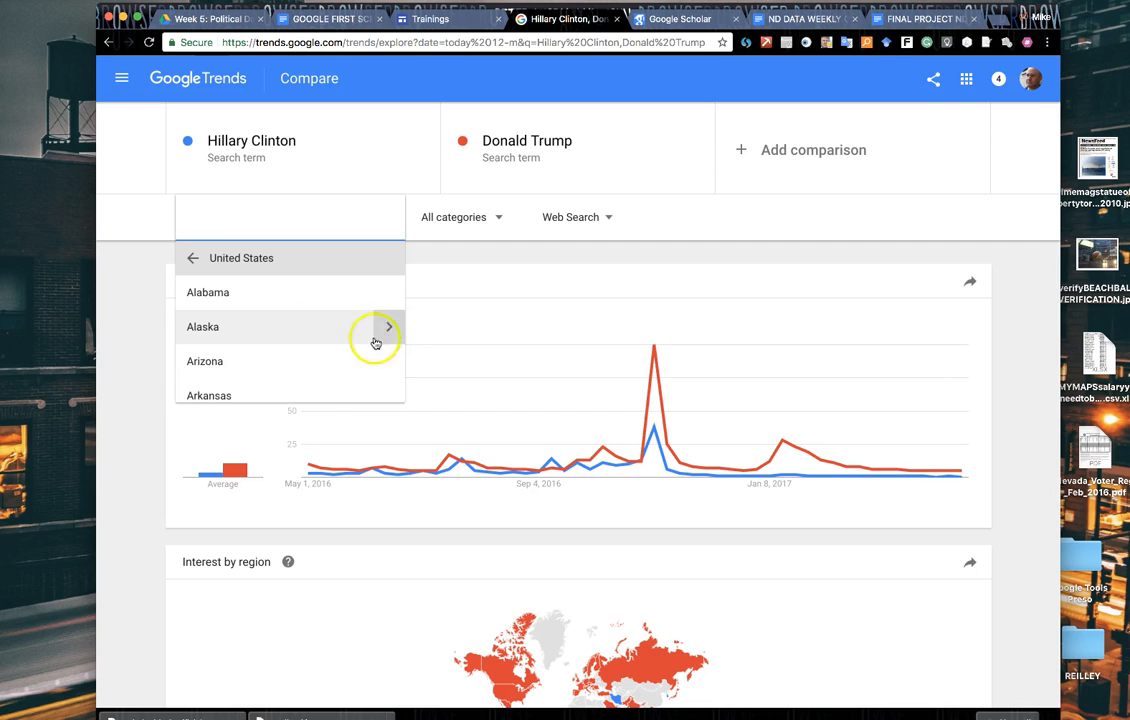
mouse_move(238, 368)
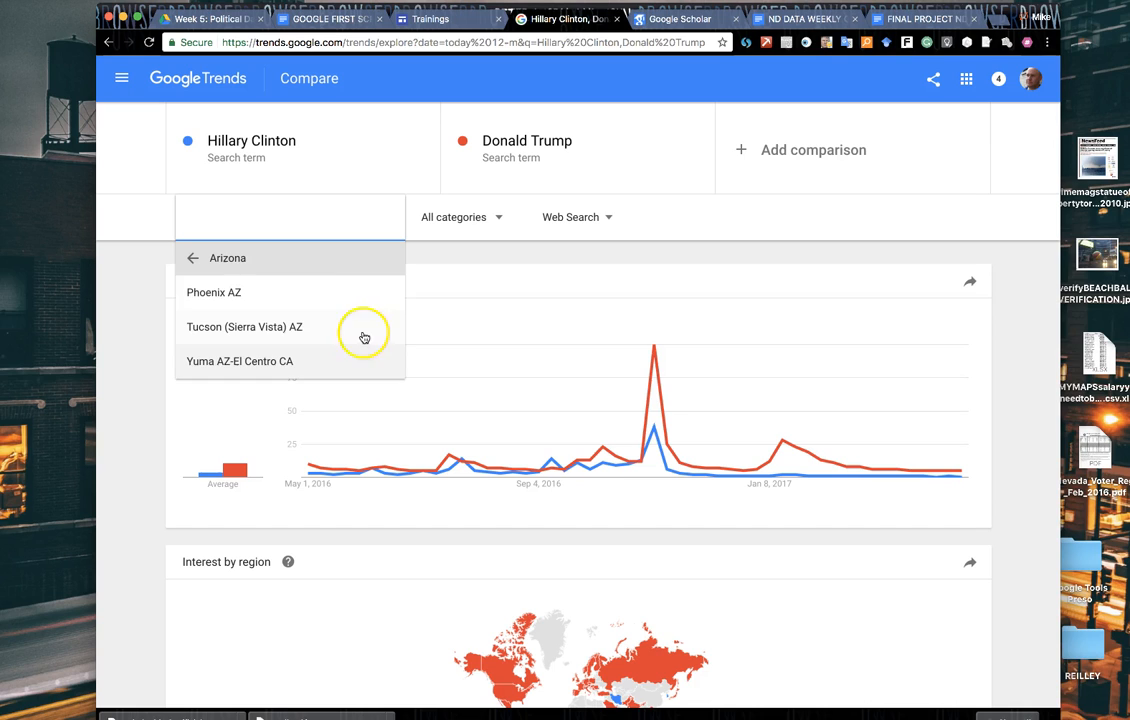
mouse_move(348, 304)
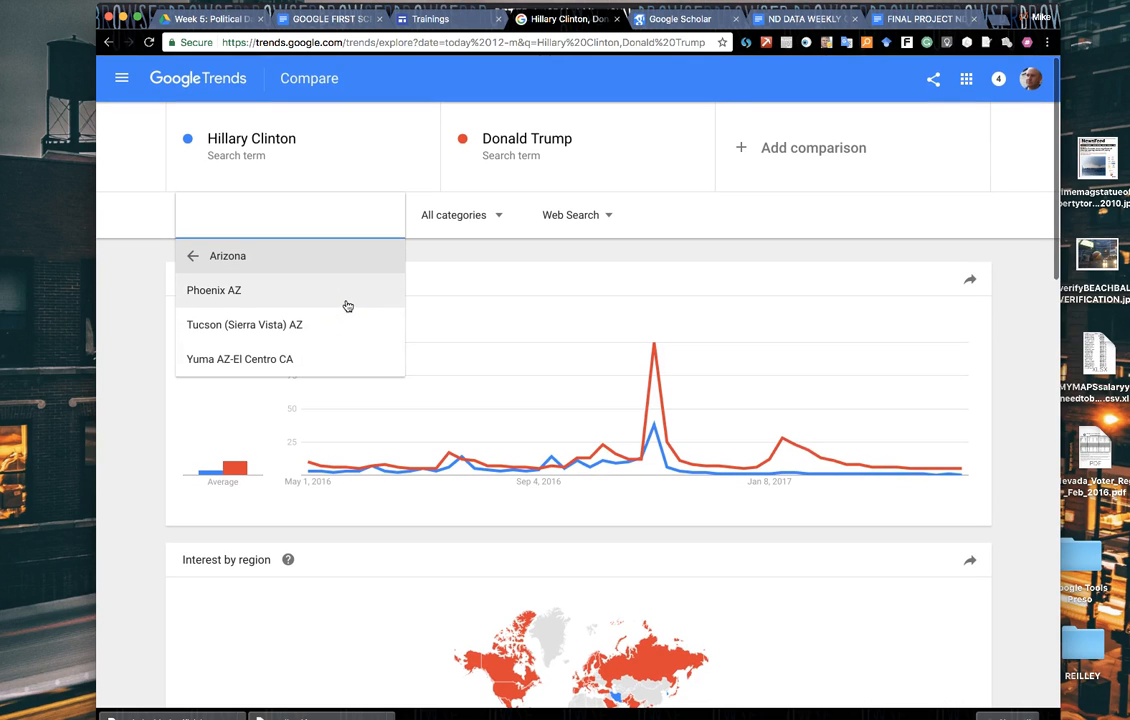
left_click(214, 290)
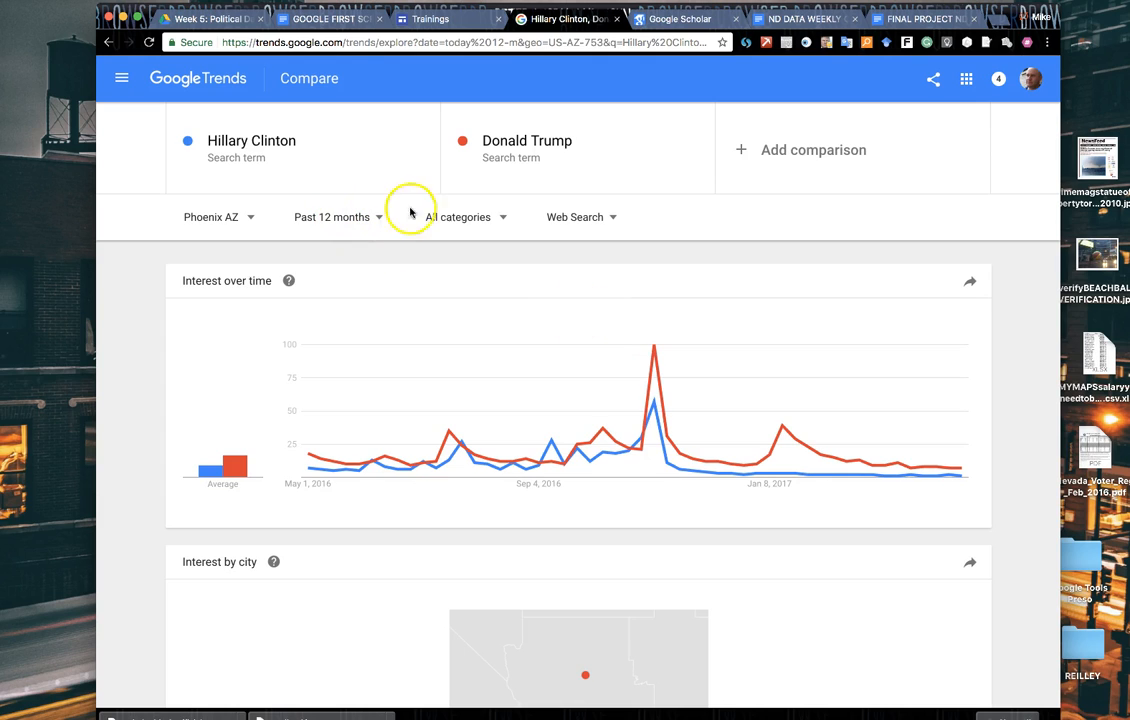
mouse_move(606, 464)
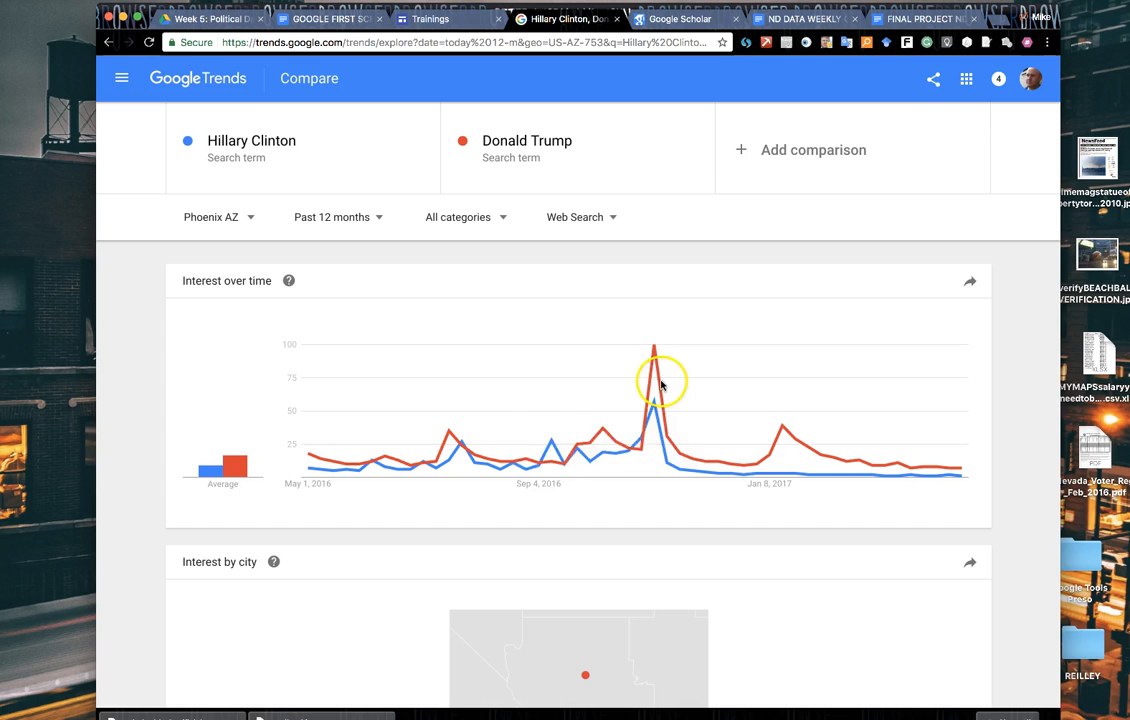
mouse_move(784, 430)
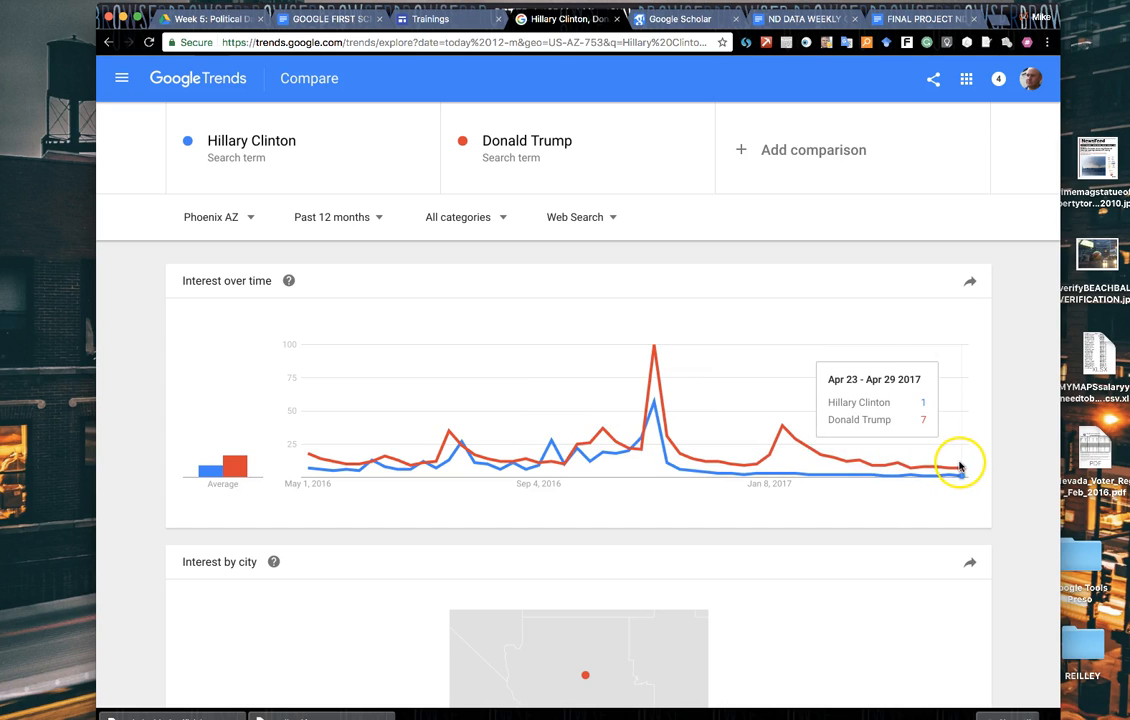
Step: Bring up the Embed, Share and CSV options for the Interest over time chart
left_click(972, 280)
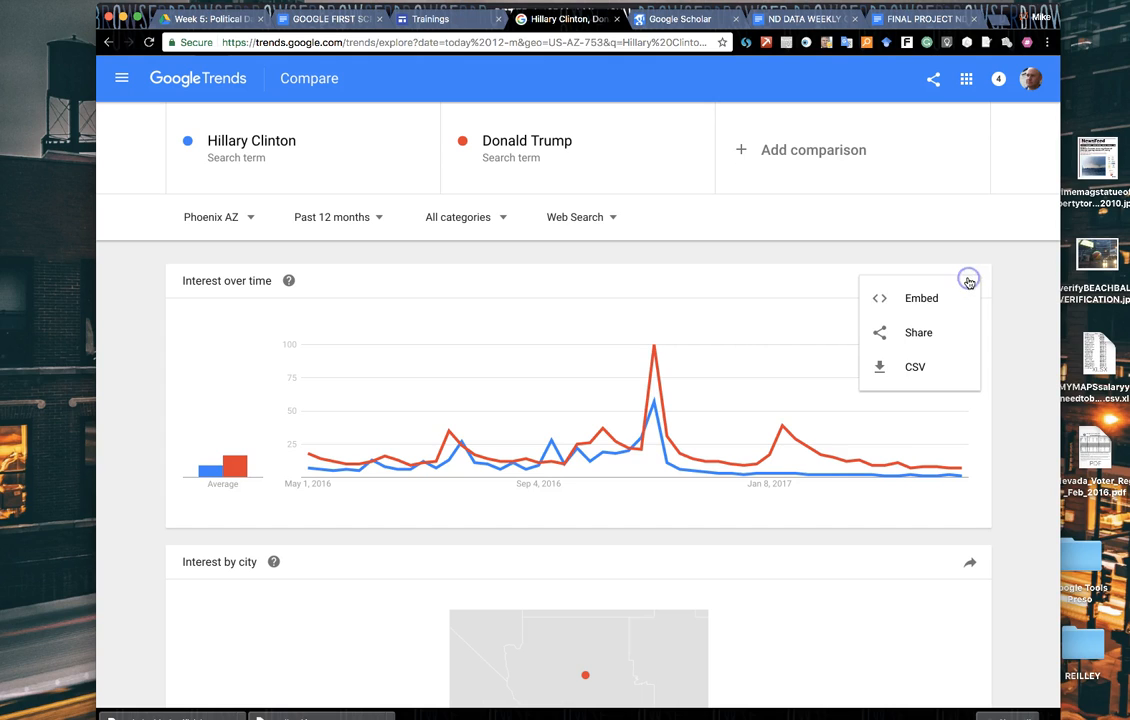
mouse_move(920, 332)
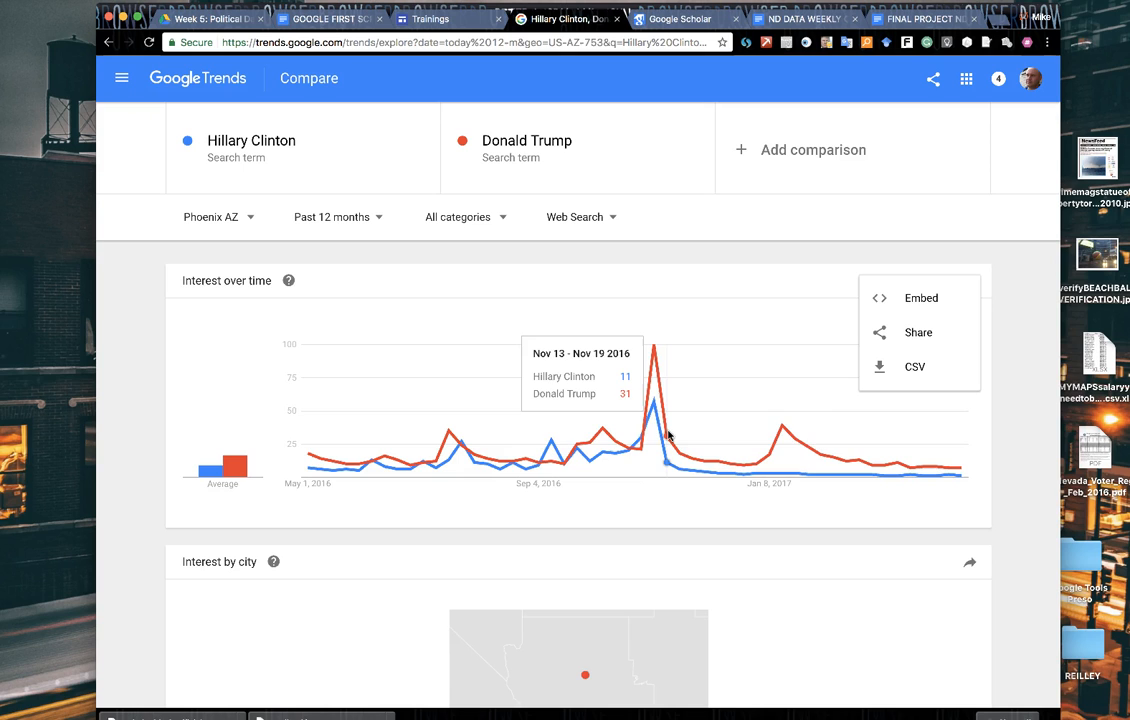
Step: Switch Donald Trump's related queries for Phoenix from Rising to Top
left_click(1020, 456)
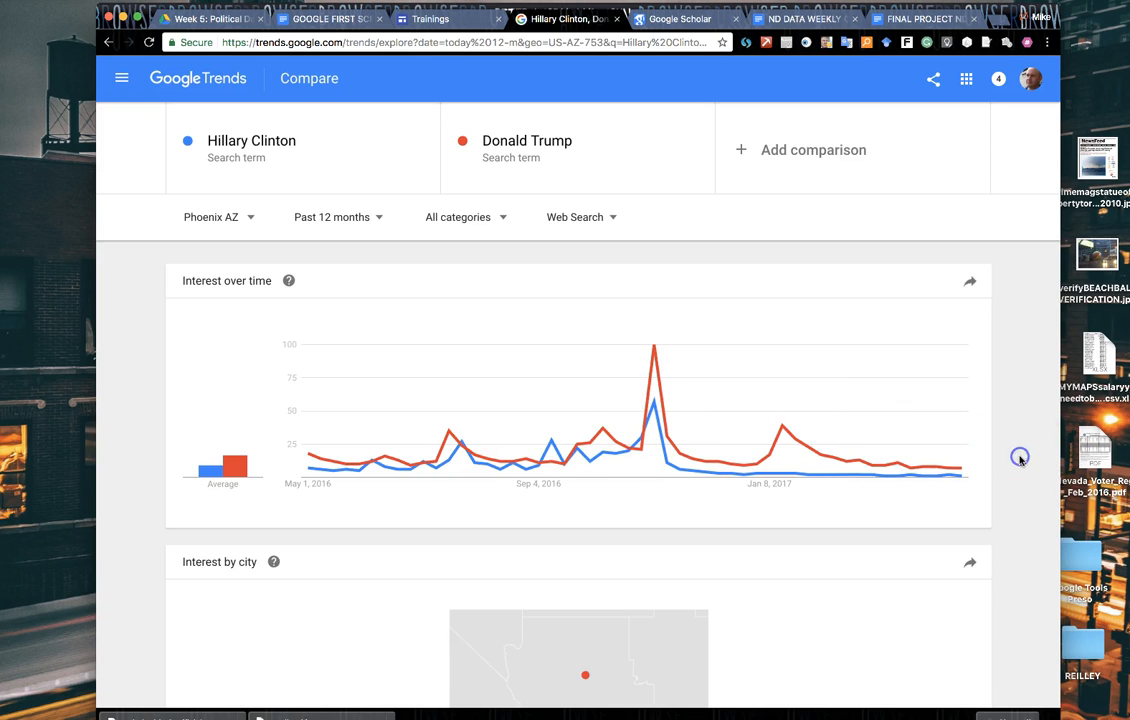
scroll("down", 3)
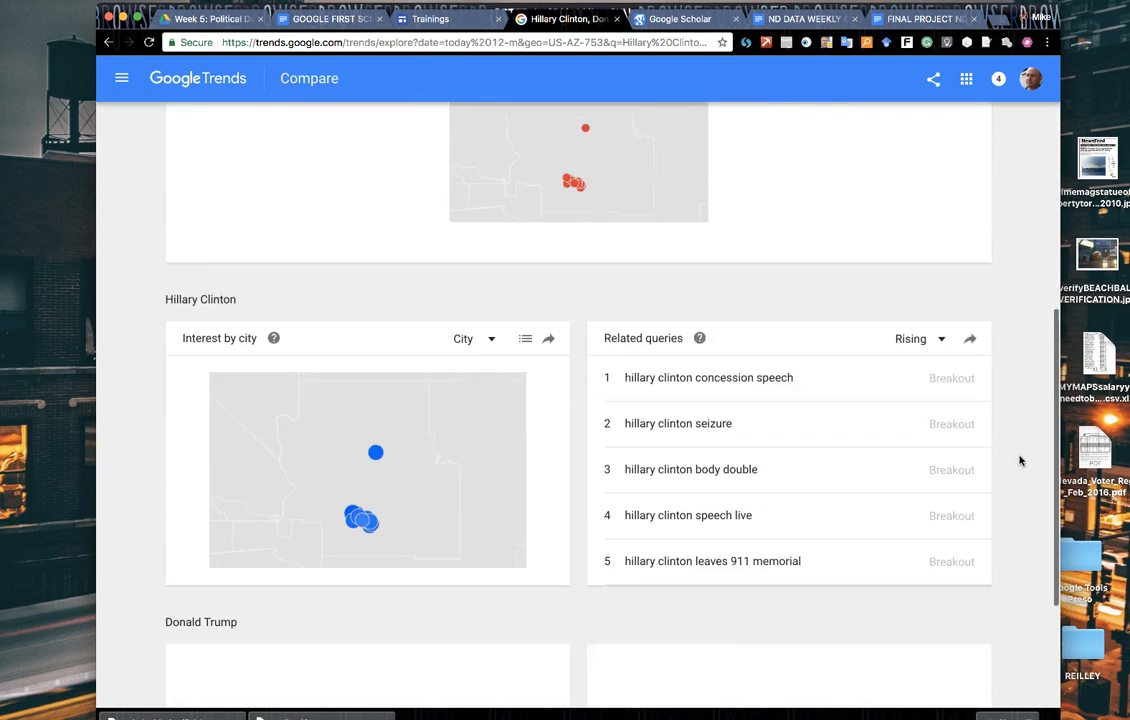
scroll("down", 3)
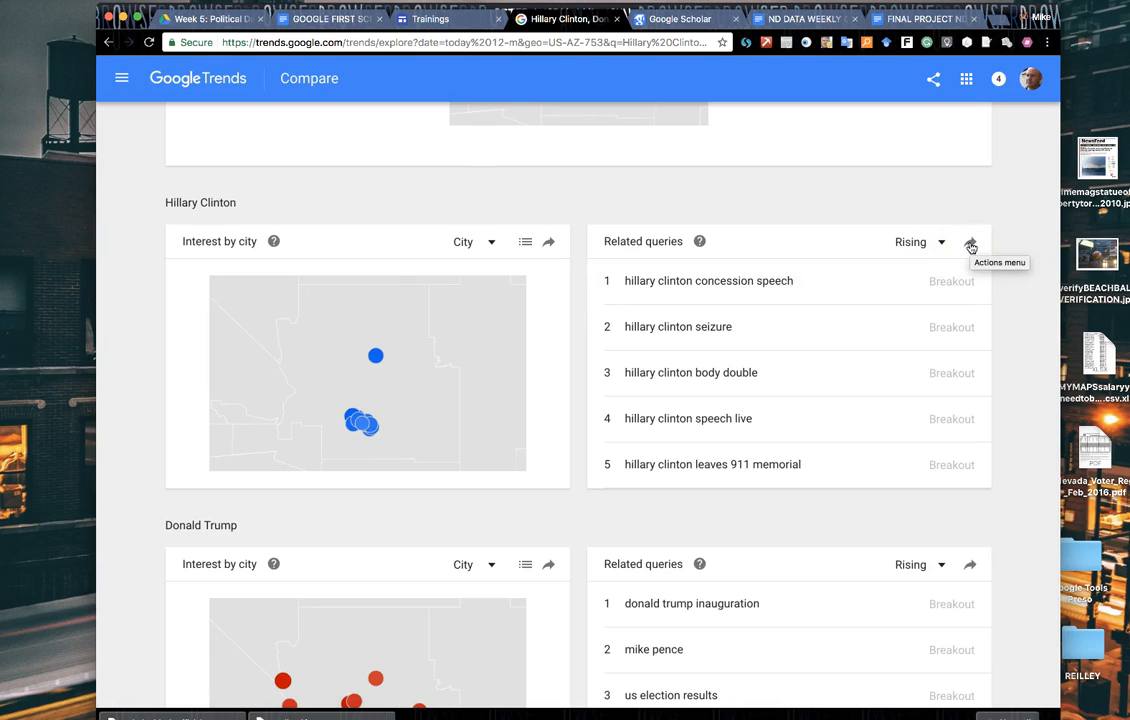
left_click(968, 242)
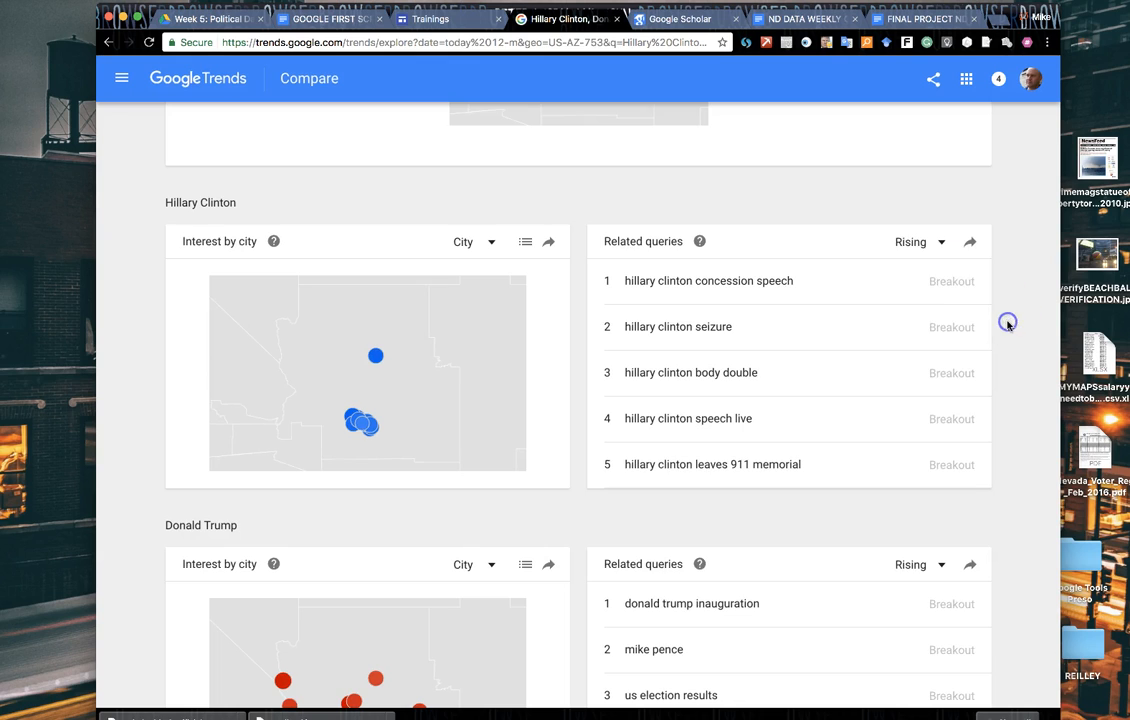
left_click(940, 444)
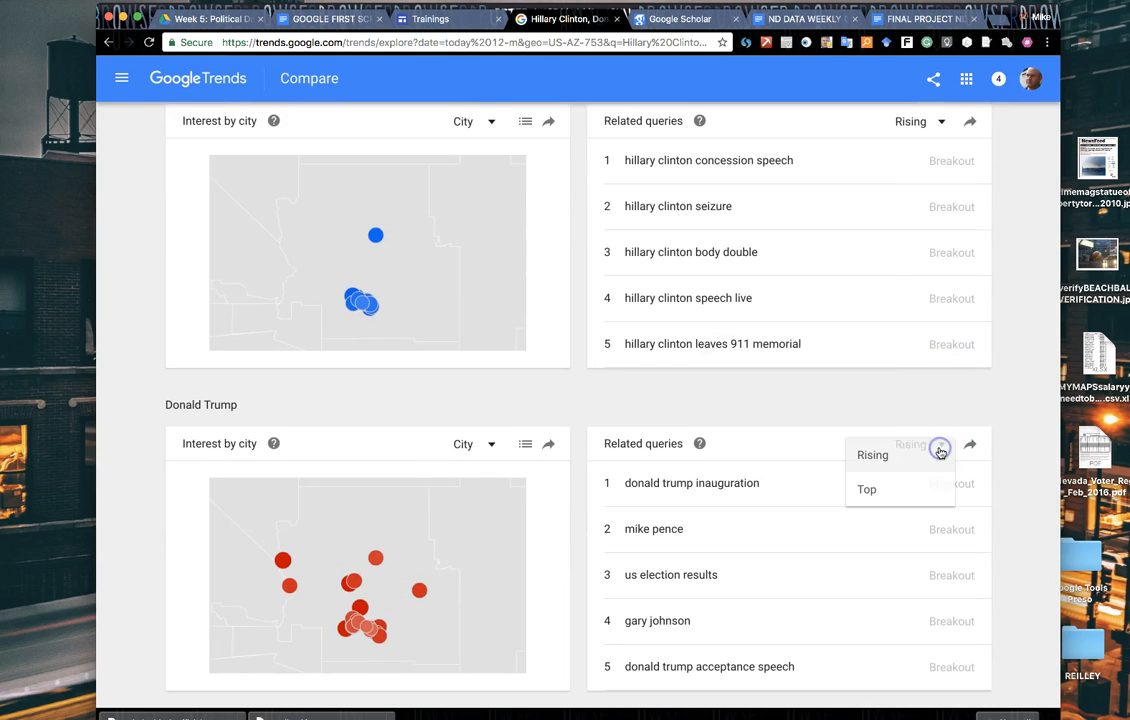
left_click(866, 488)
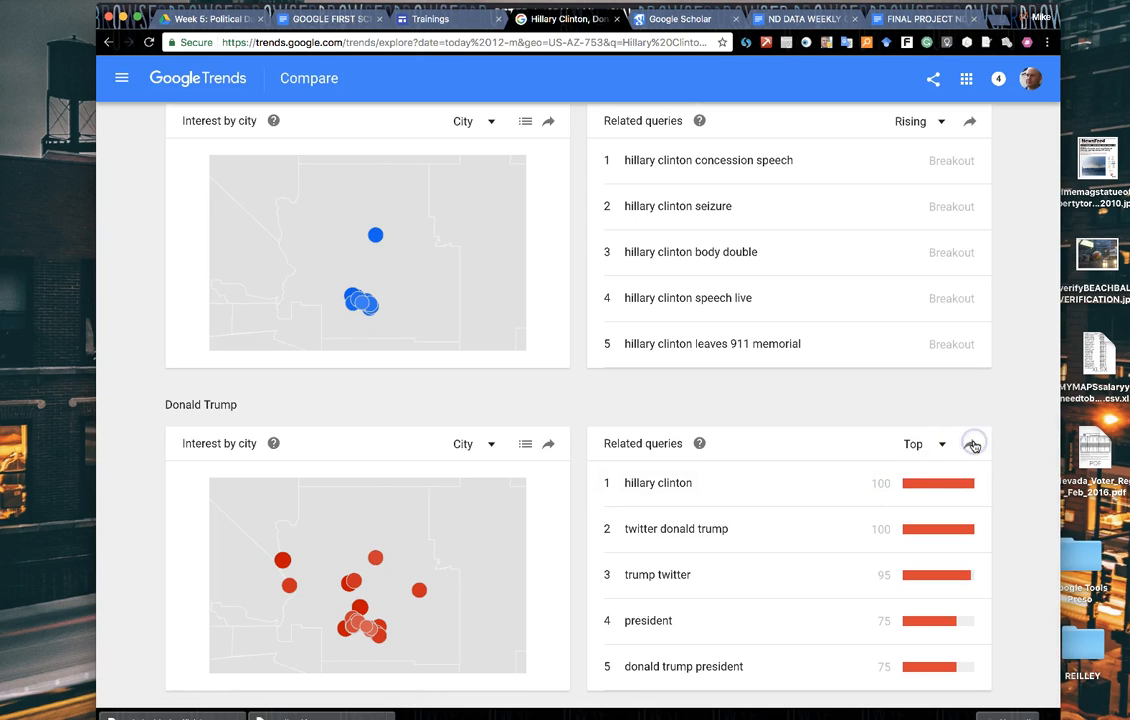
left_click(974, 444)
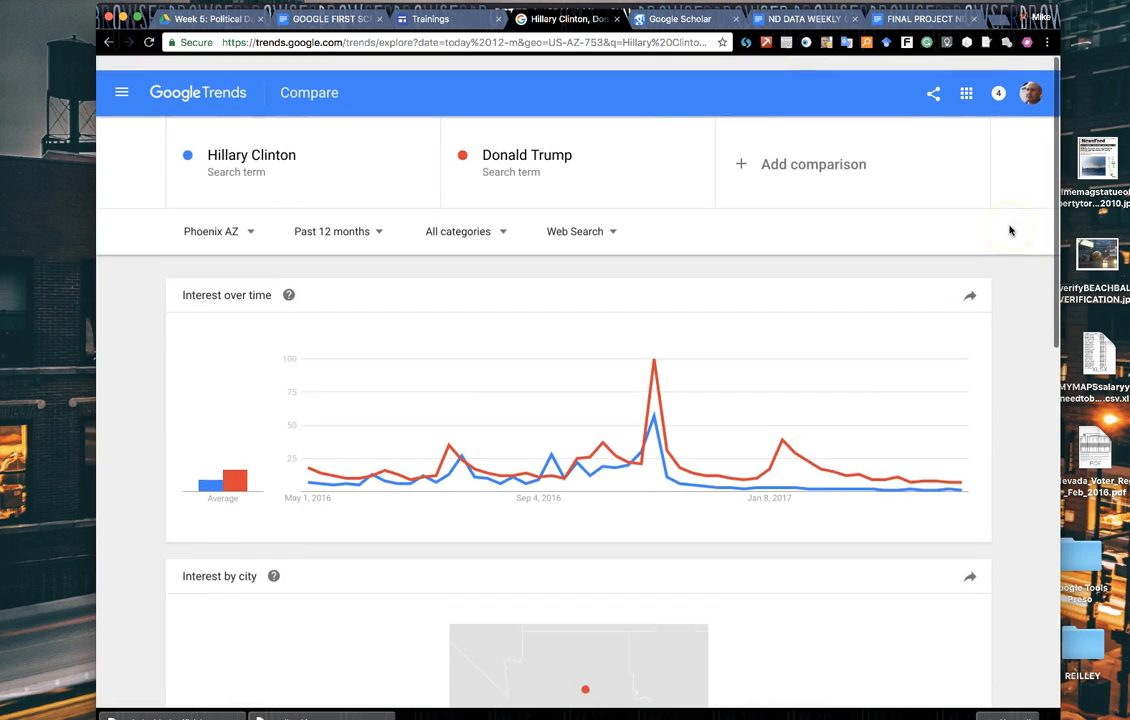
mouse_move(652, 378)
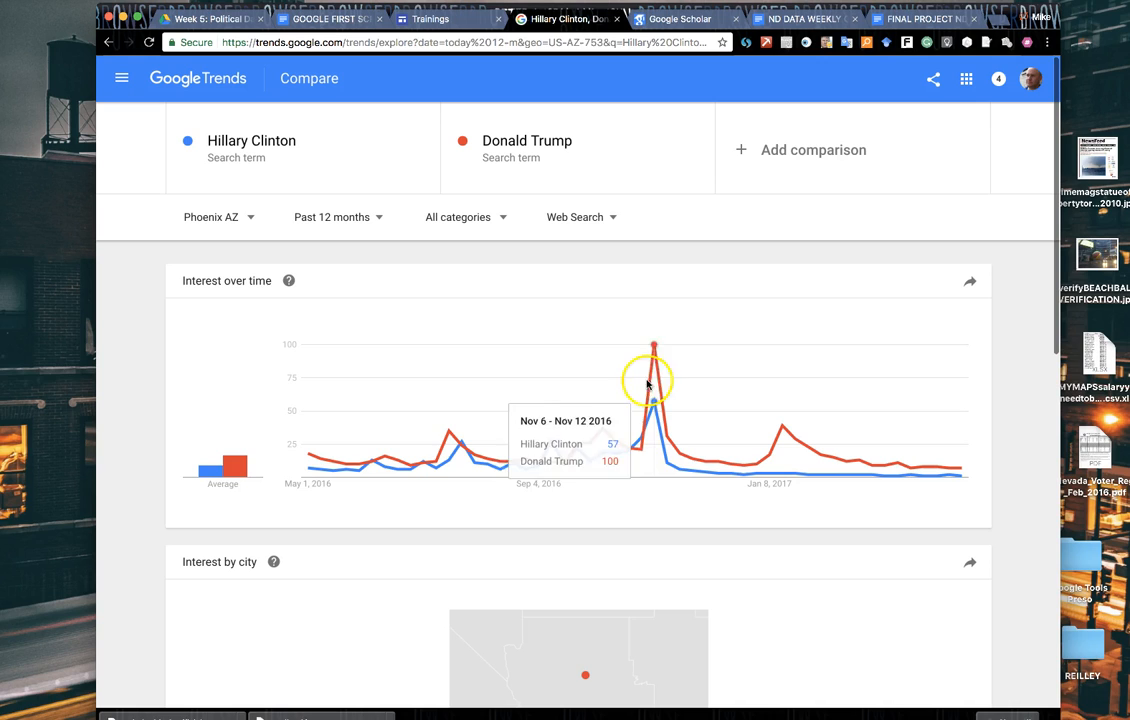
mouse_move(772, 176)
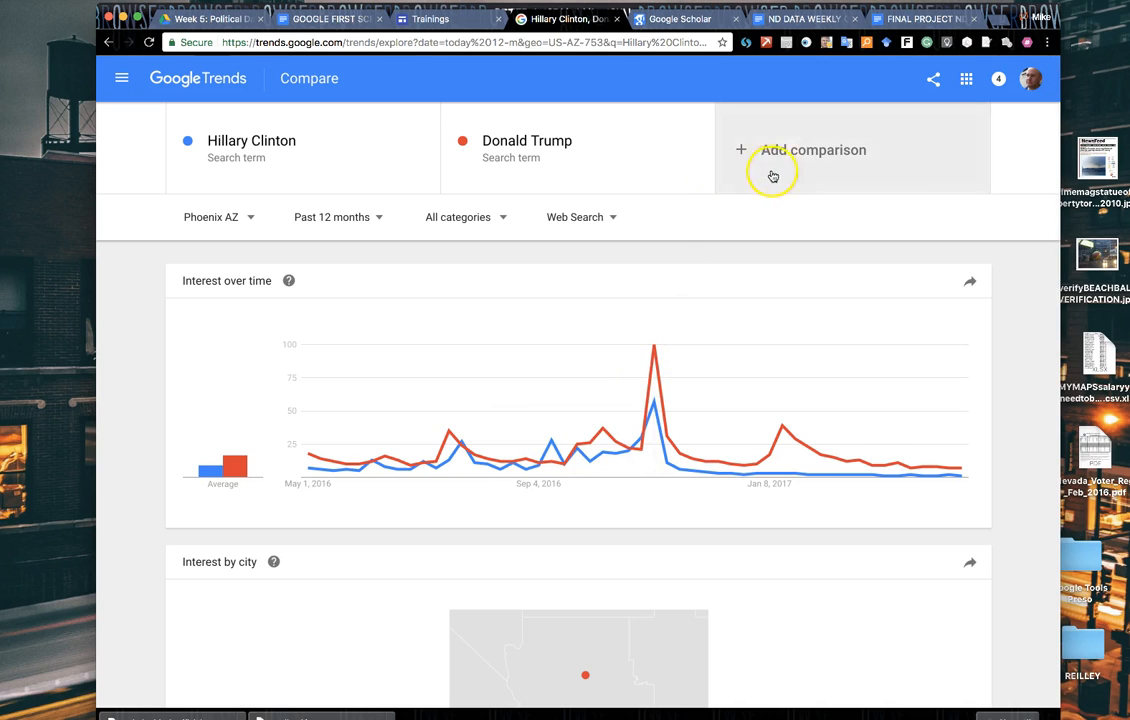
mouse_move(284, 162)
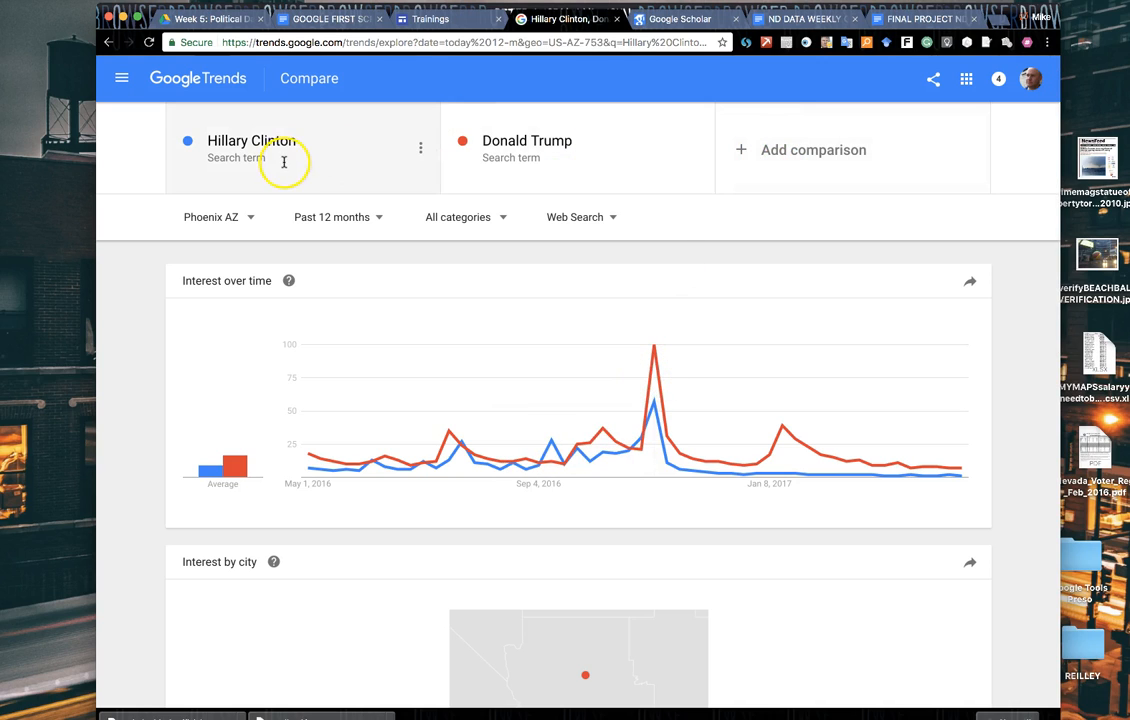
mouse_move(406, 180)
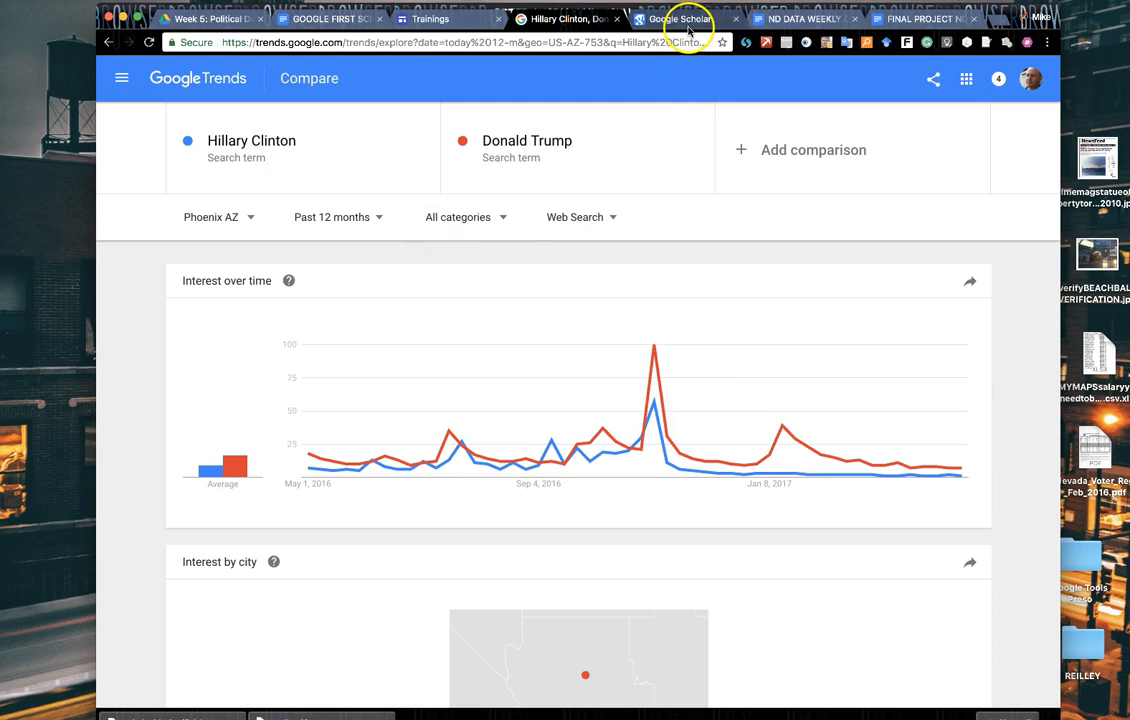
mouse_move(710, 20)
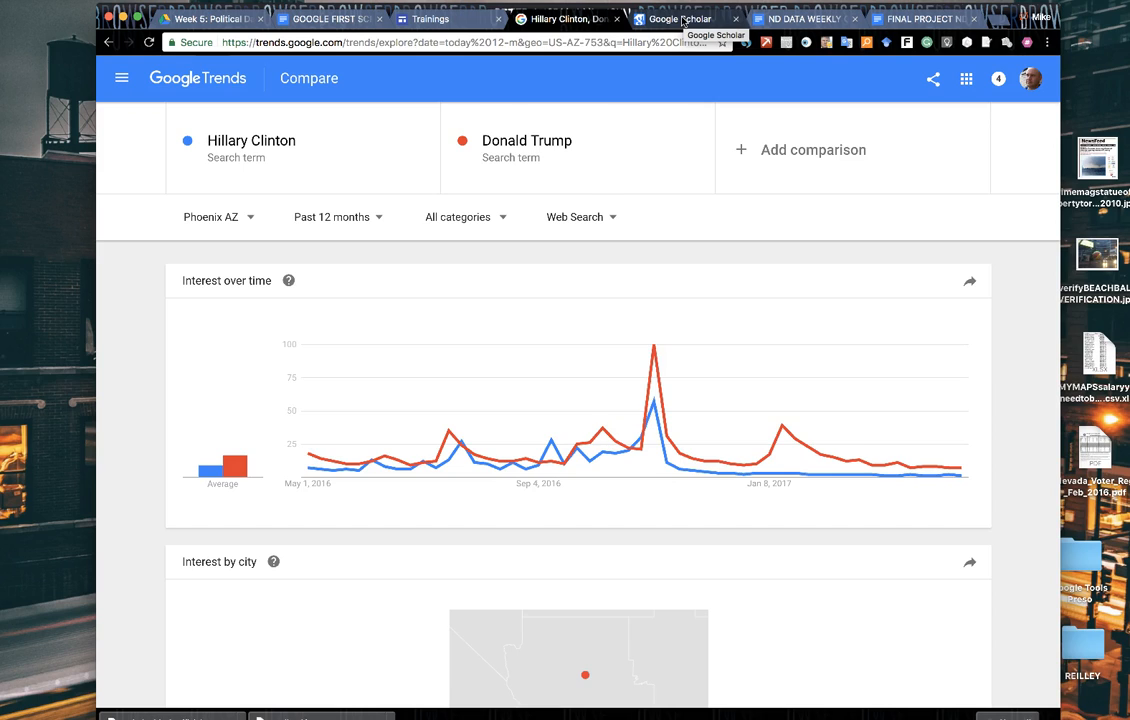
Step: Search Google Scholar for 'voter redistricting' via the suggestion list
left_click(686, 22)
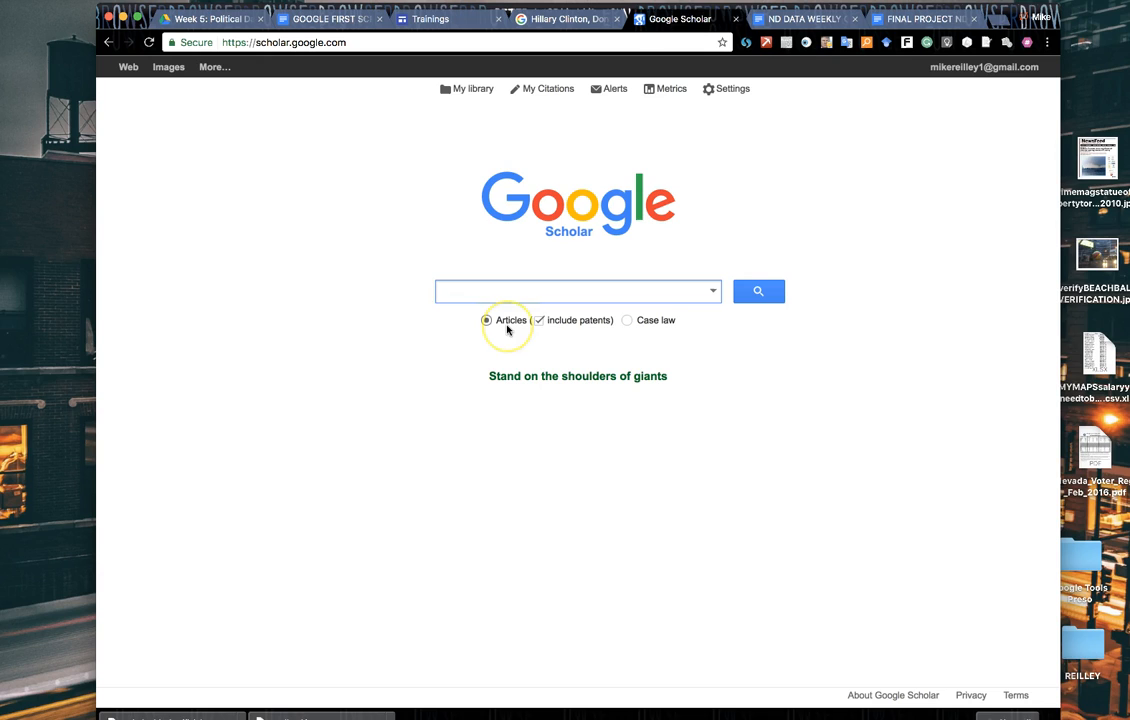
type("voter")
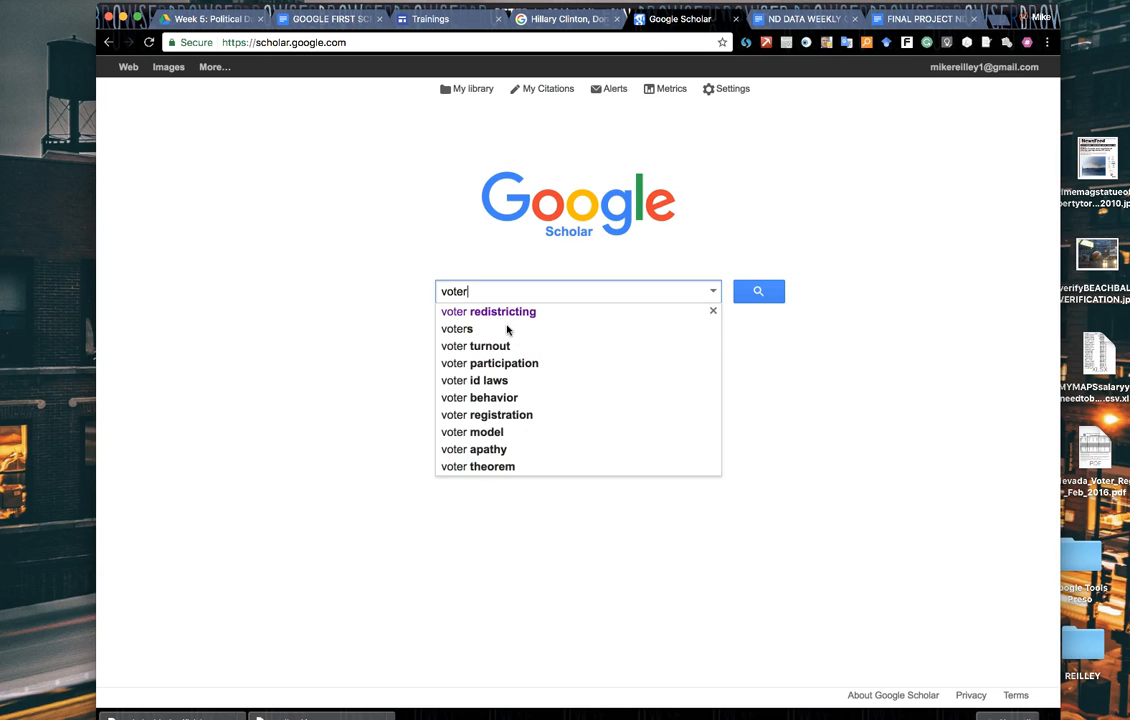
left_click(488, 312)
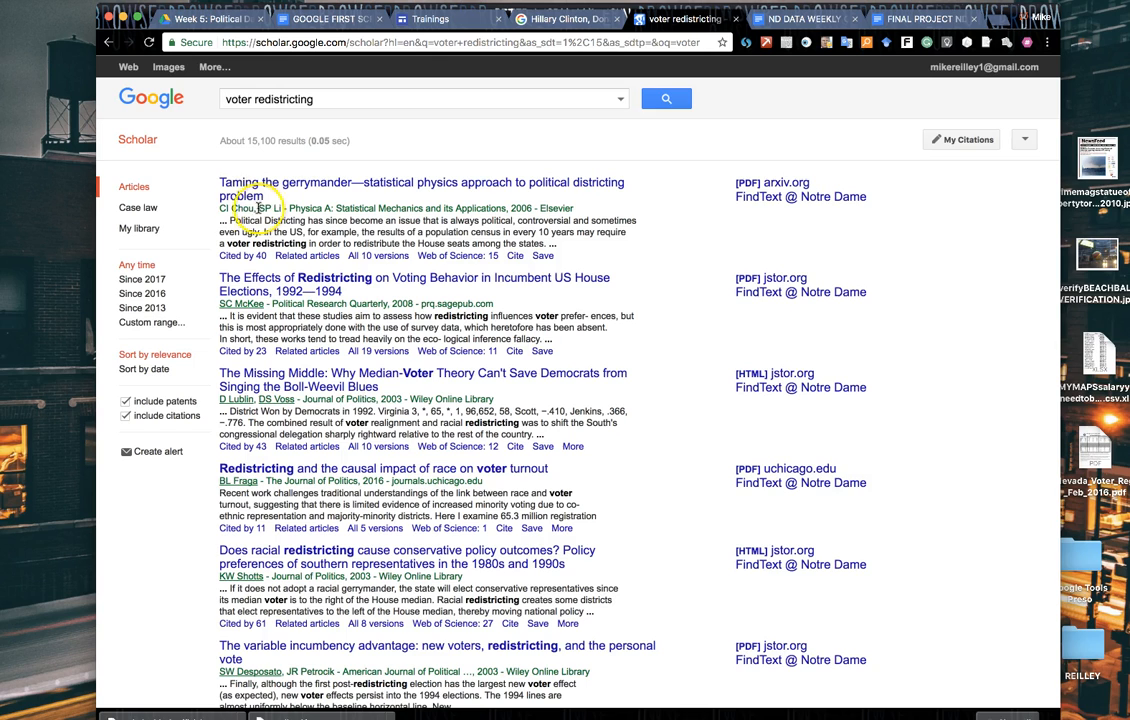
mouse_move(240, 312)
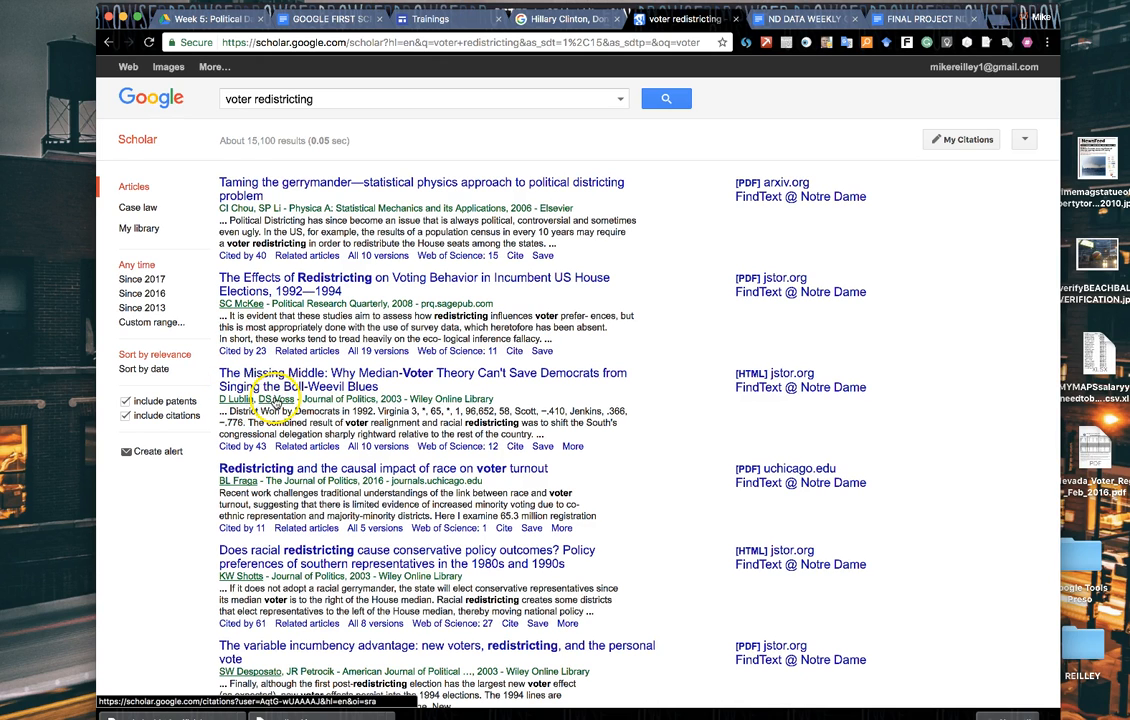
Step: View D. Stephen Voss's author profile from the third search result
left_click(276, 398)
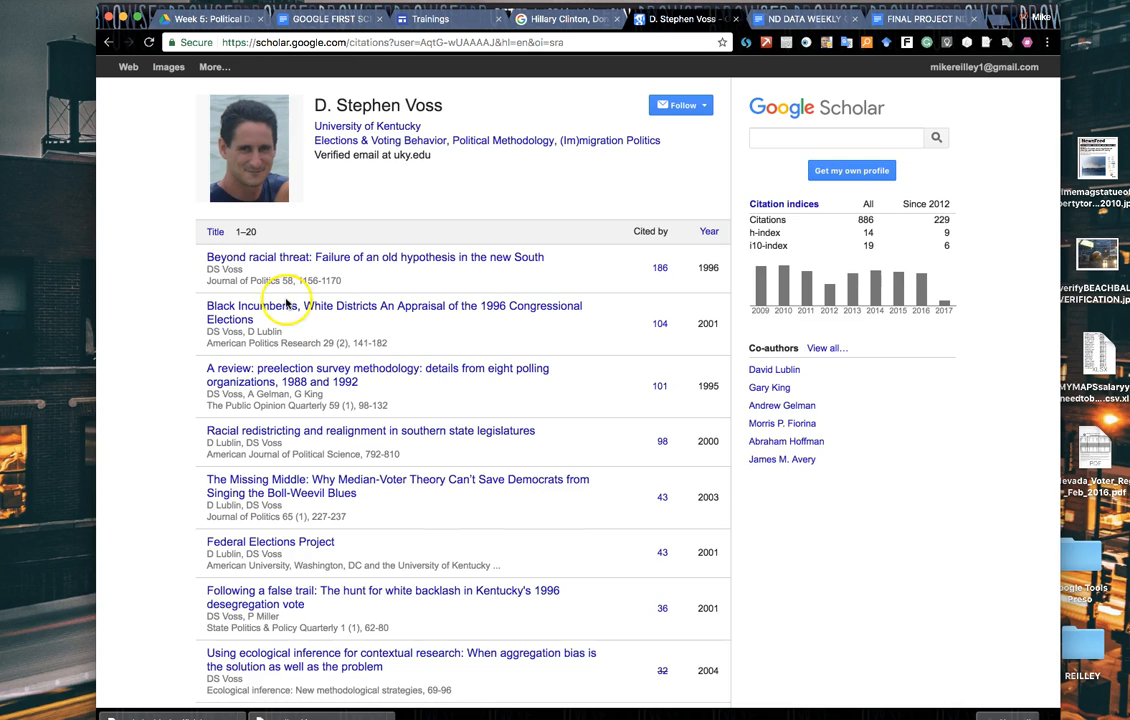
mouse_move(340, 140)
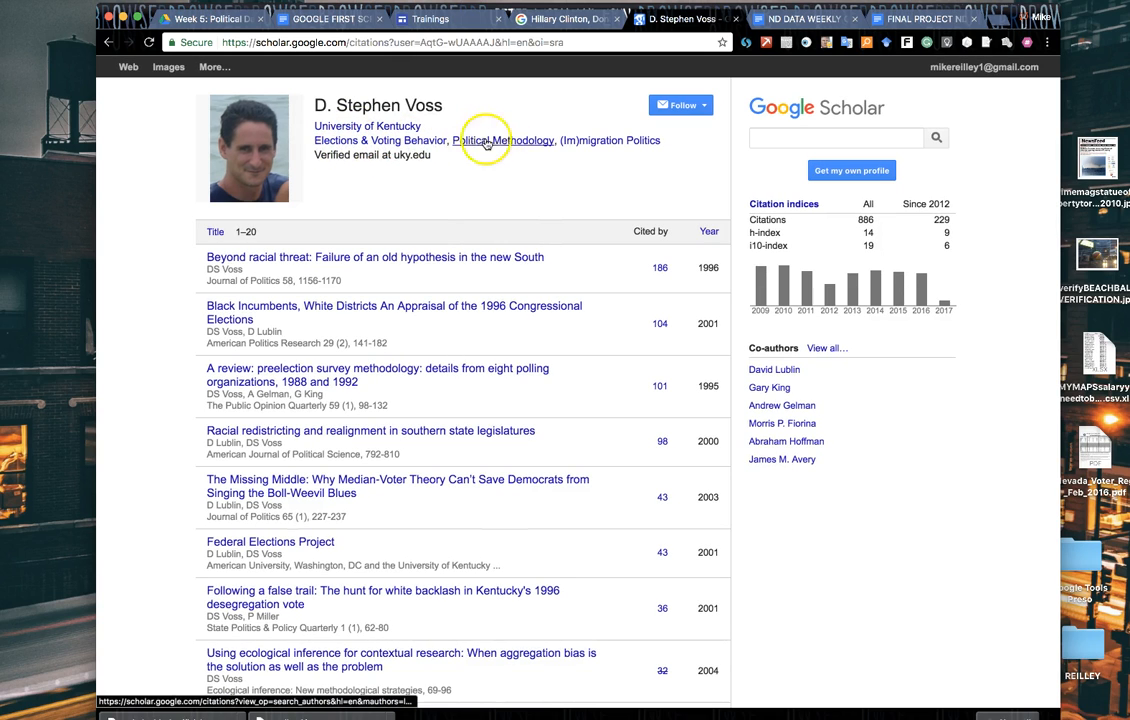
mouse_move(638, 140)
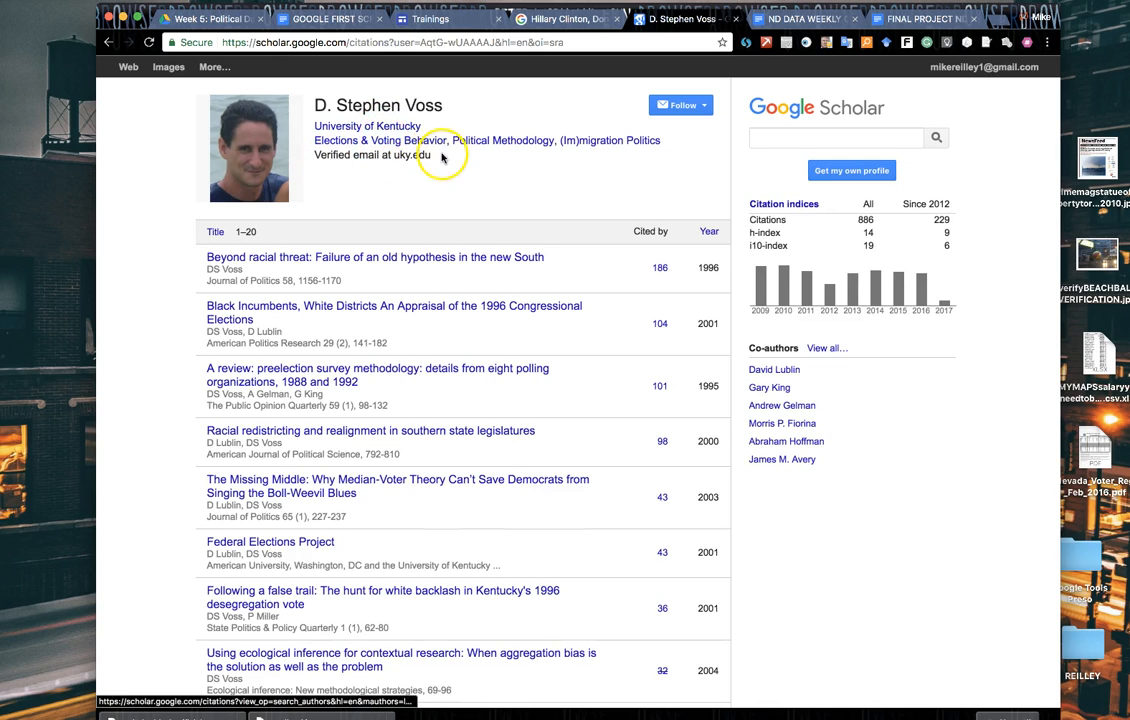
mouse_move(380, 172)
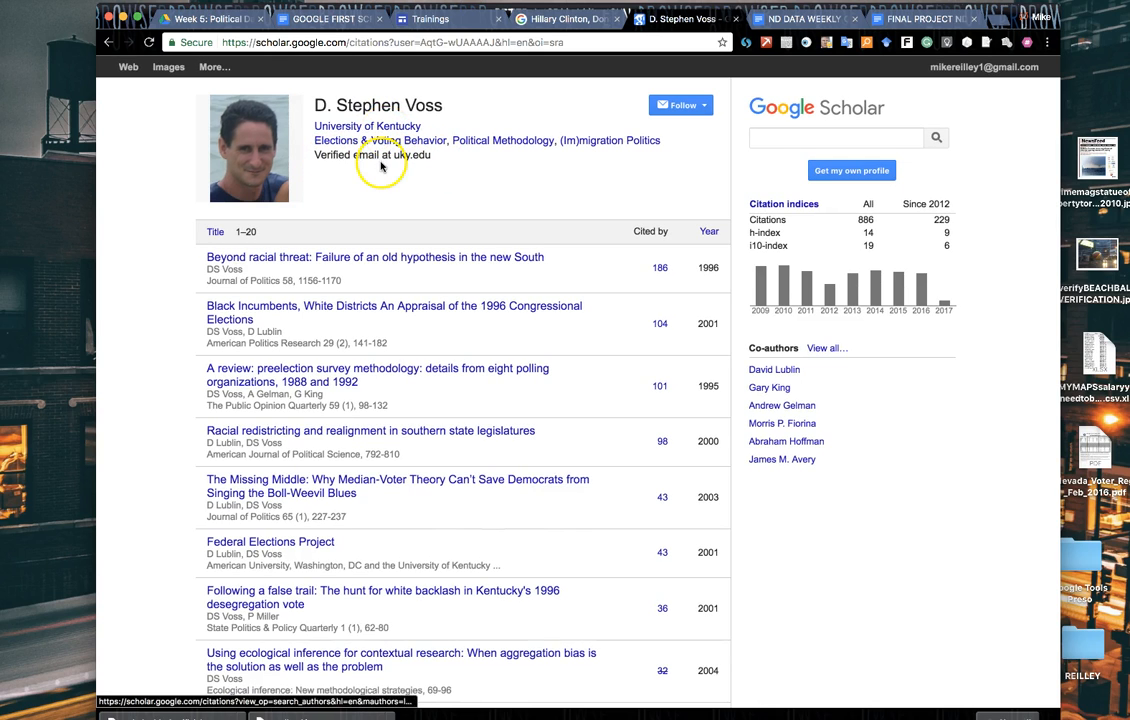
mouse_move(420, 158)
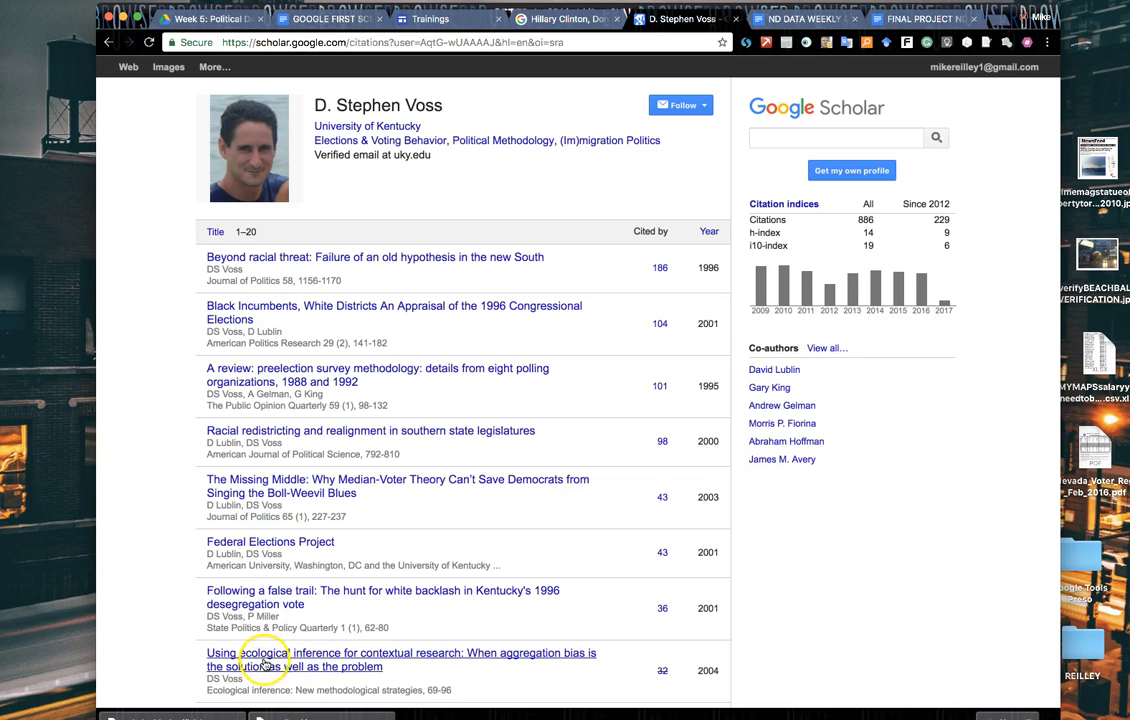
mouse_move(380, 84)
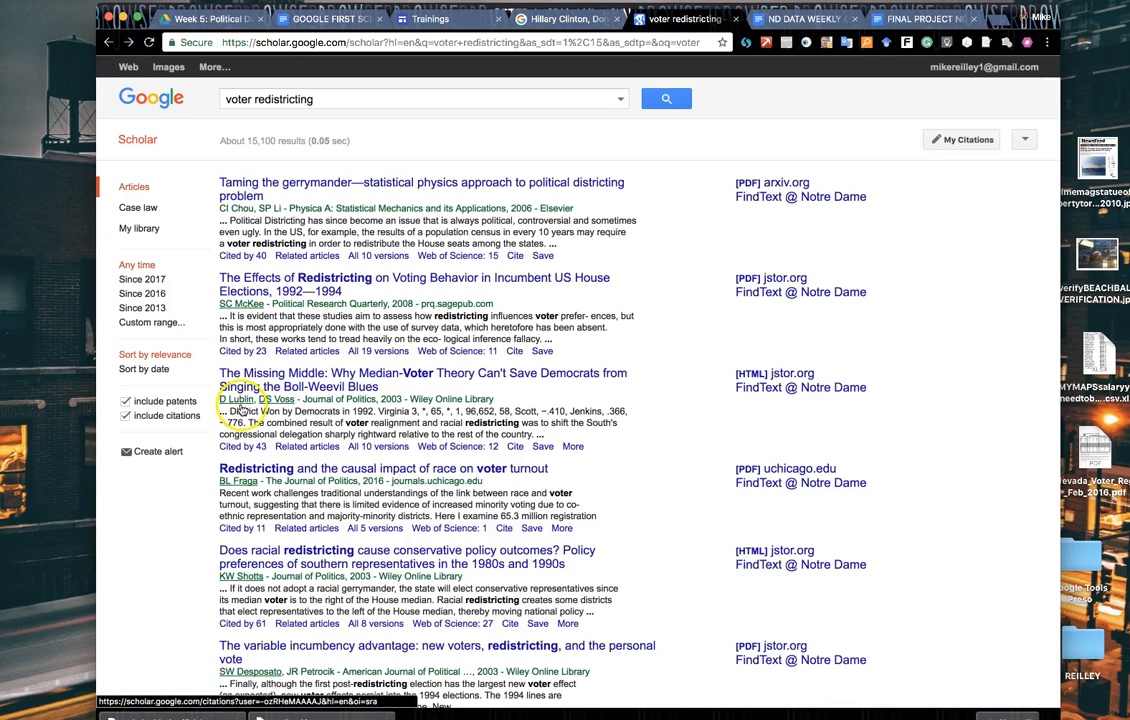
Step: View co-author David Lublin's Scholar profile from the results
left_click(236, 400)
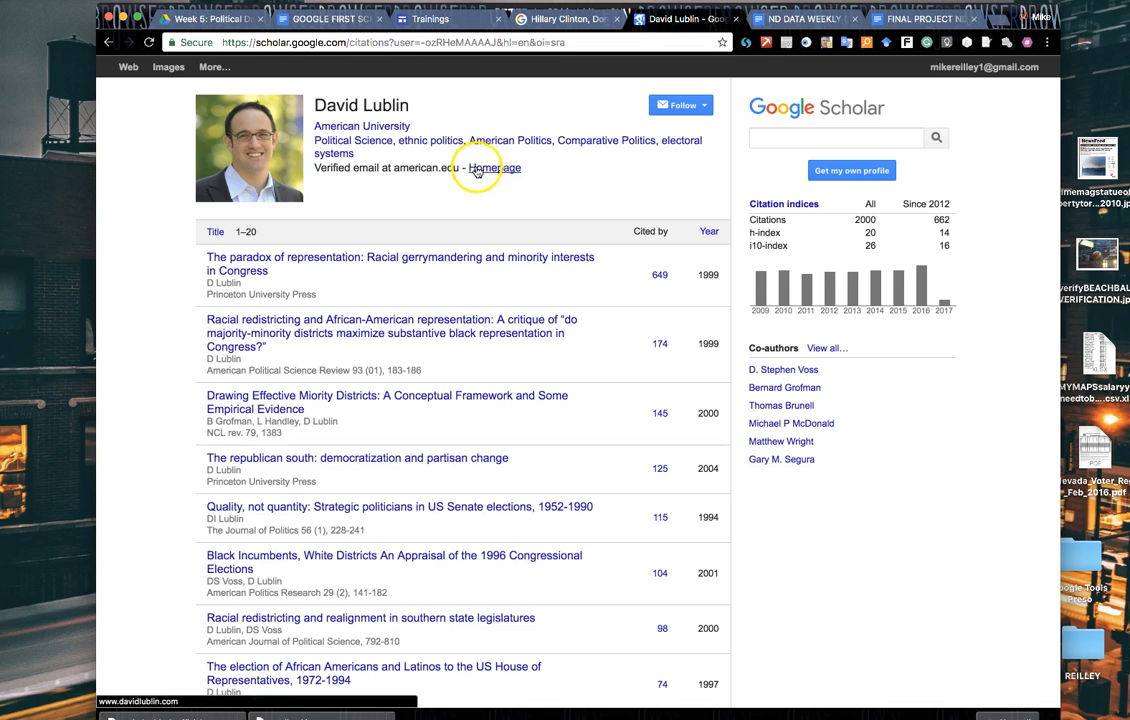
mouse_move(452, 168)
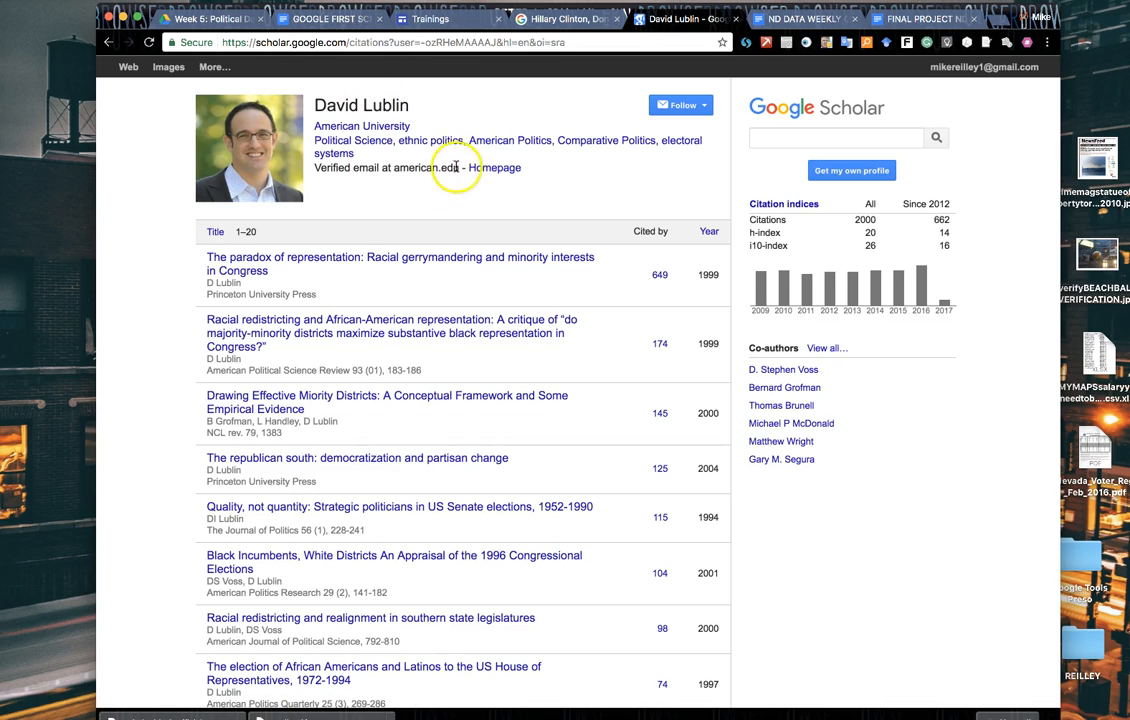
mouse_move(448, 158)
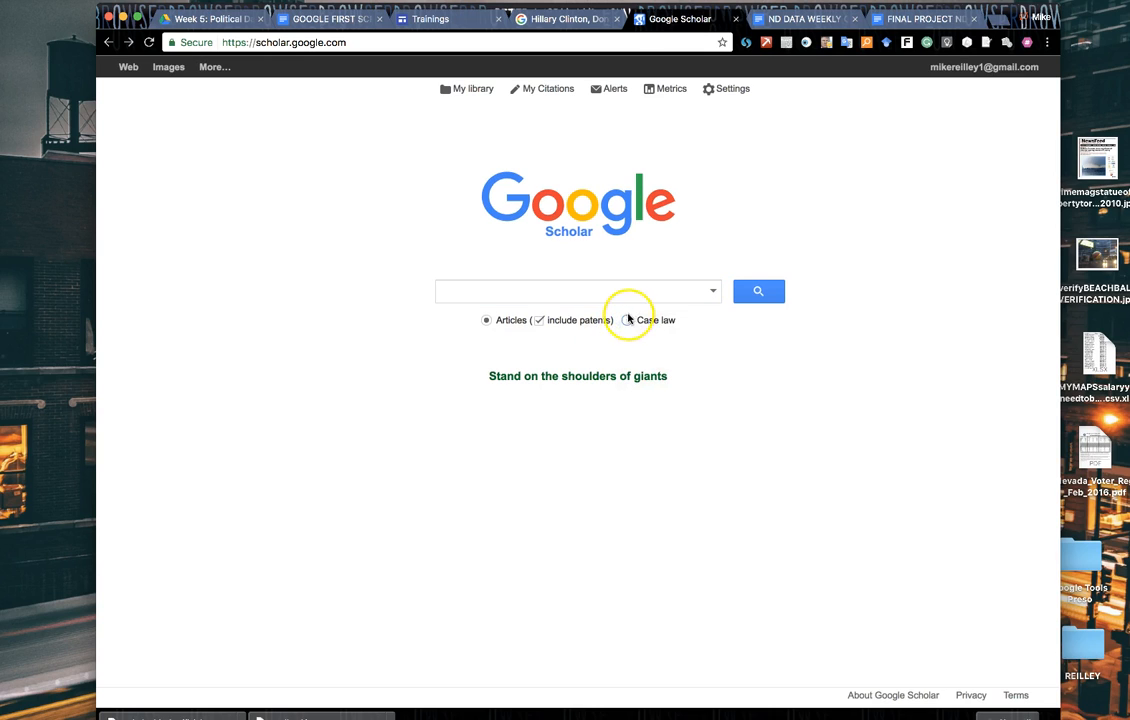
Step: Switch Scholar to Case law, glance at Select courts, and search 'voter redistricting'
left_click(628, 320)
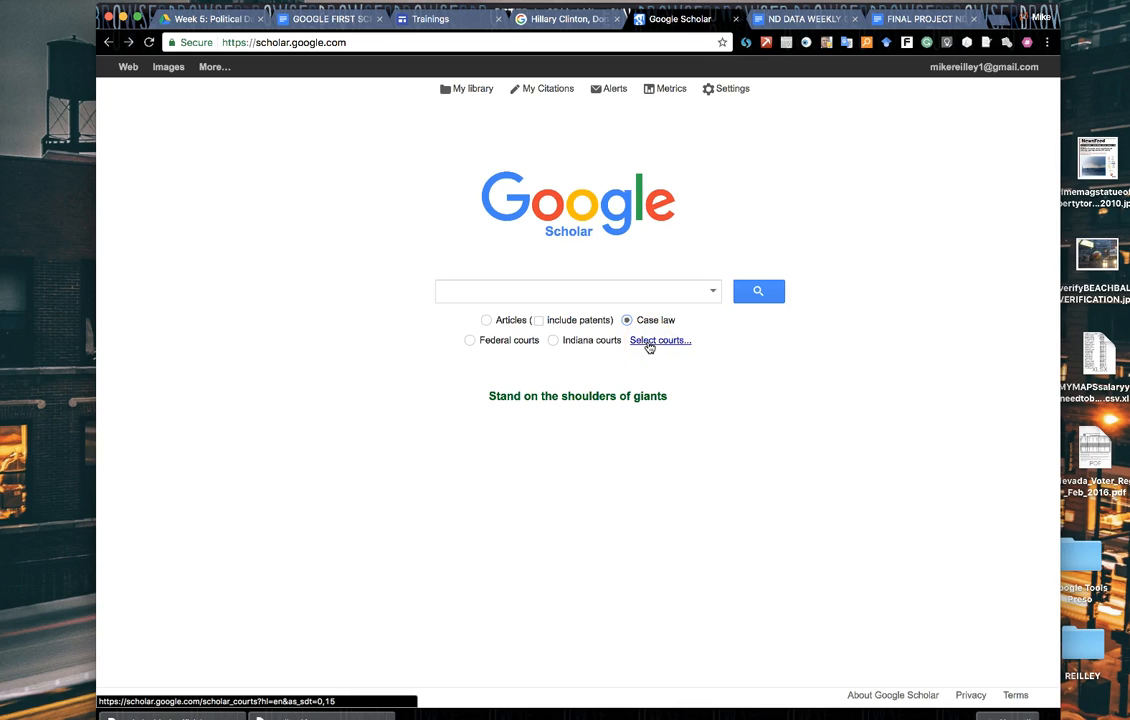
left_click(660, 340)
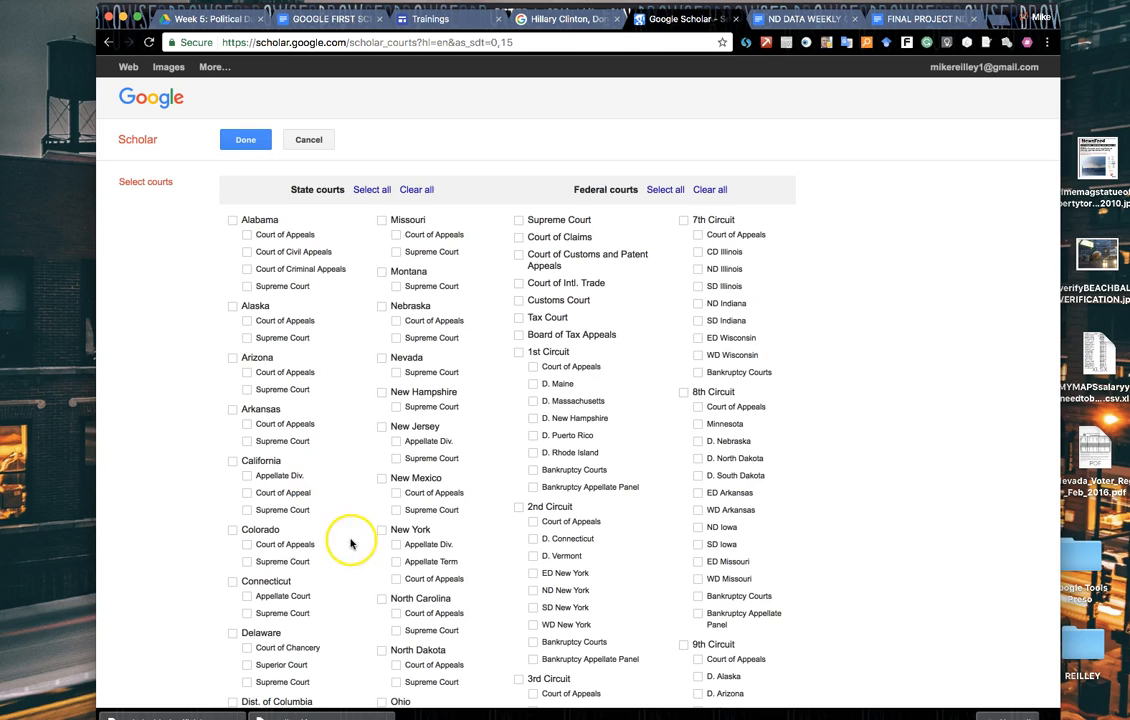
mouse_move(424, 496)
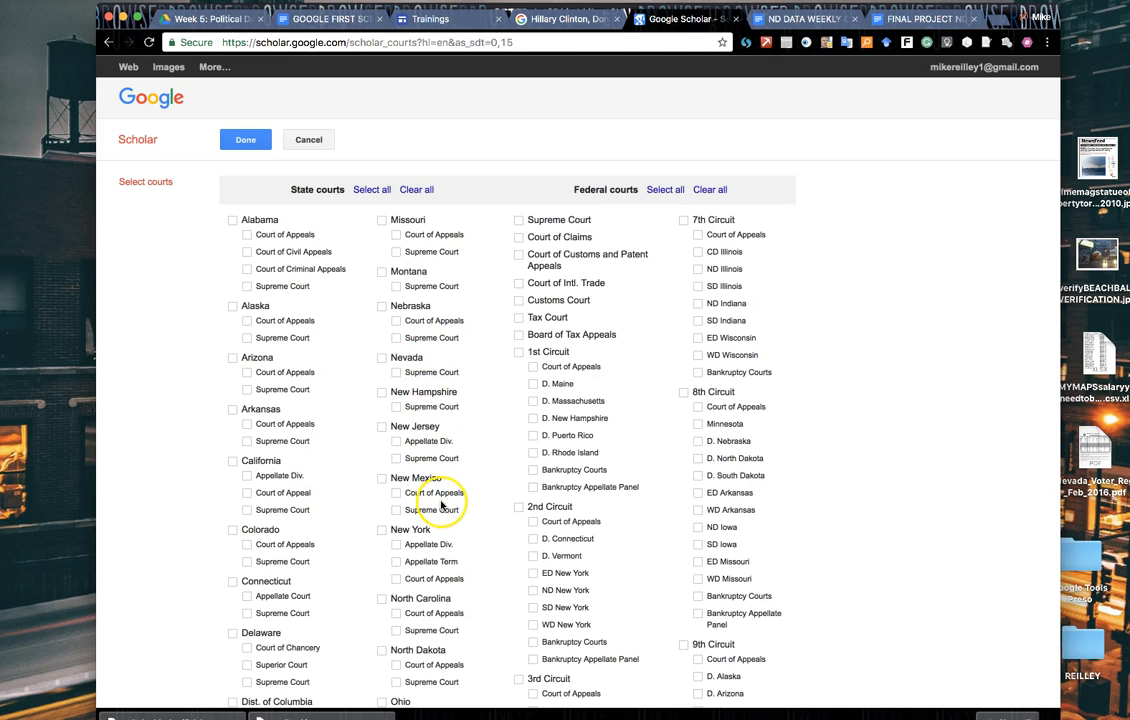
mouse_move(350, 544)
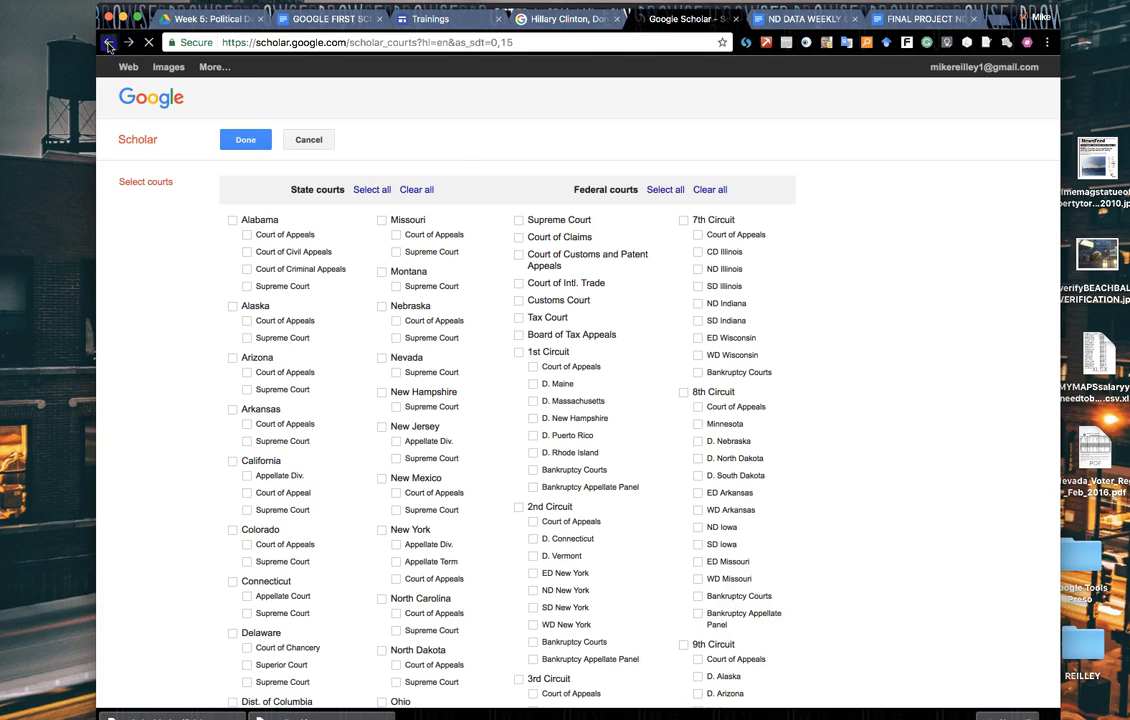
left_click(116, 44)
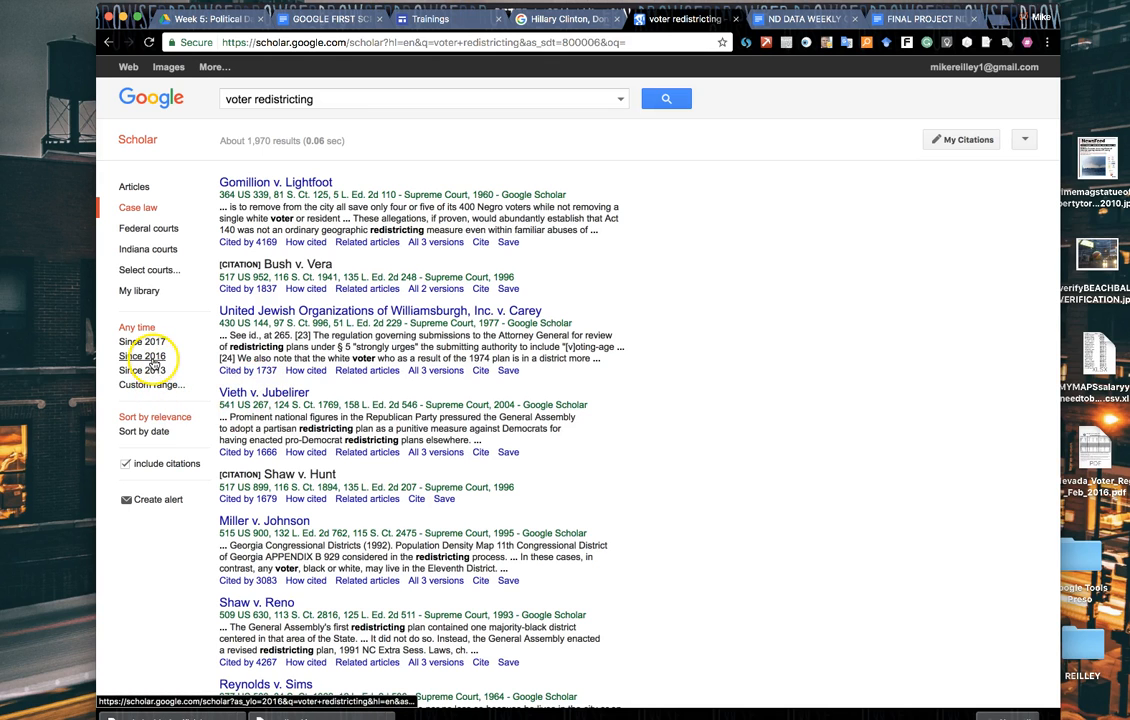
Step: Limit the voter redistricting case law results to decisions since 2016
left_click(142, 356)
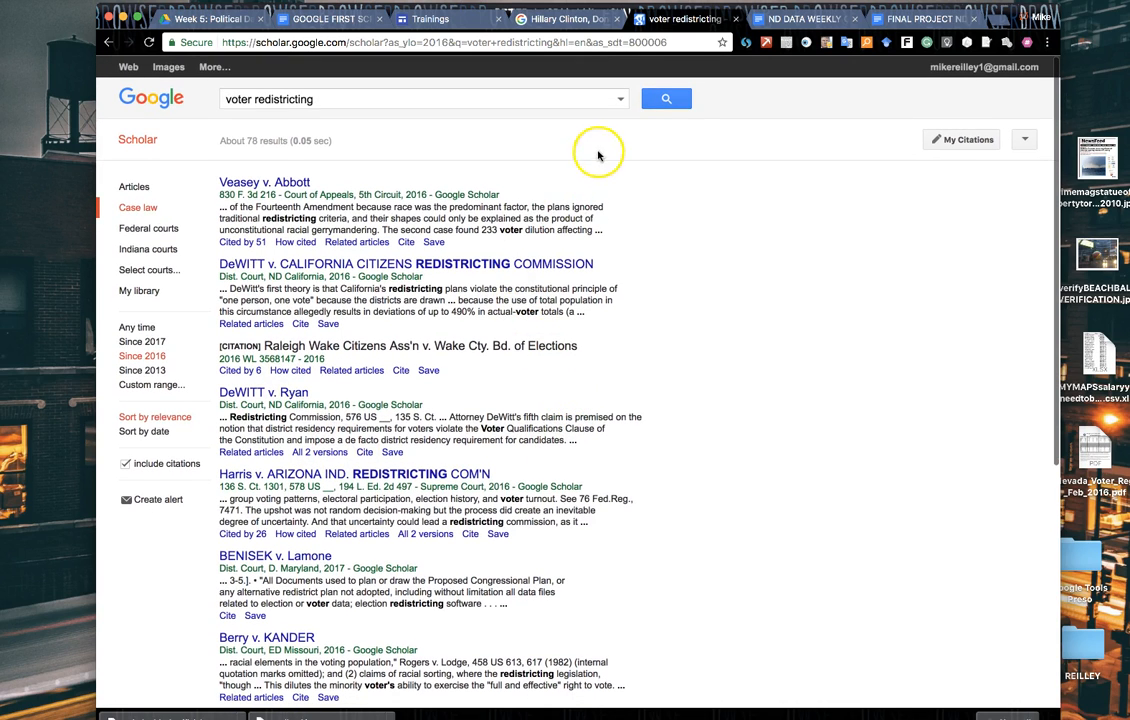
mouse_move(632, 196)
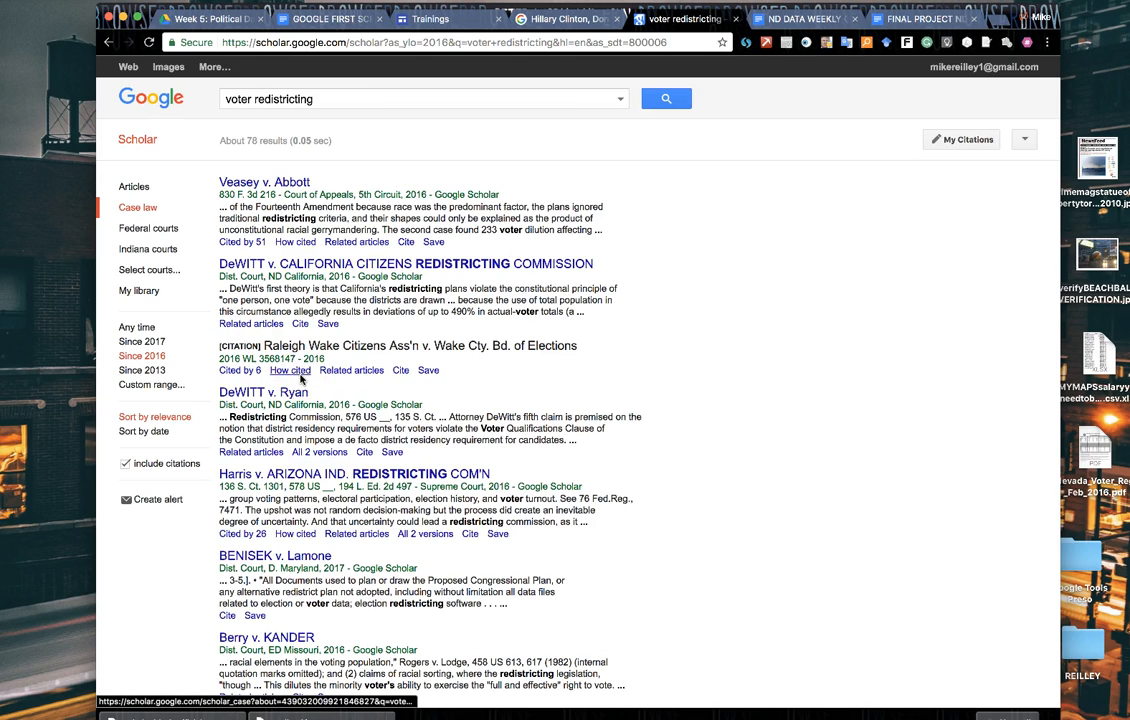
mouse_move(814, 326)
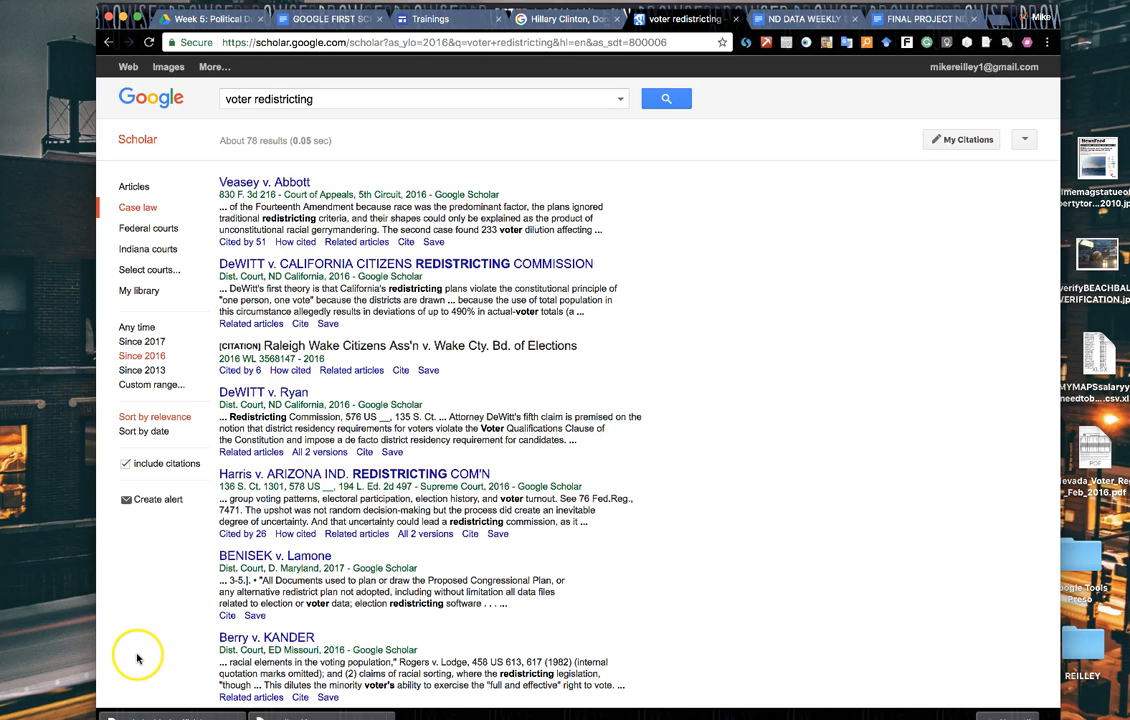
mouse_move(156, 236)
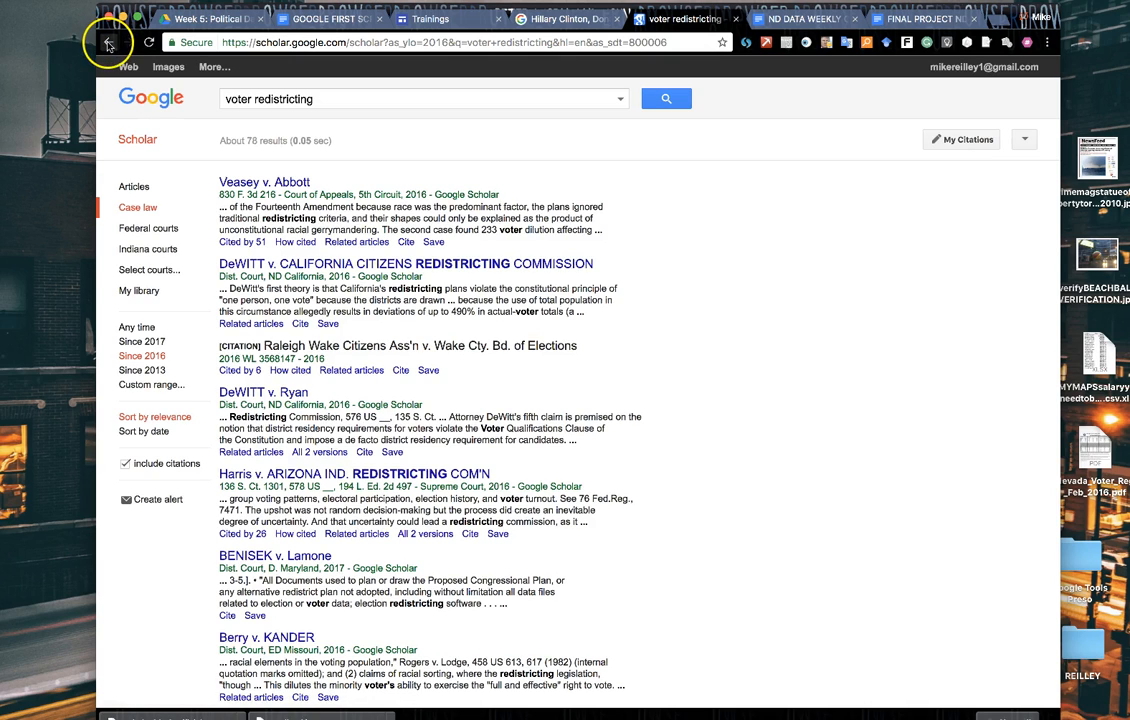
Step: Navigate back to the Google Scholar home search page with case law still selected
left_click(108, 44)
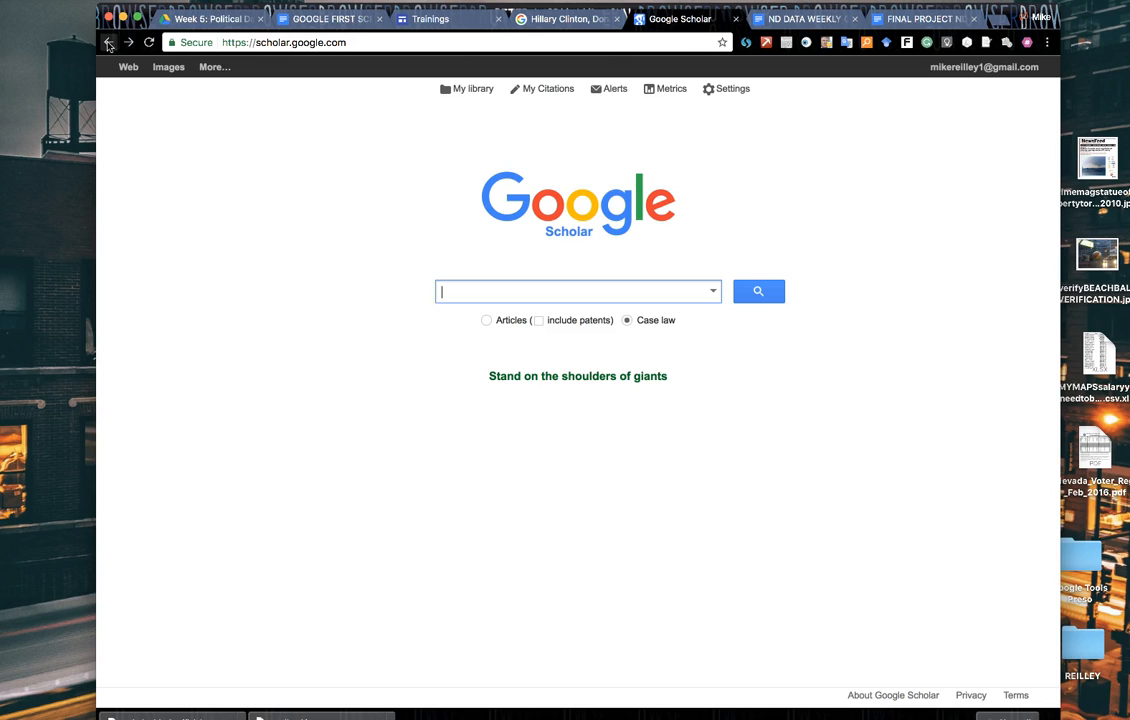
mouse_move(604, 92)
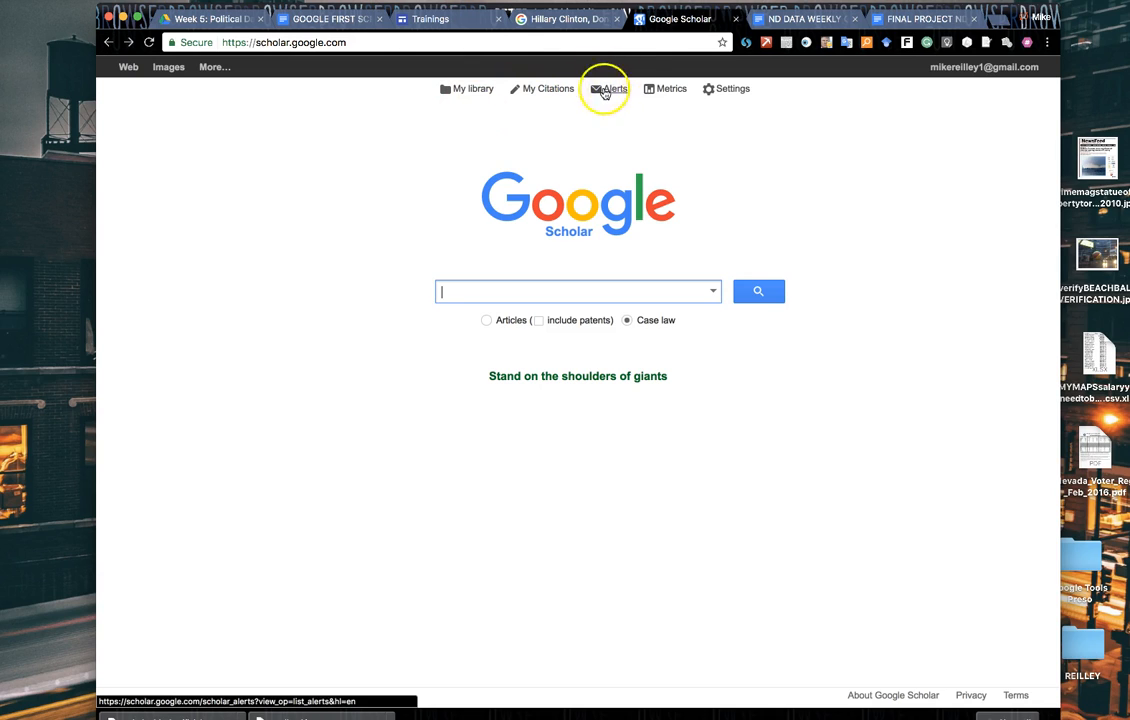
mouse_move(612, 96)
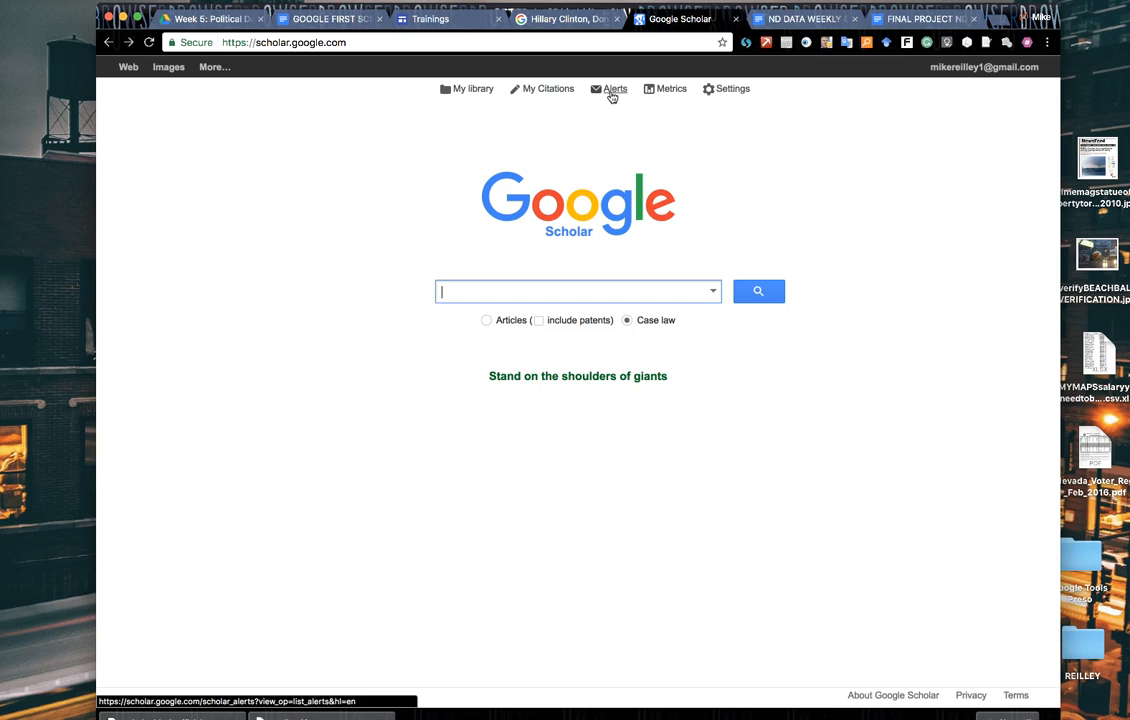
mouse_move(548, 88)
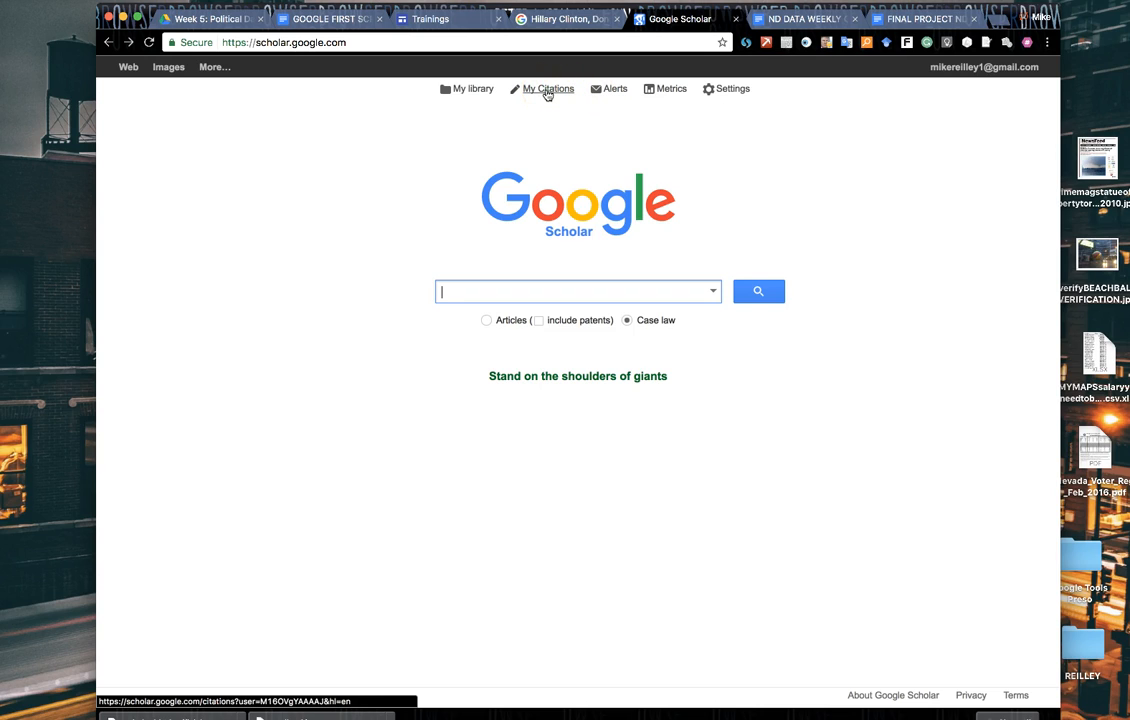
mouse_move(532, 124)
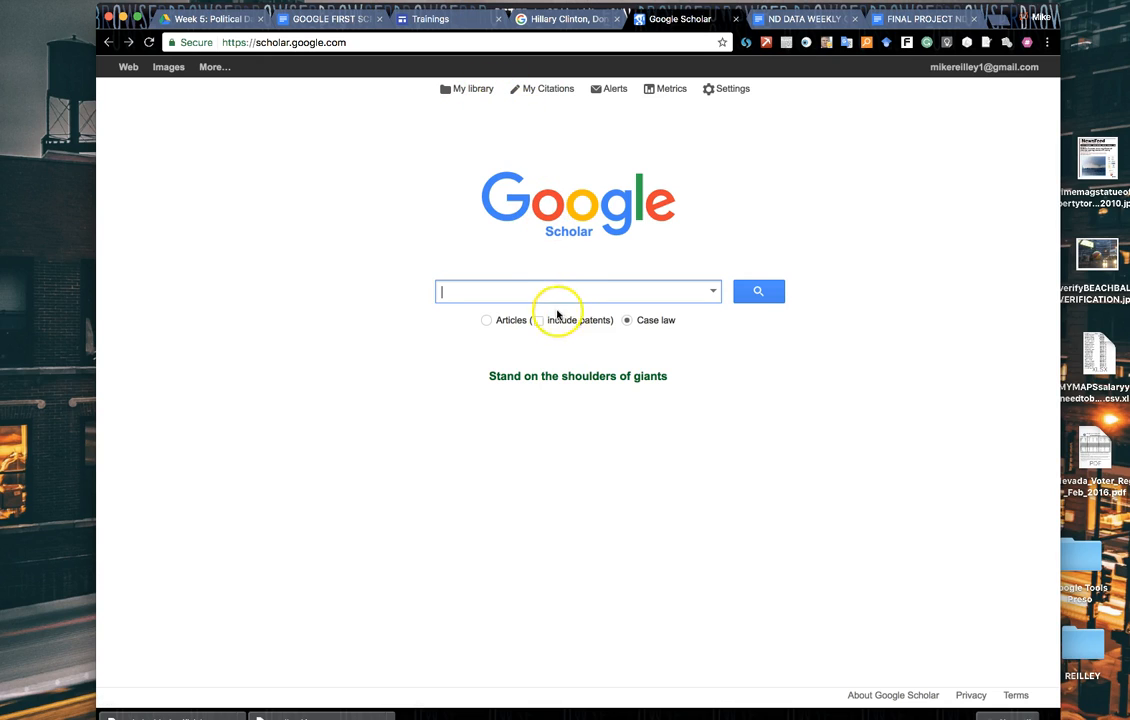
mouse_move(86, 696)
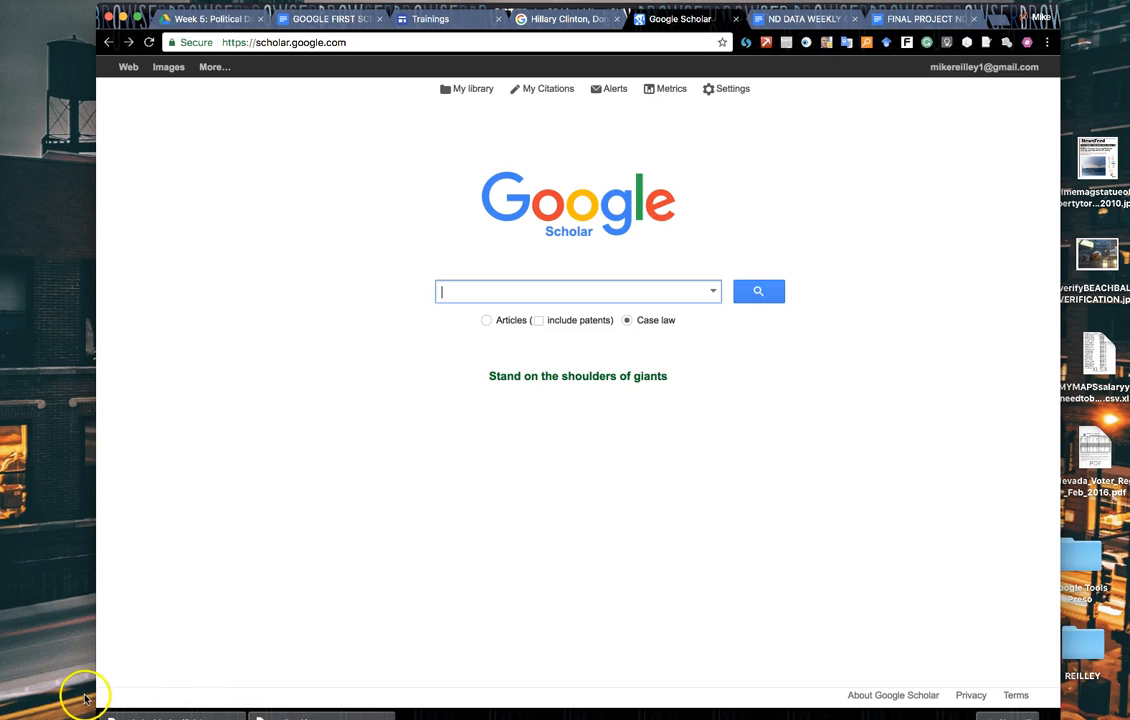